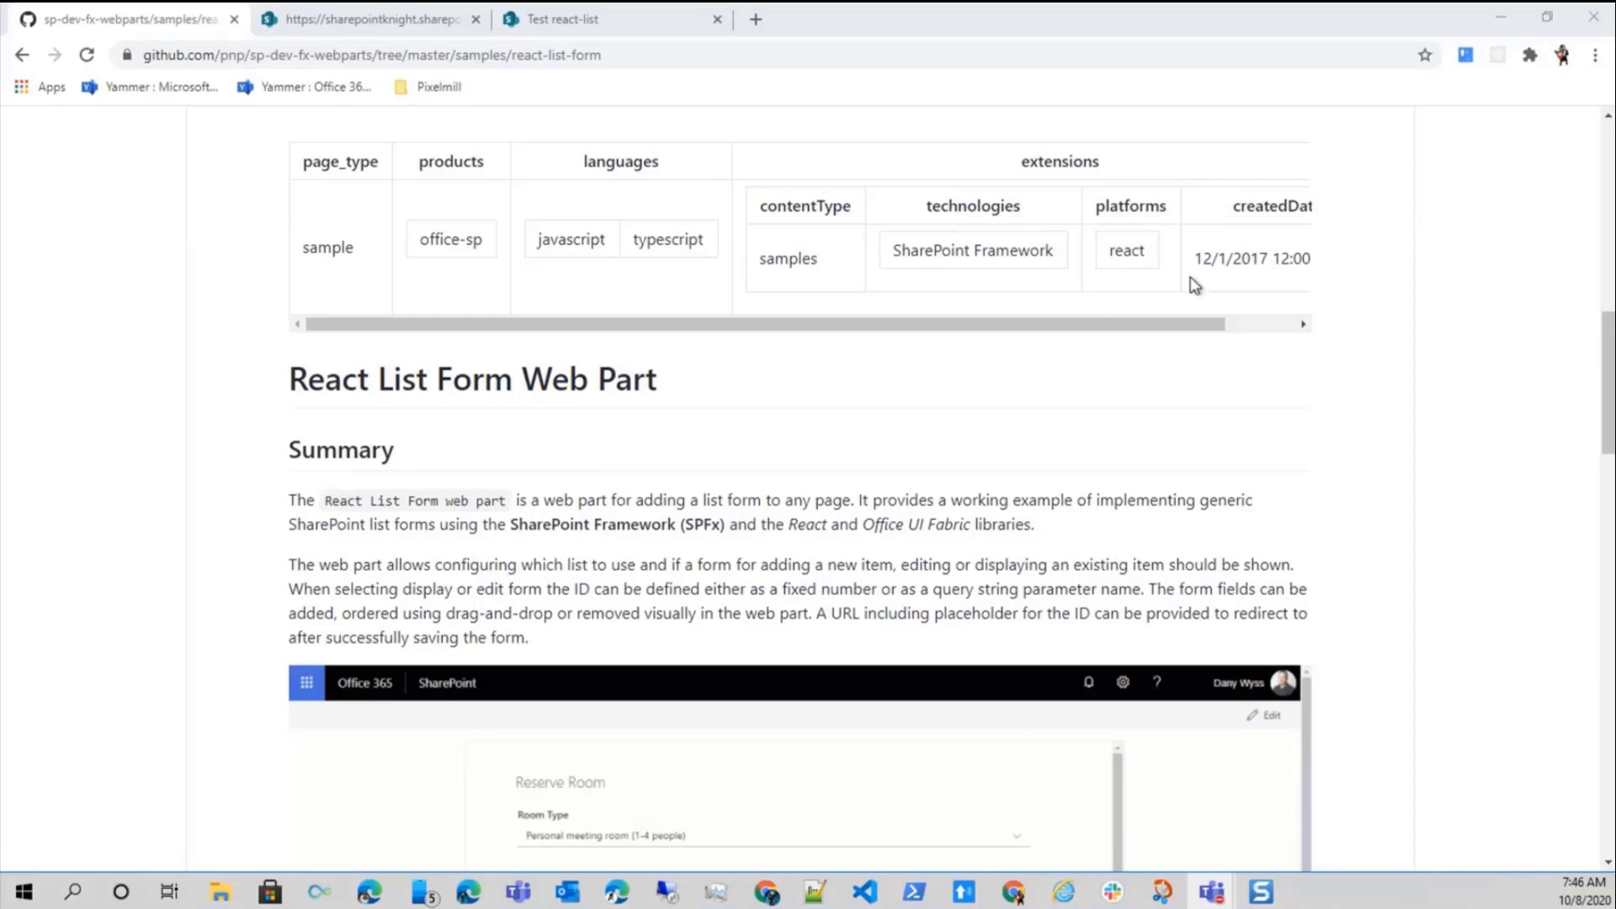
Review the sample's description, scrolling through its creation year and newly supported field types
double_click(1249, 257)
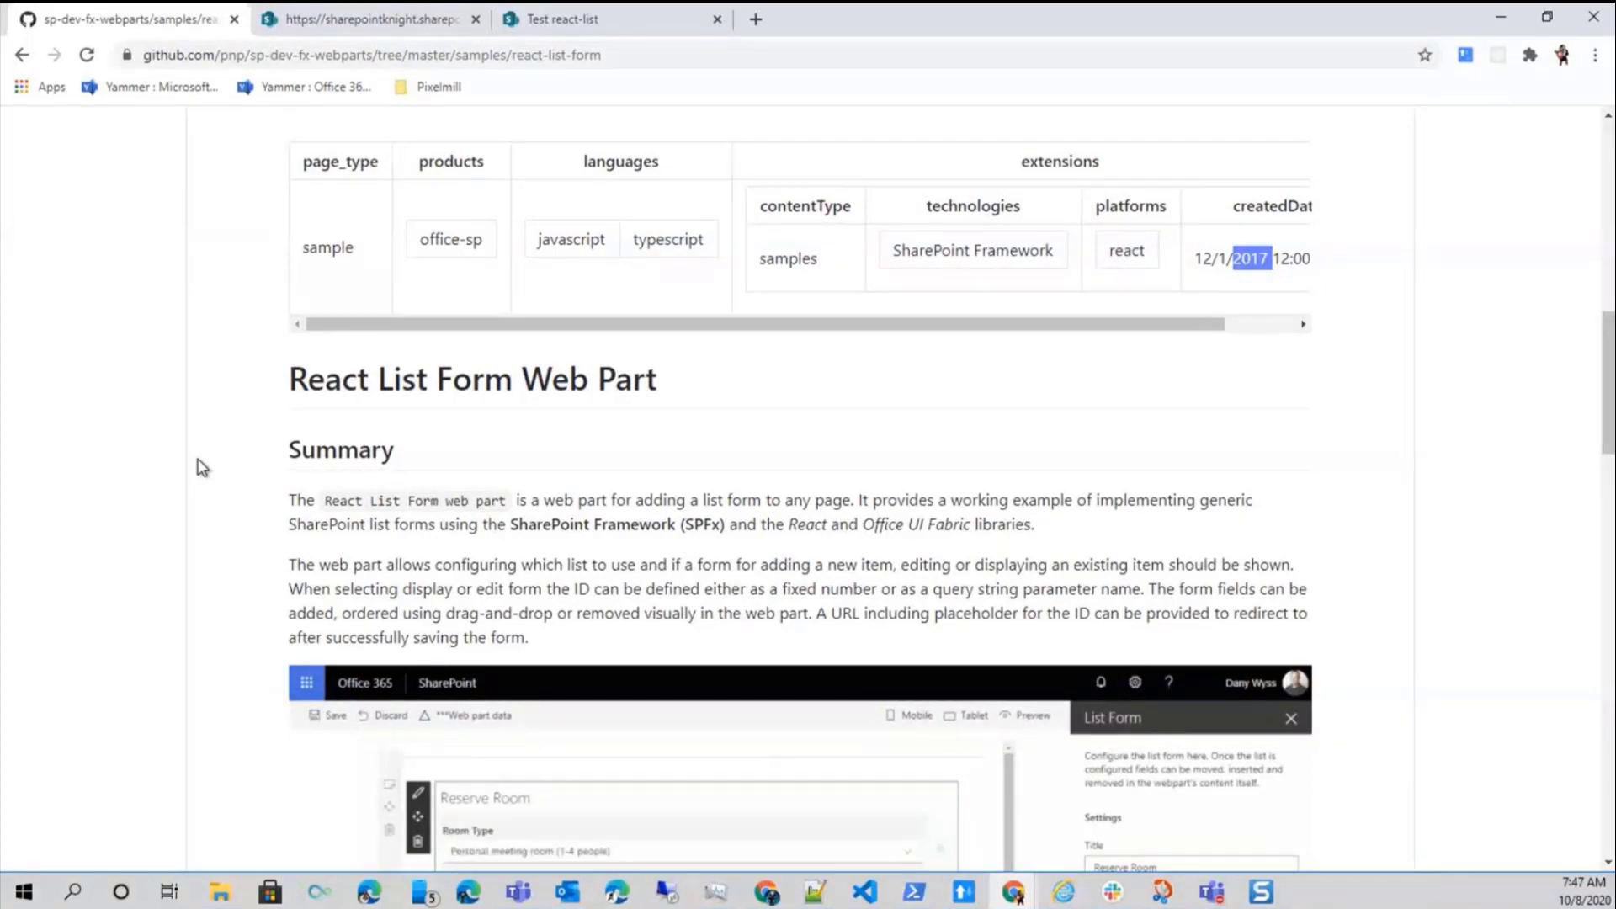
scroll("down", 3)
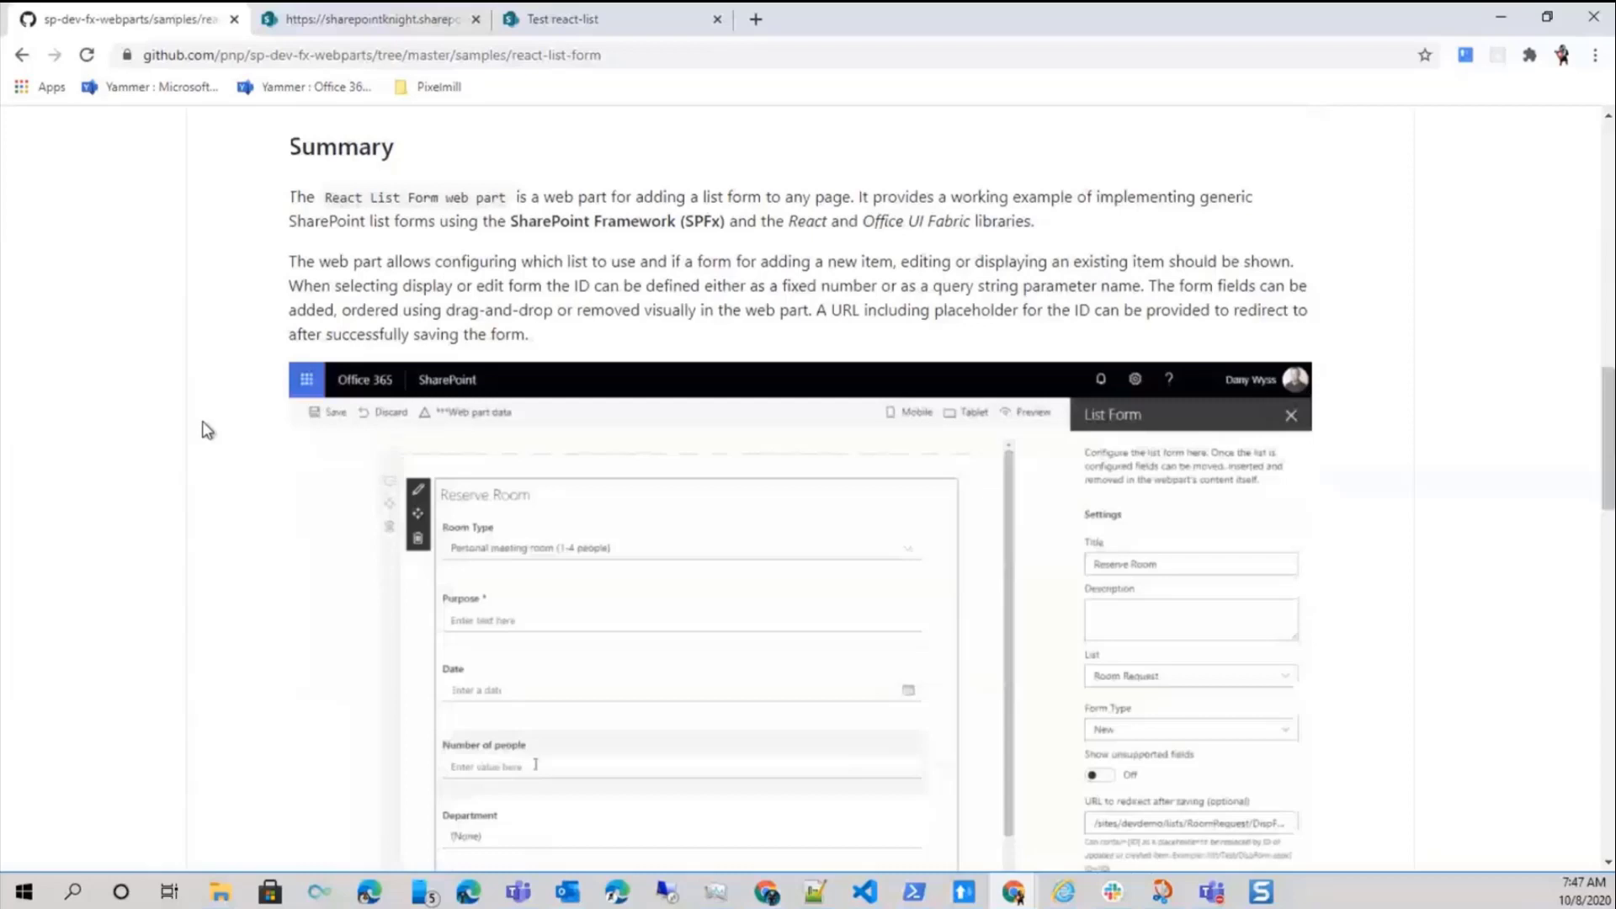
scroll("down", 3)
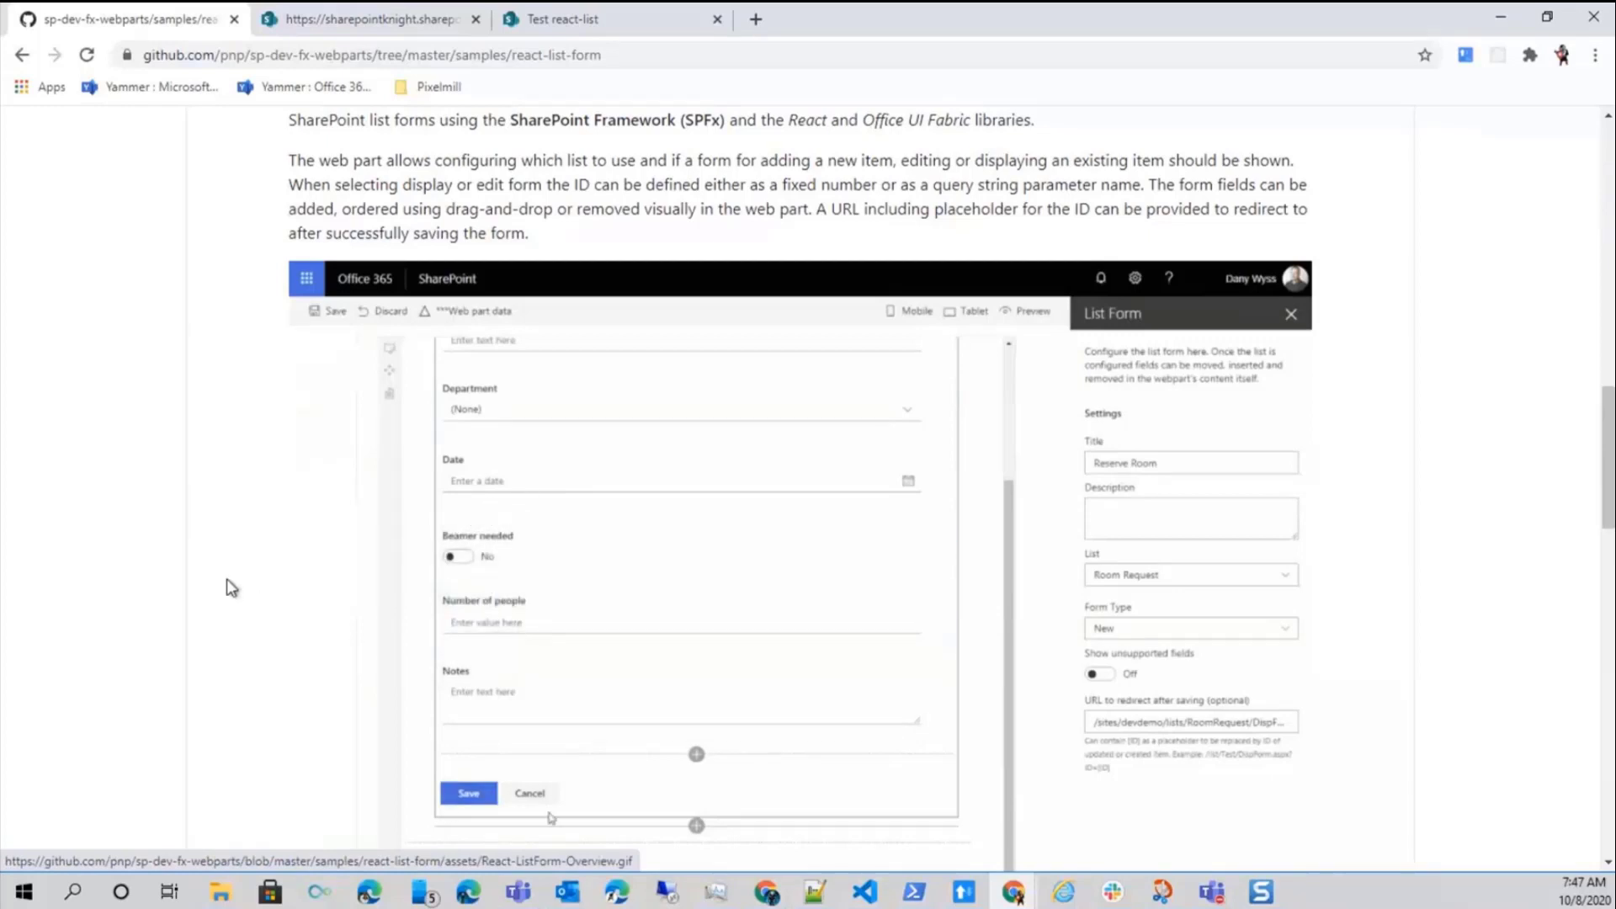
scroll("down", 3)
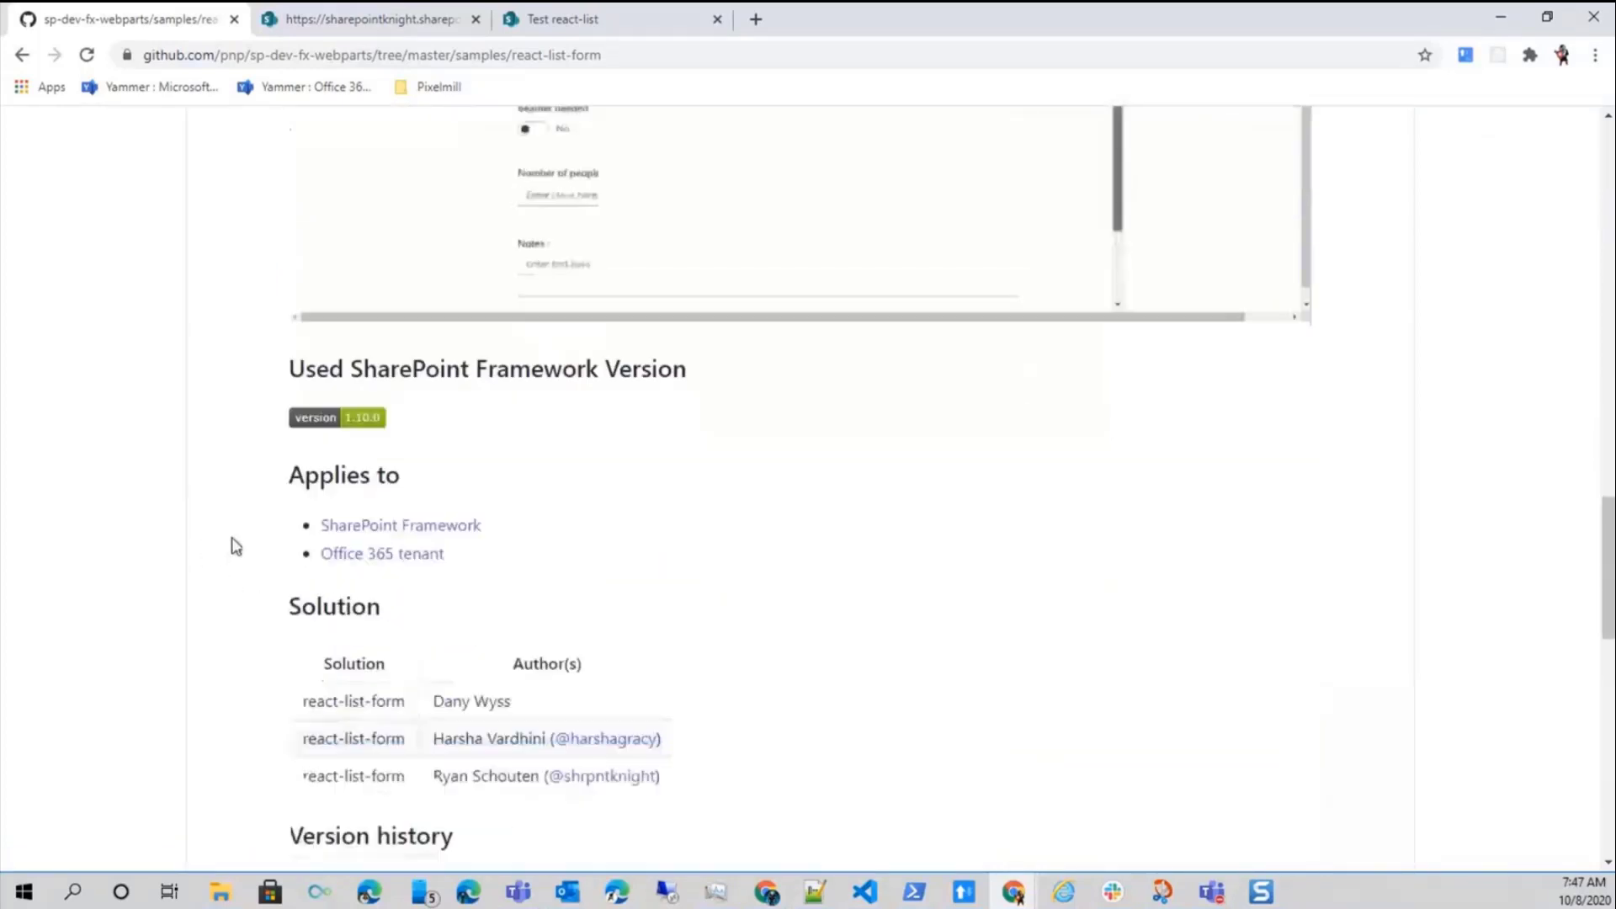
scroll("down", 3)
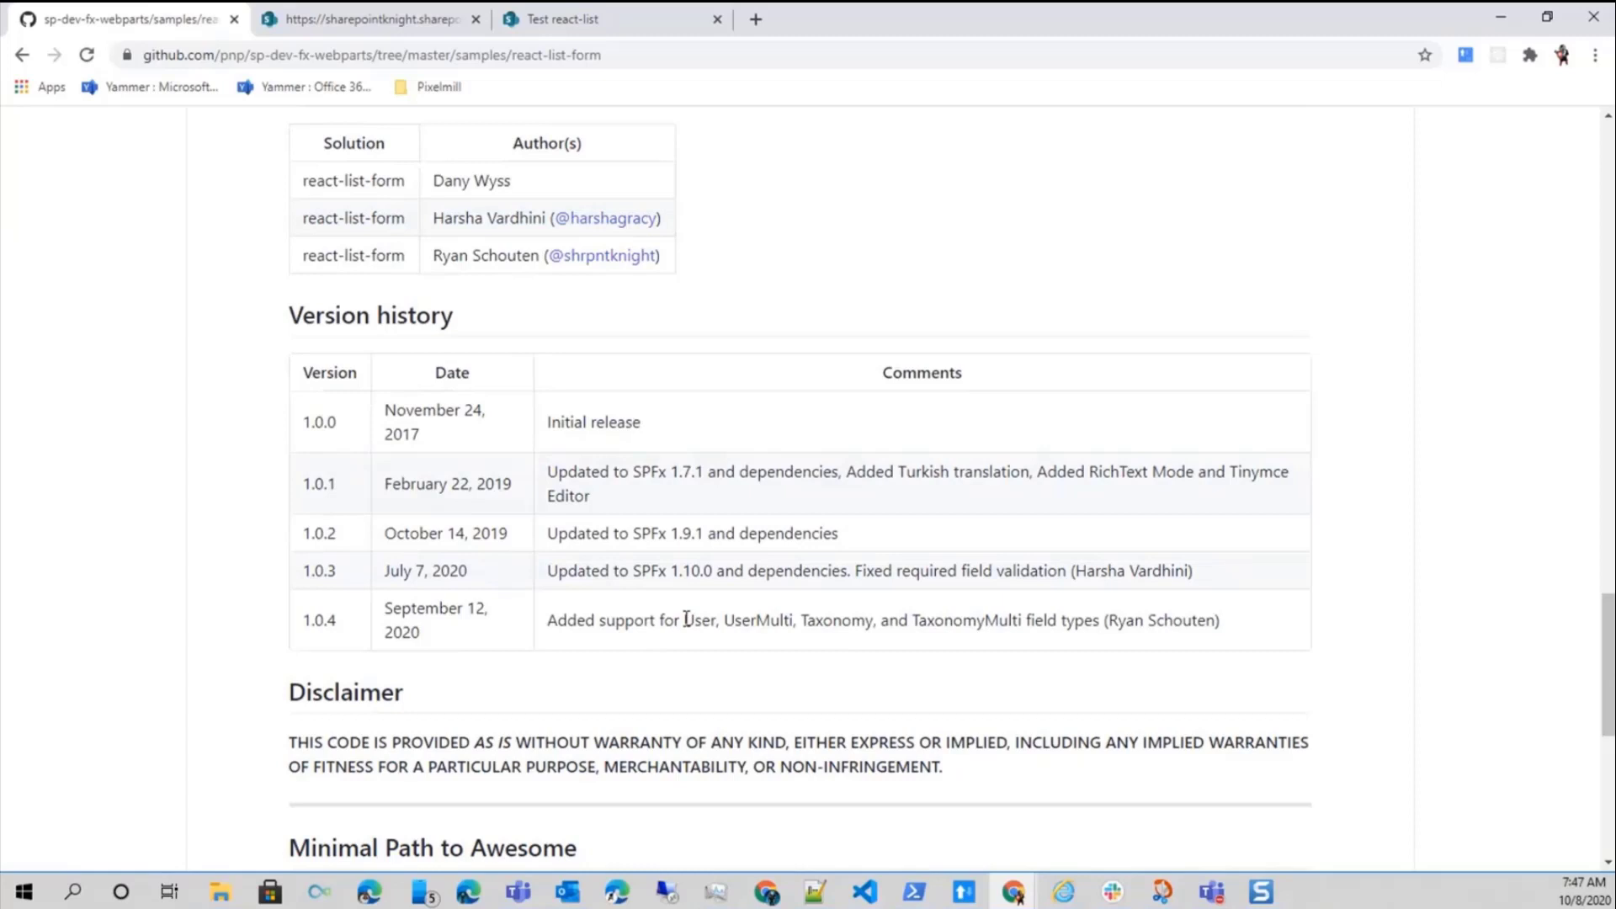
left_click_drag(683, 620, 1026, 620)
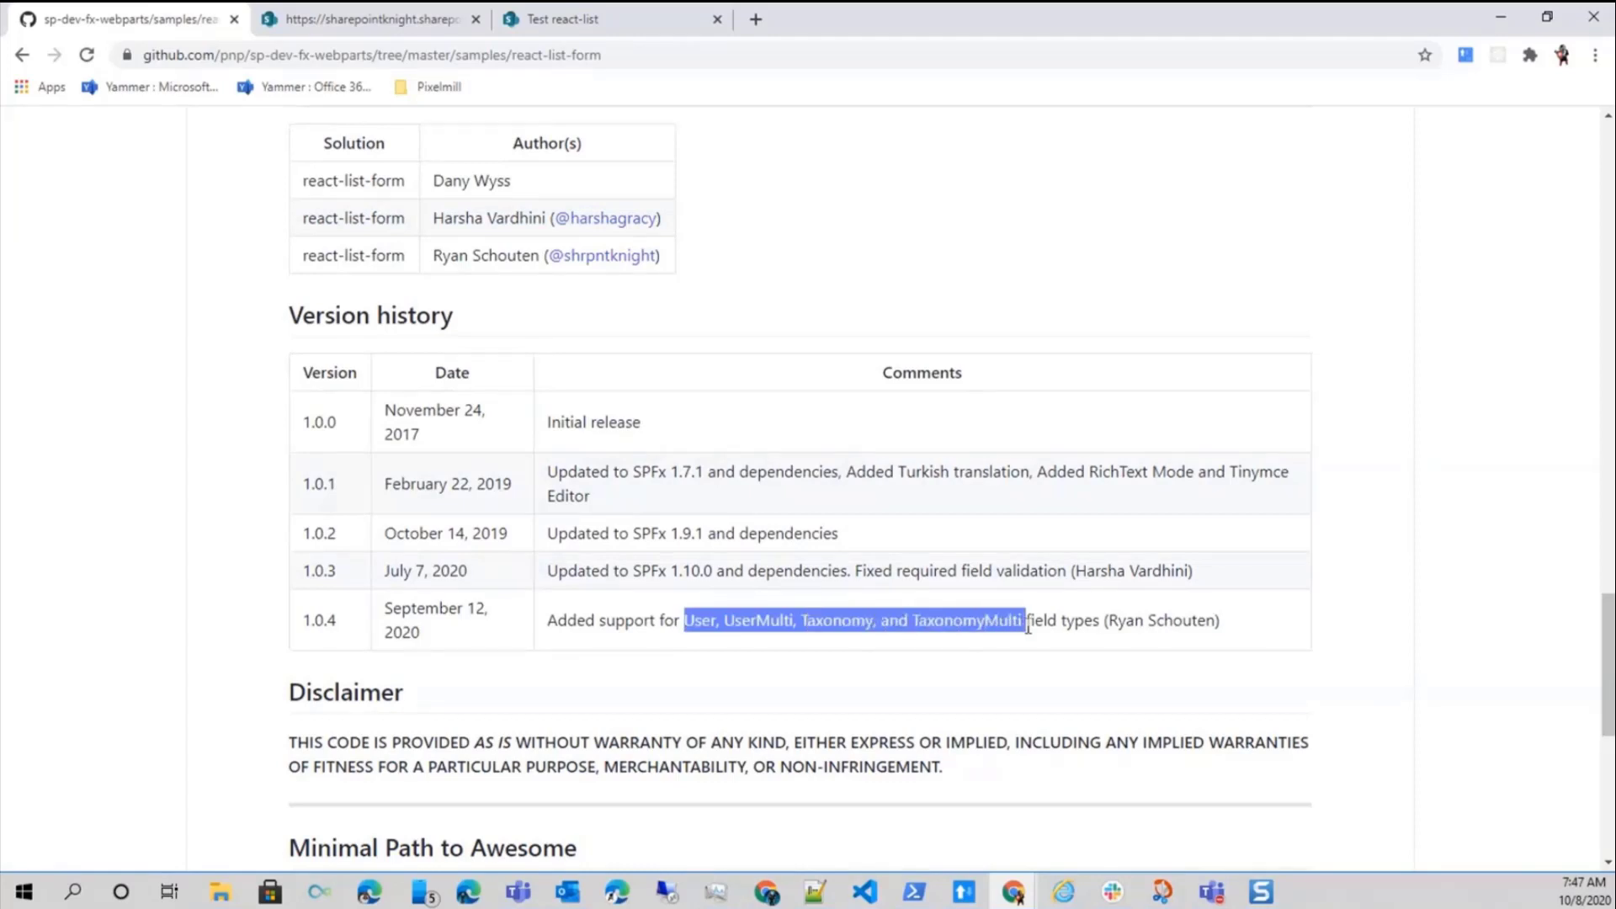
mouse_move(535, 647)
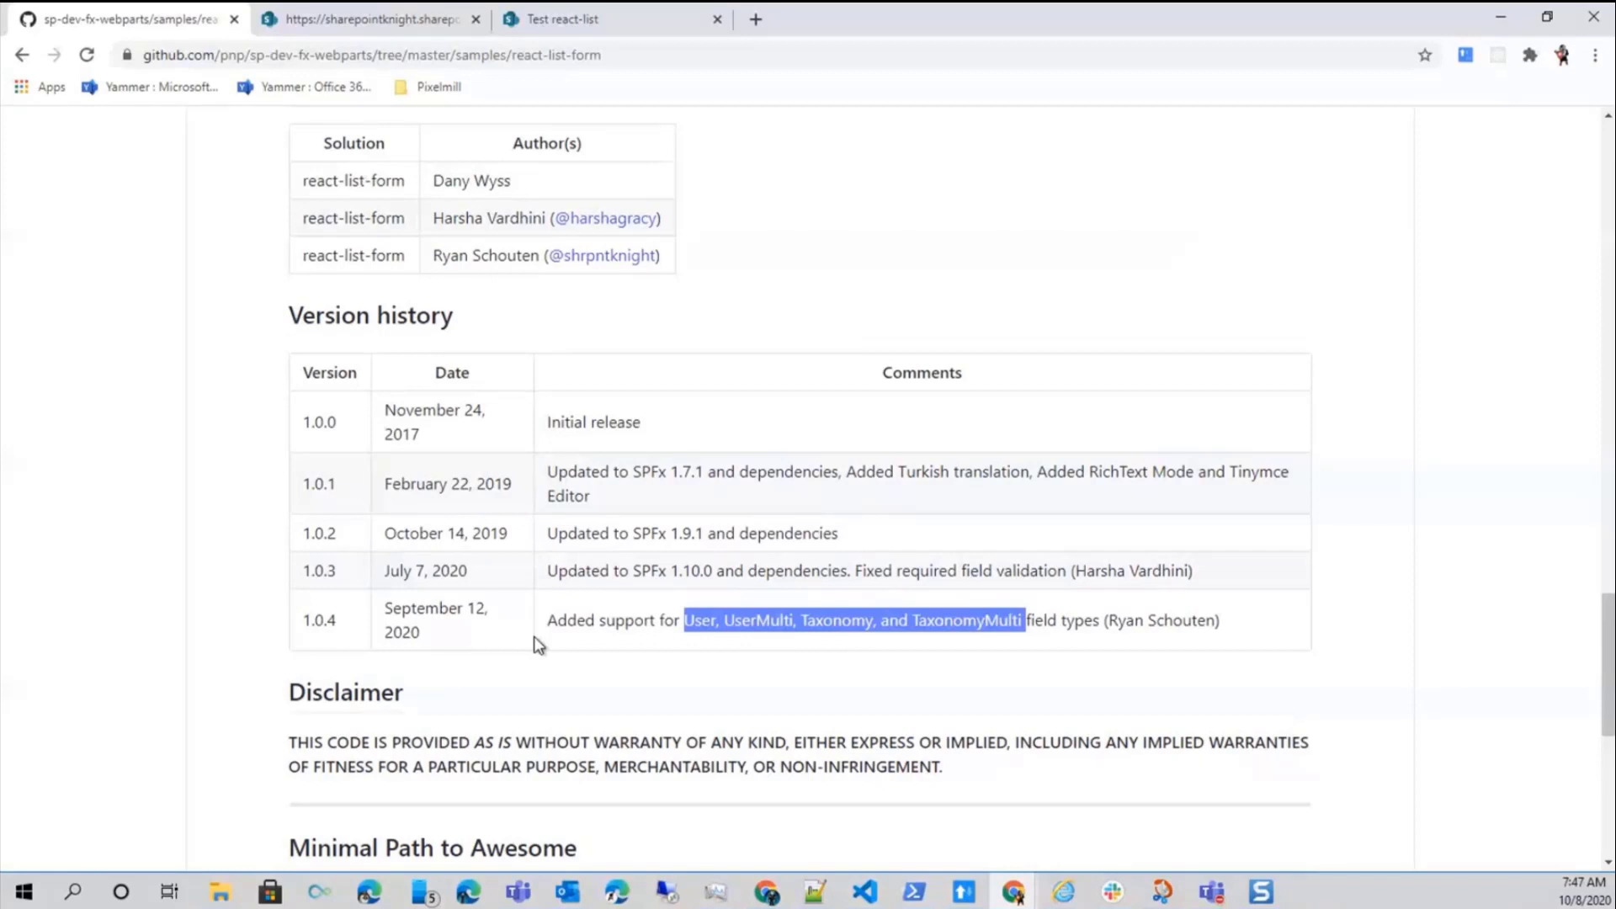
mouse_move(357, 168)
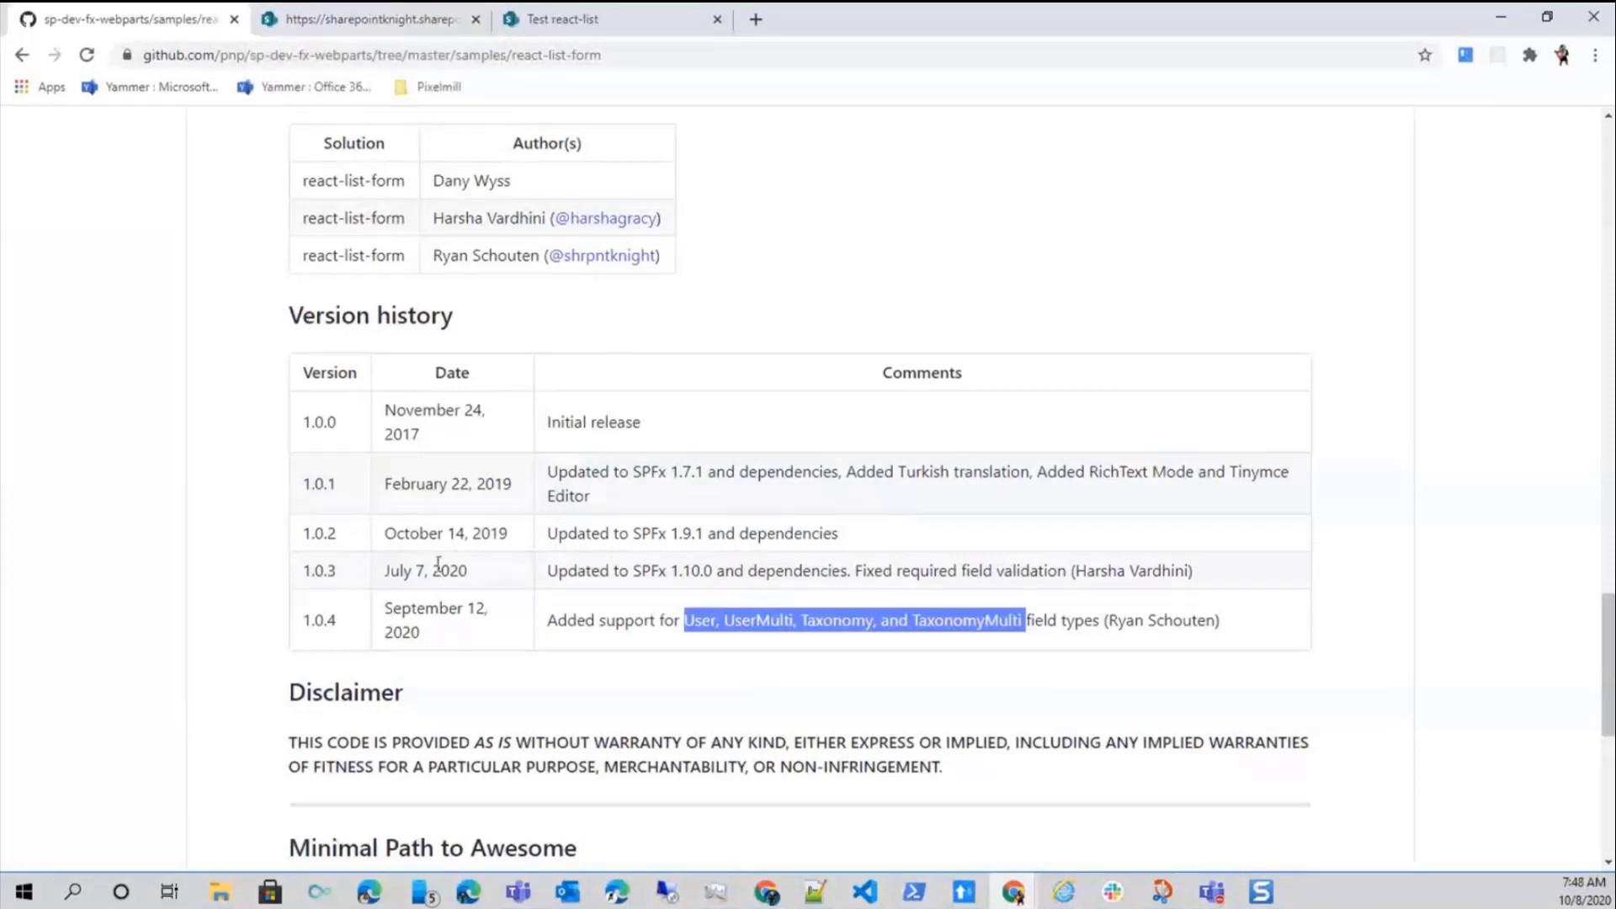
scroll("down", 3)
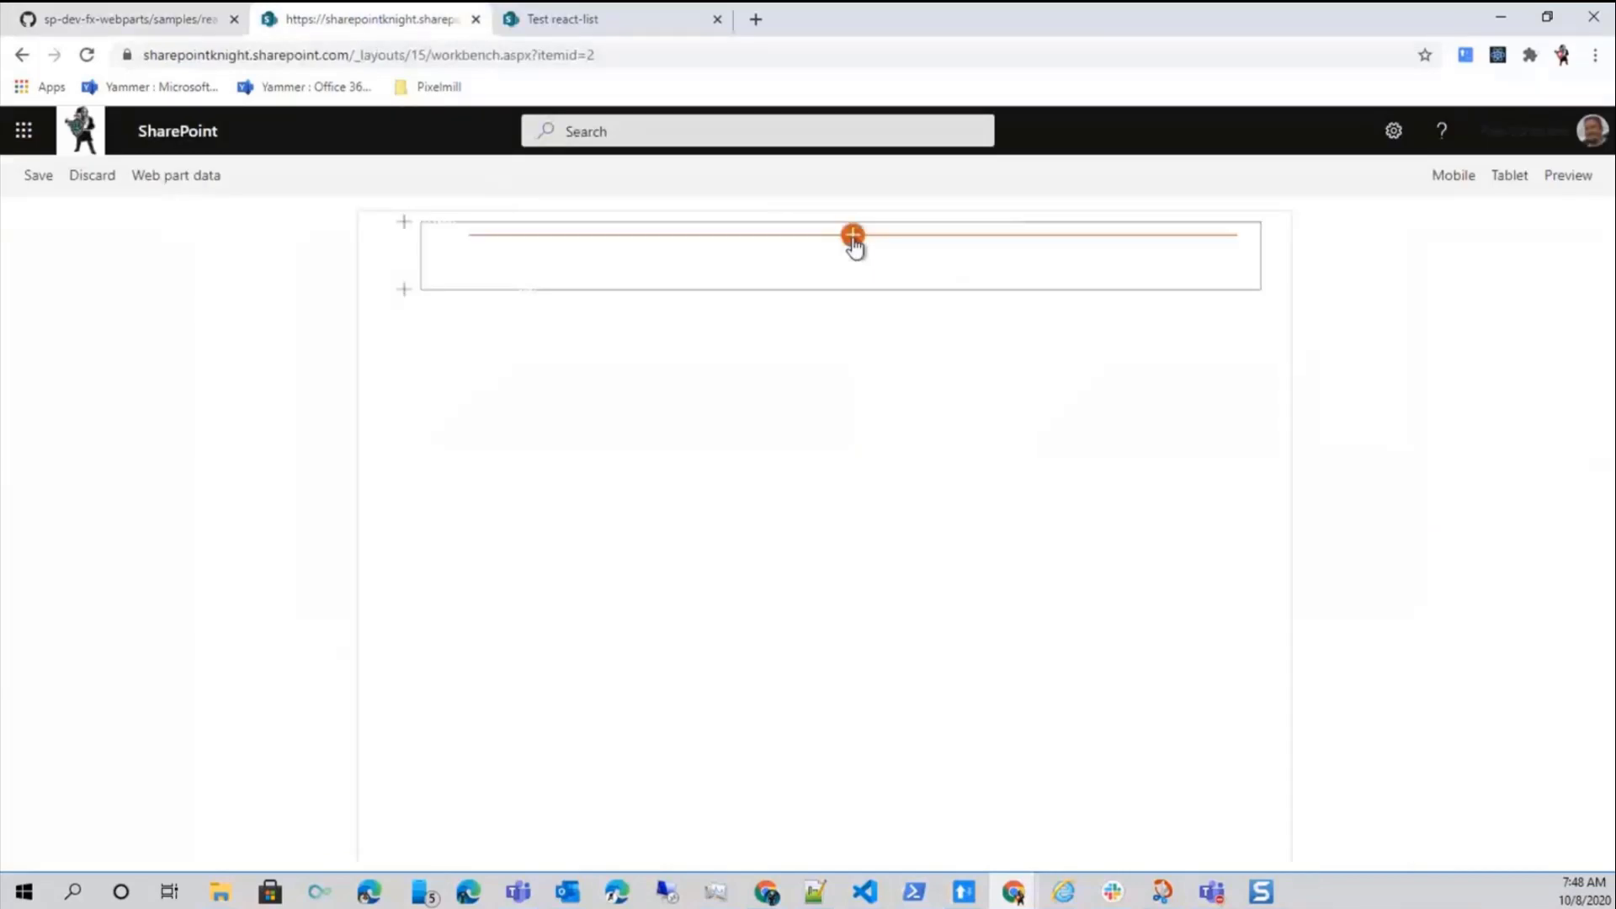
Add a List Form web part titled 'My Edit Form' connected to the Test List form list
left_click(850, 234)
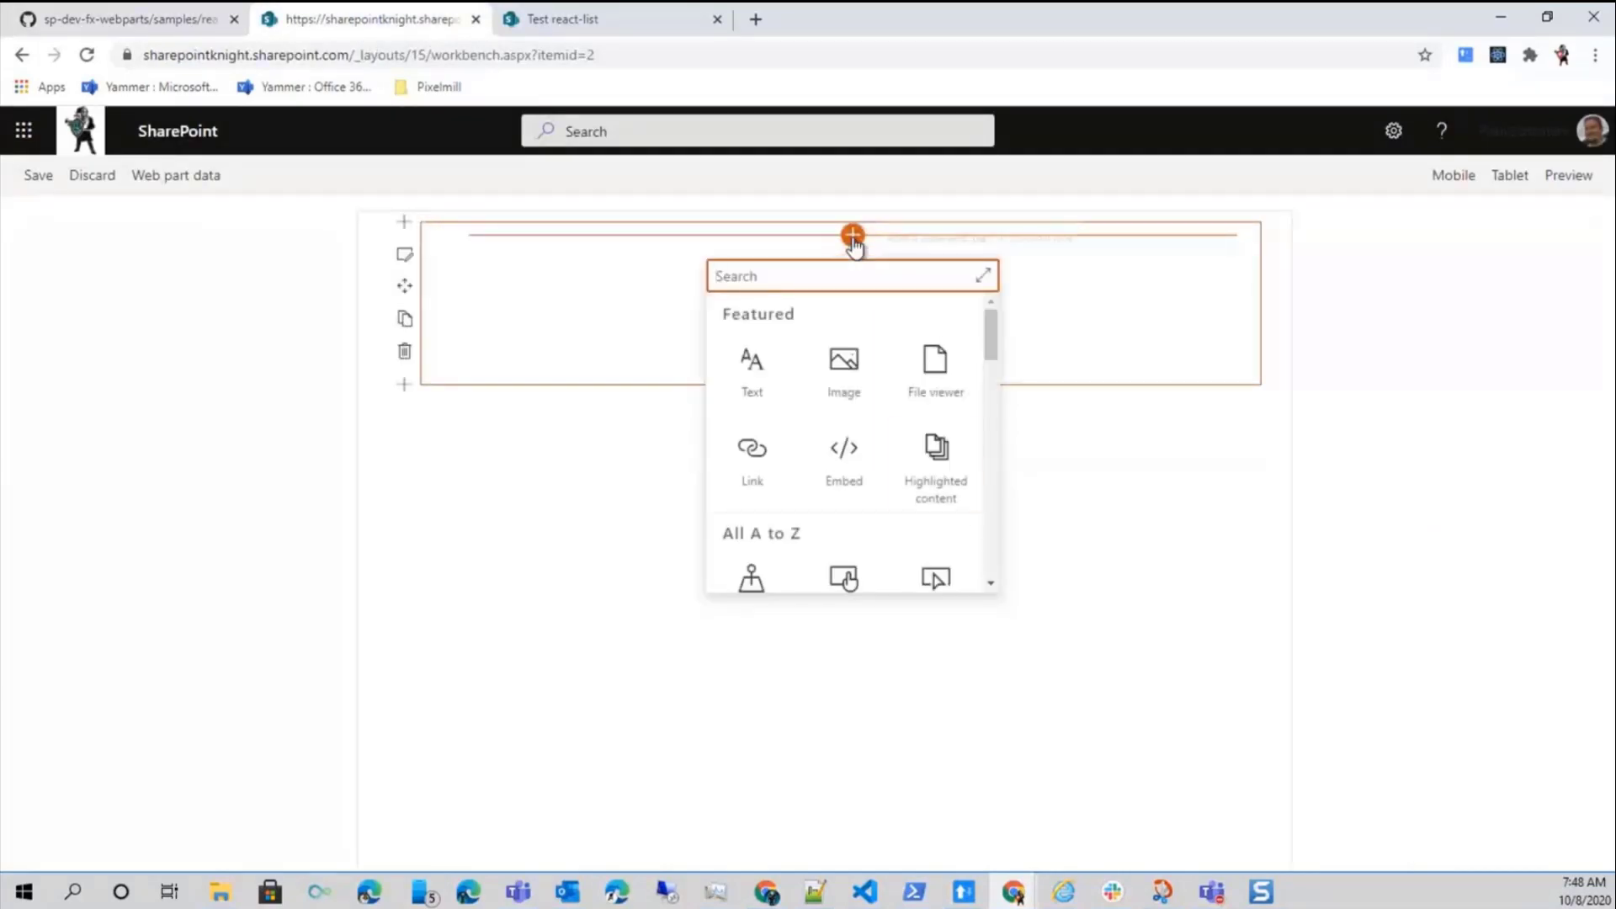
scroll("down", 3)
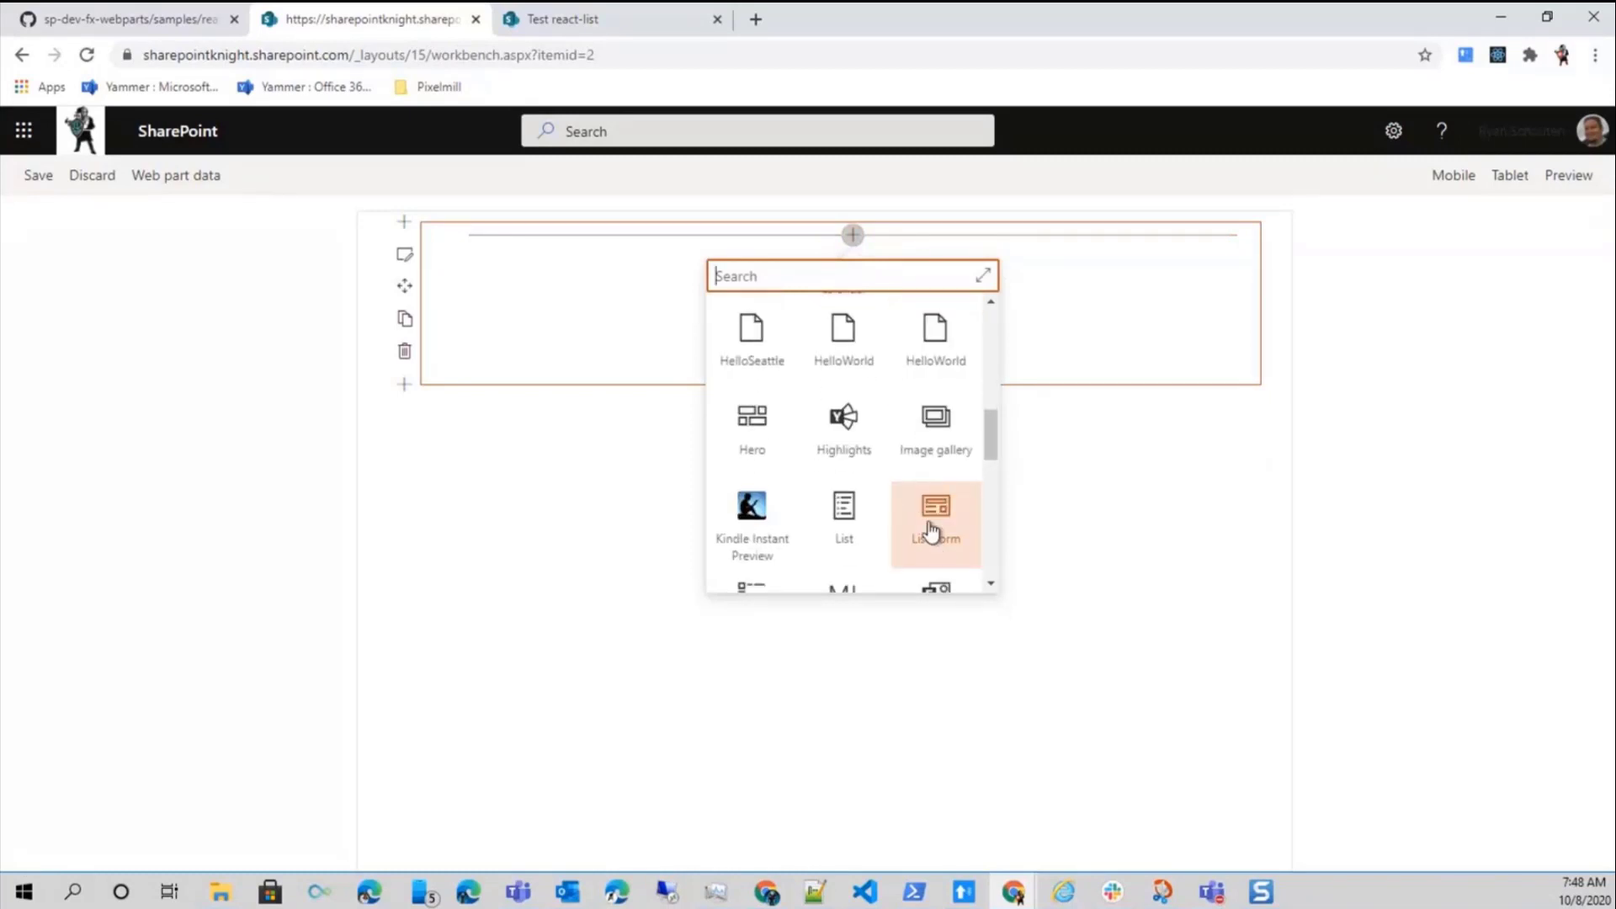
left_click(936, 515)
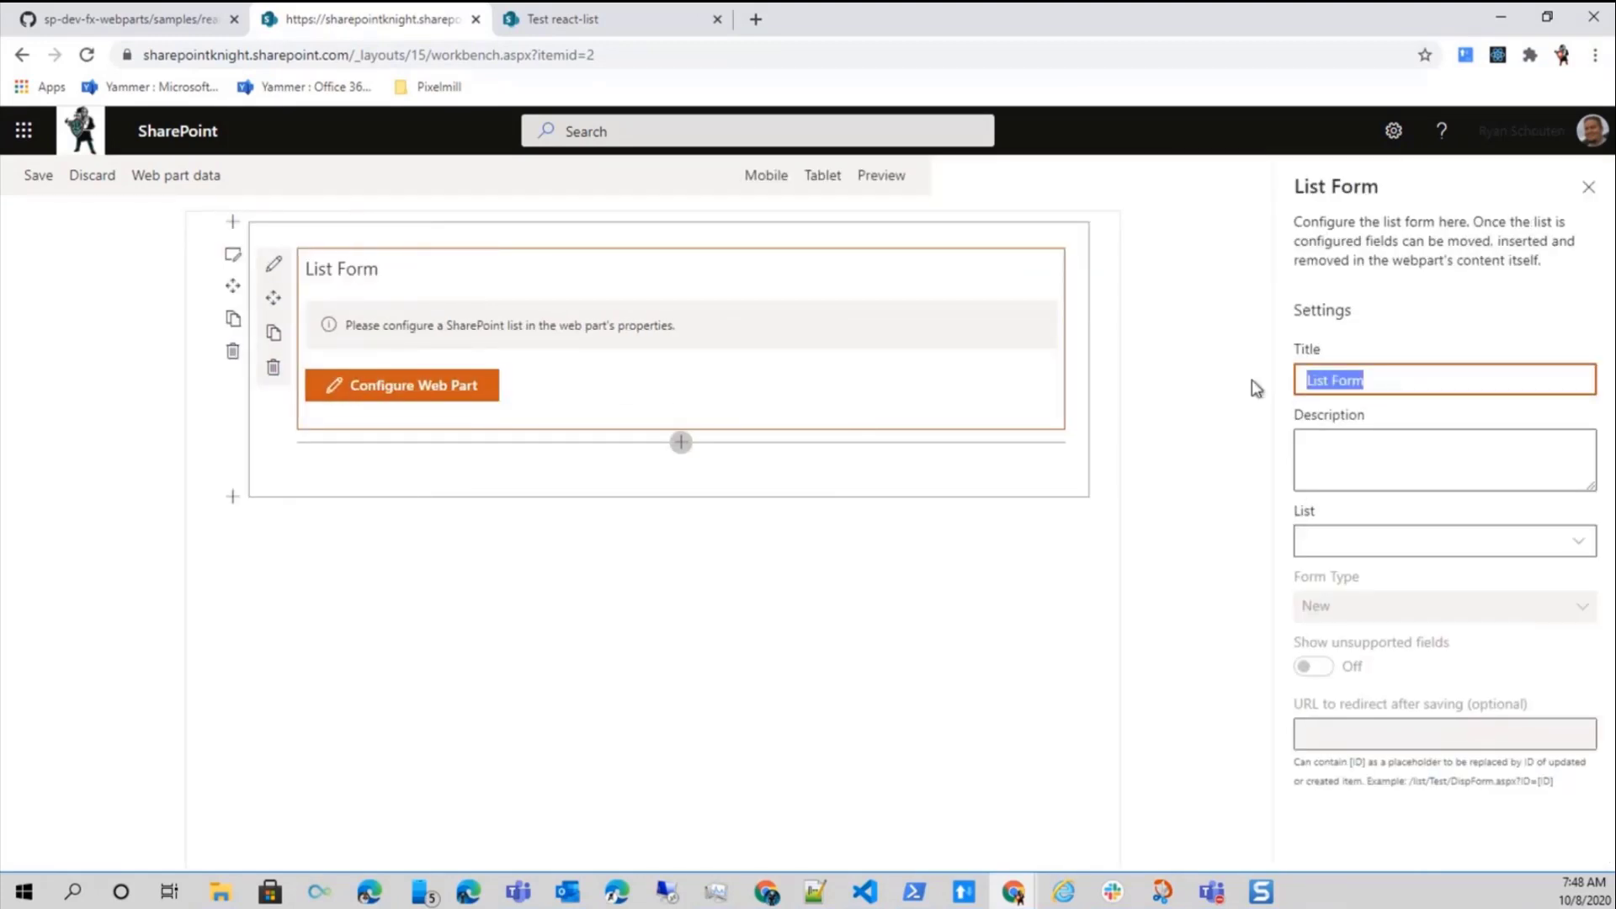
type("My Edit Fo")
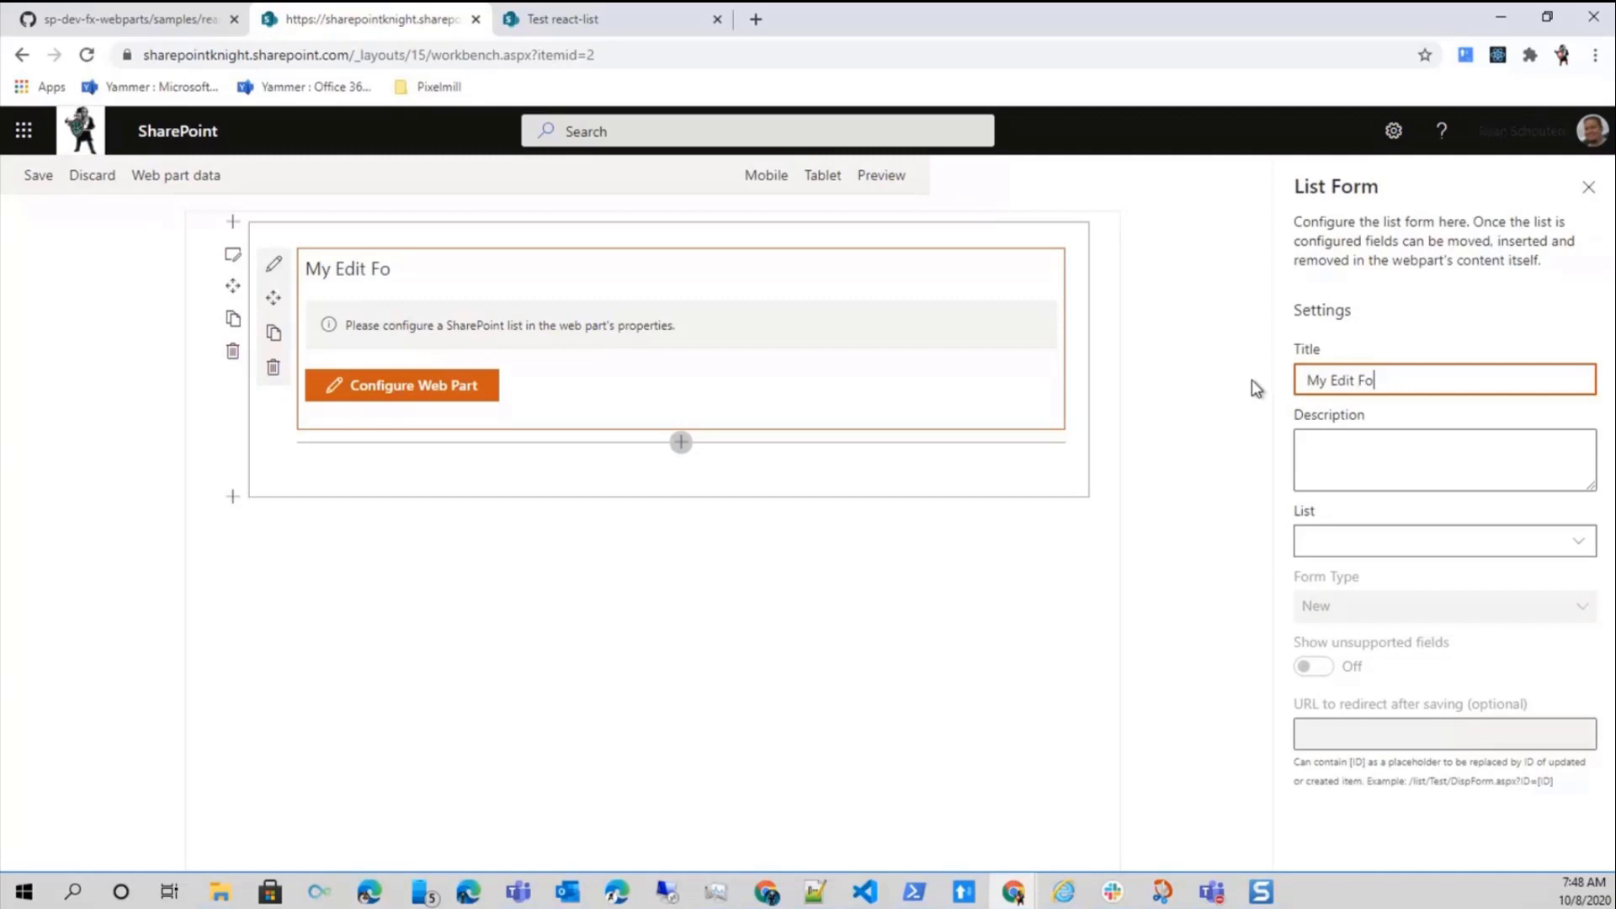
type("rm")
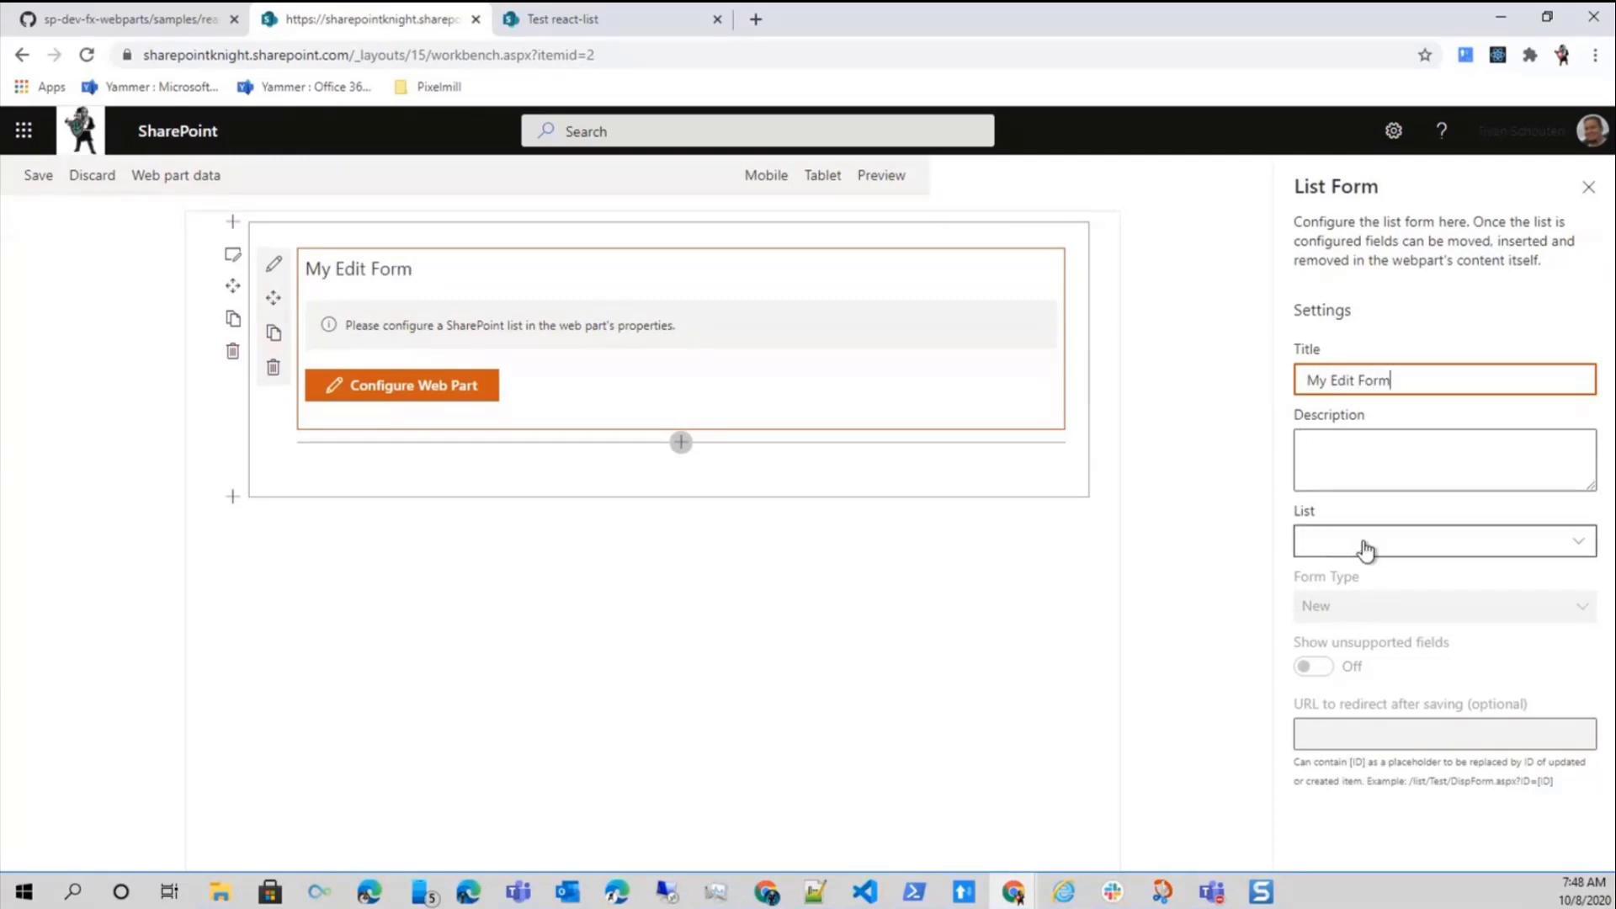
left_click(1444, 542)
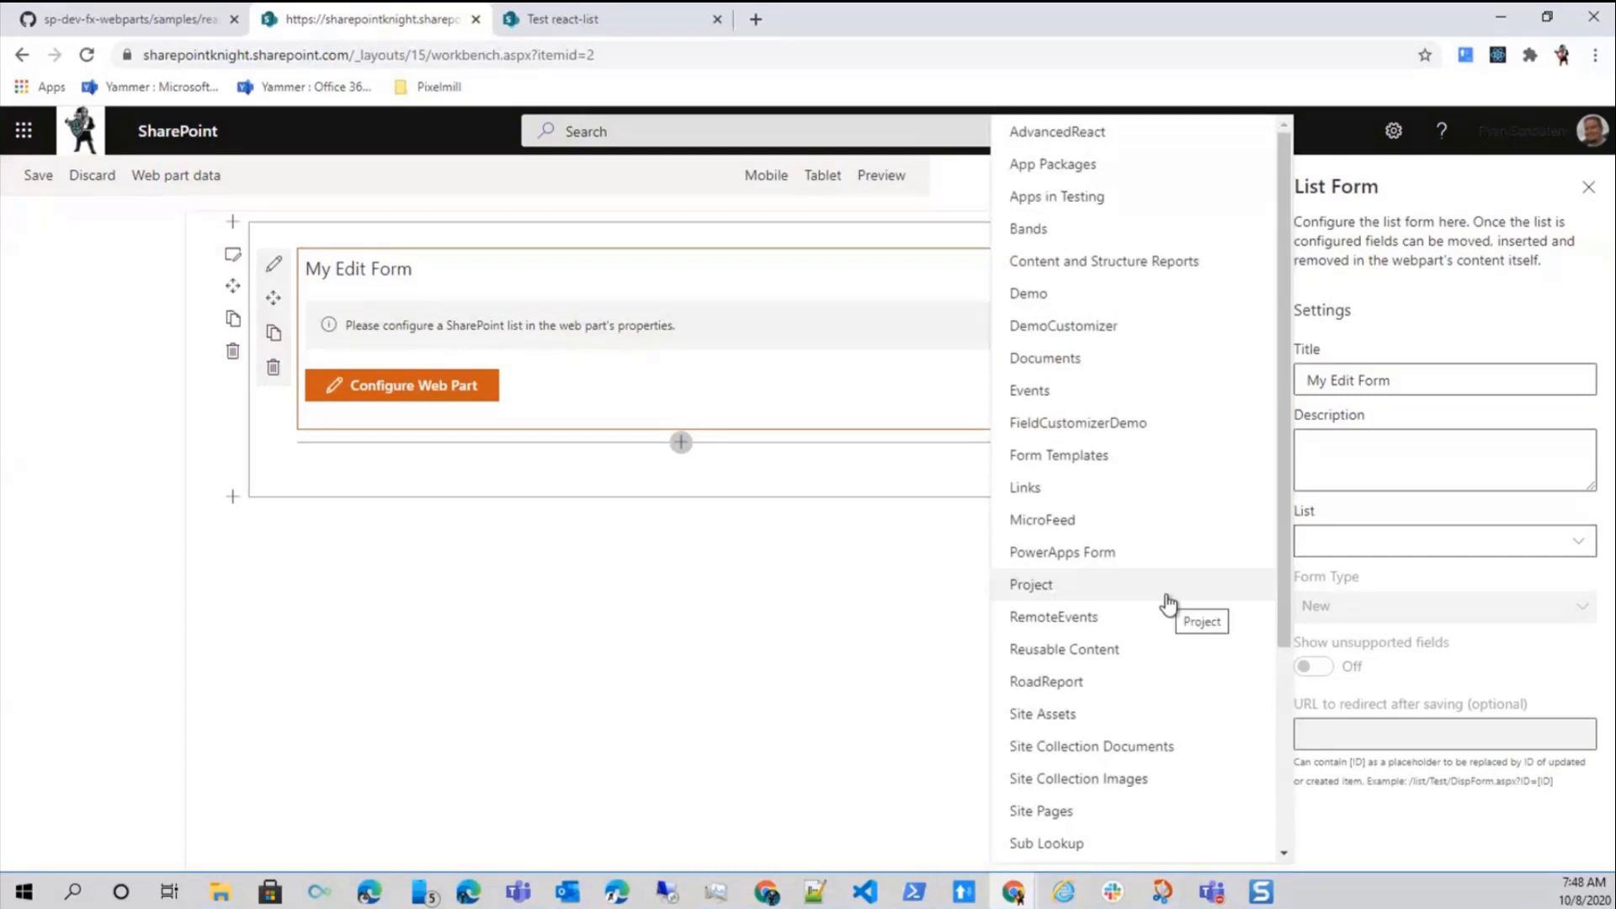
scroll("down", 3)
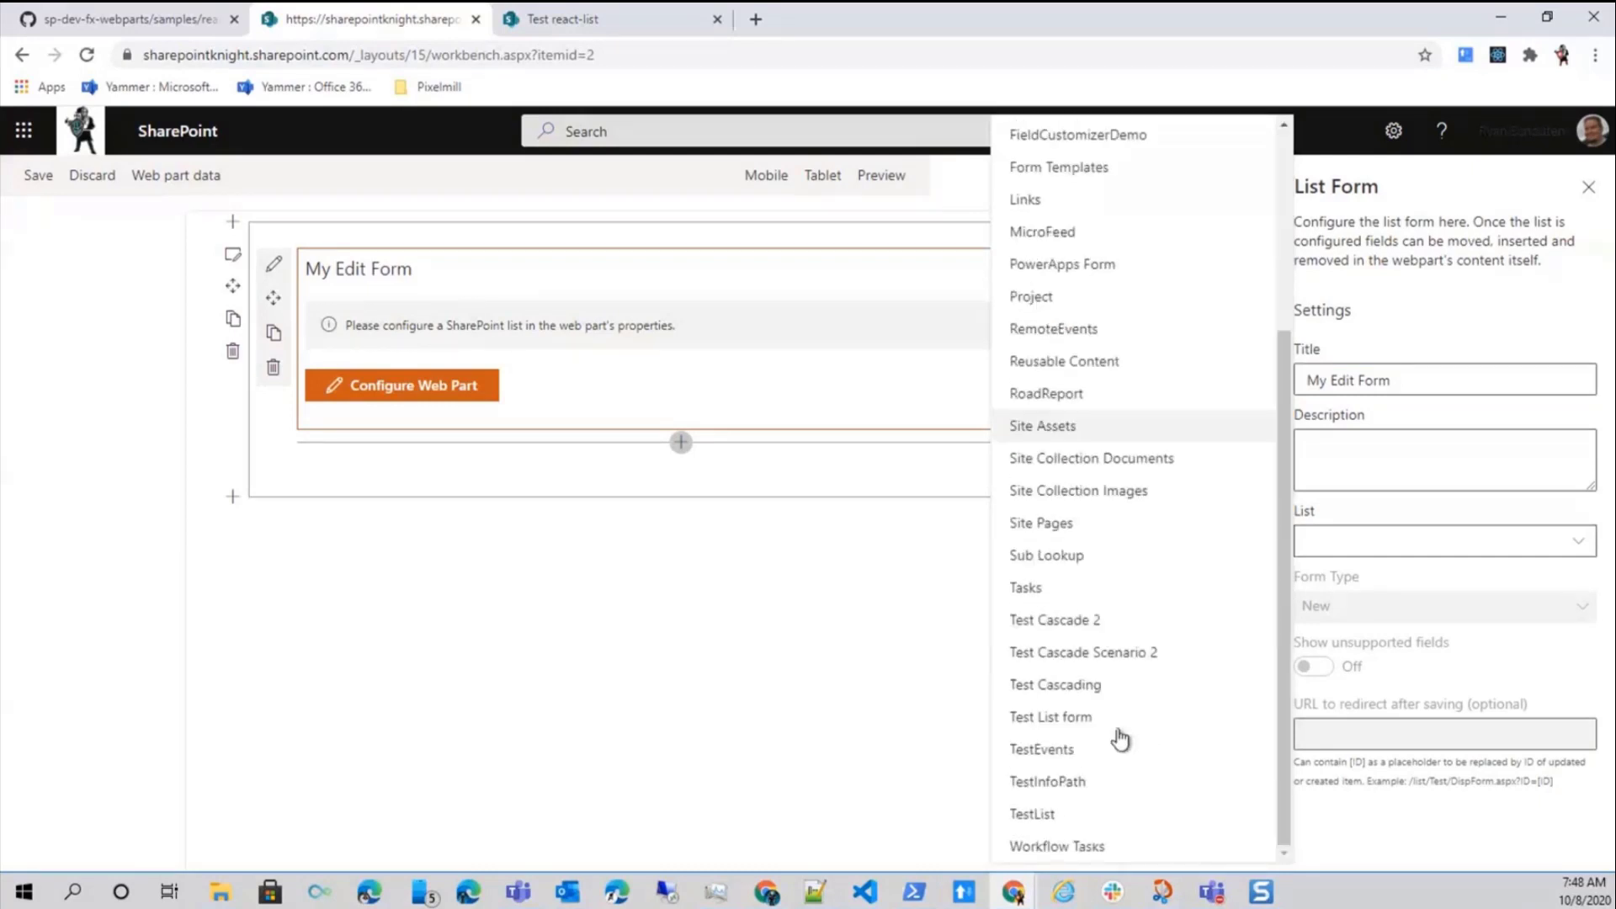
left_click(1051, 717)
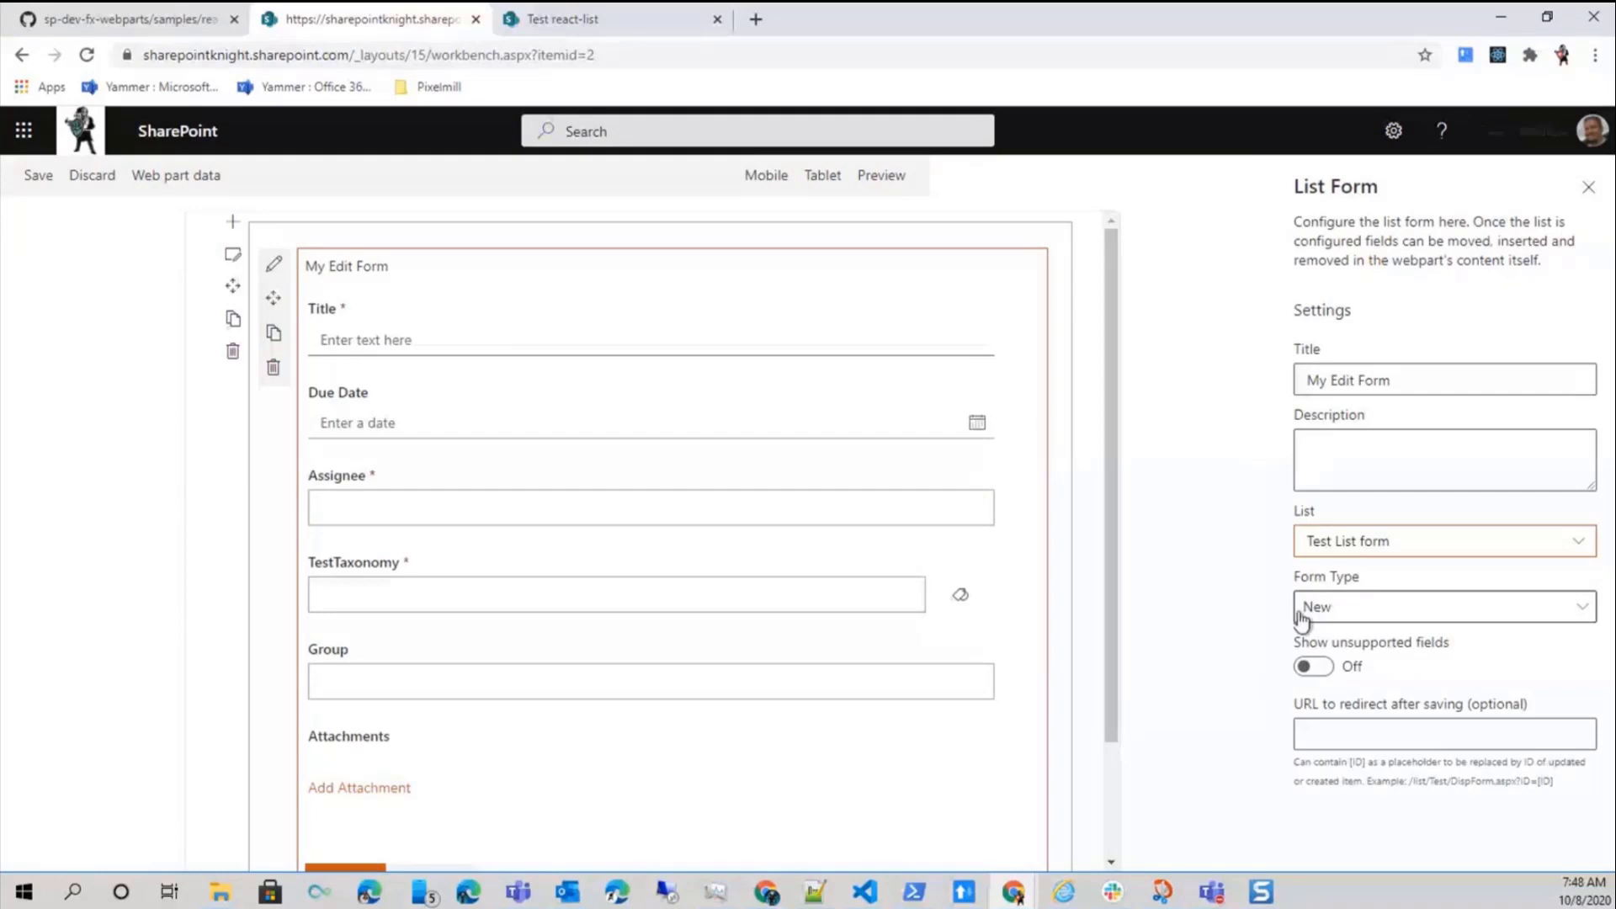
Set Form Type to Edit with Item ID 'itemid', toggling Show unsupported fields on then off
left_click(1445, 606)
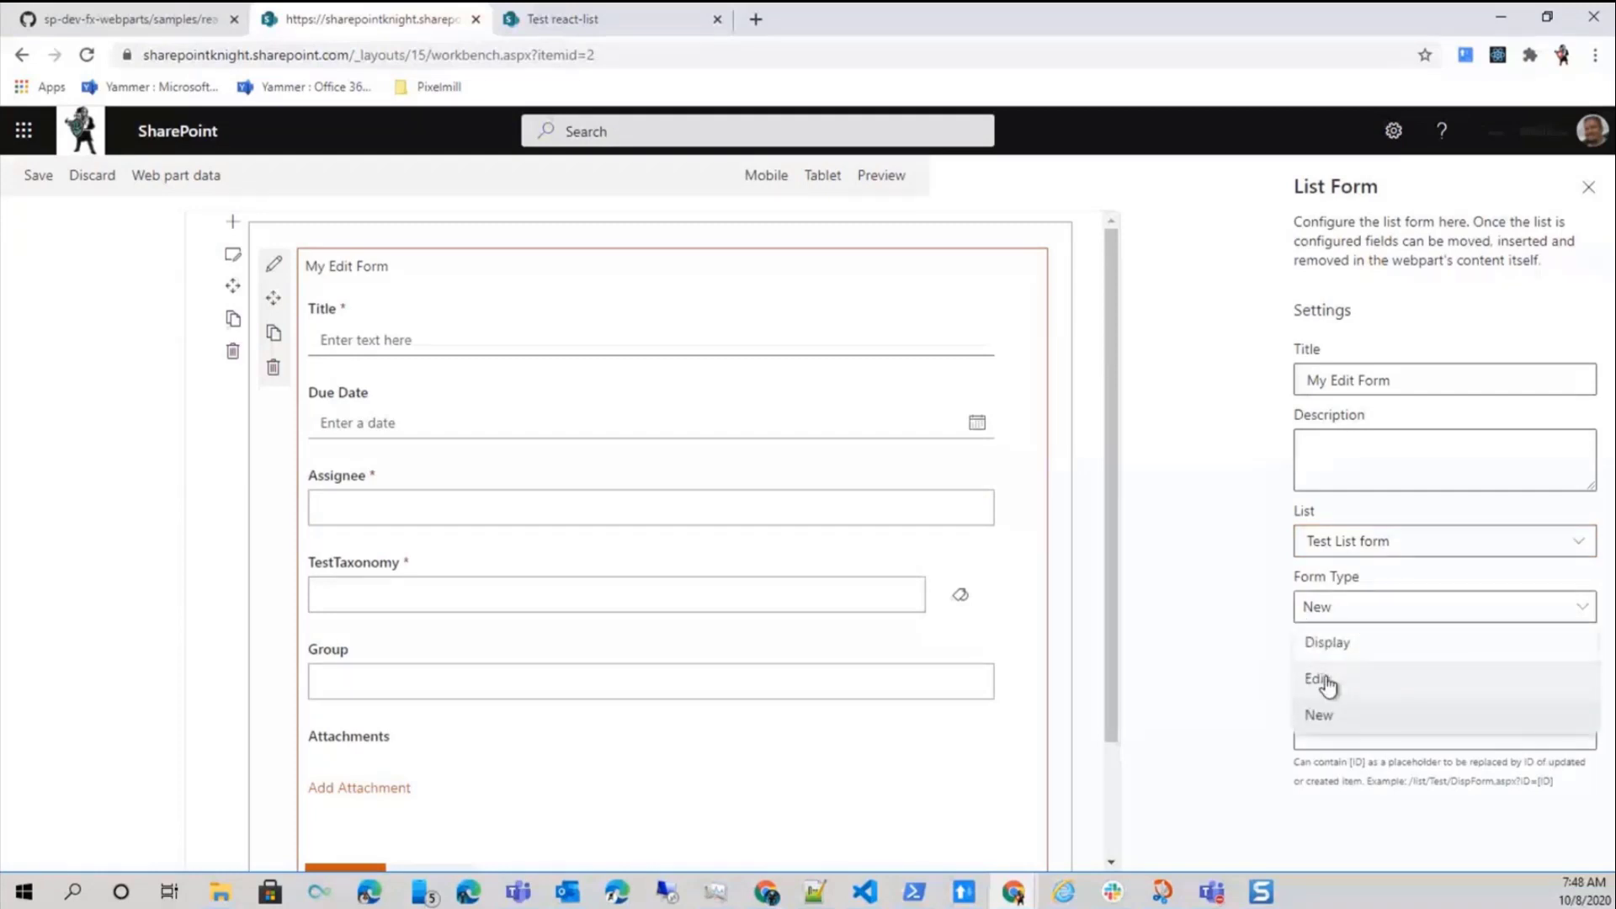
left_click(1313, 679)
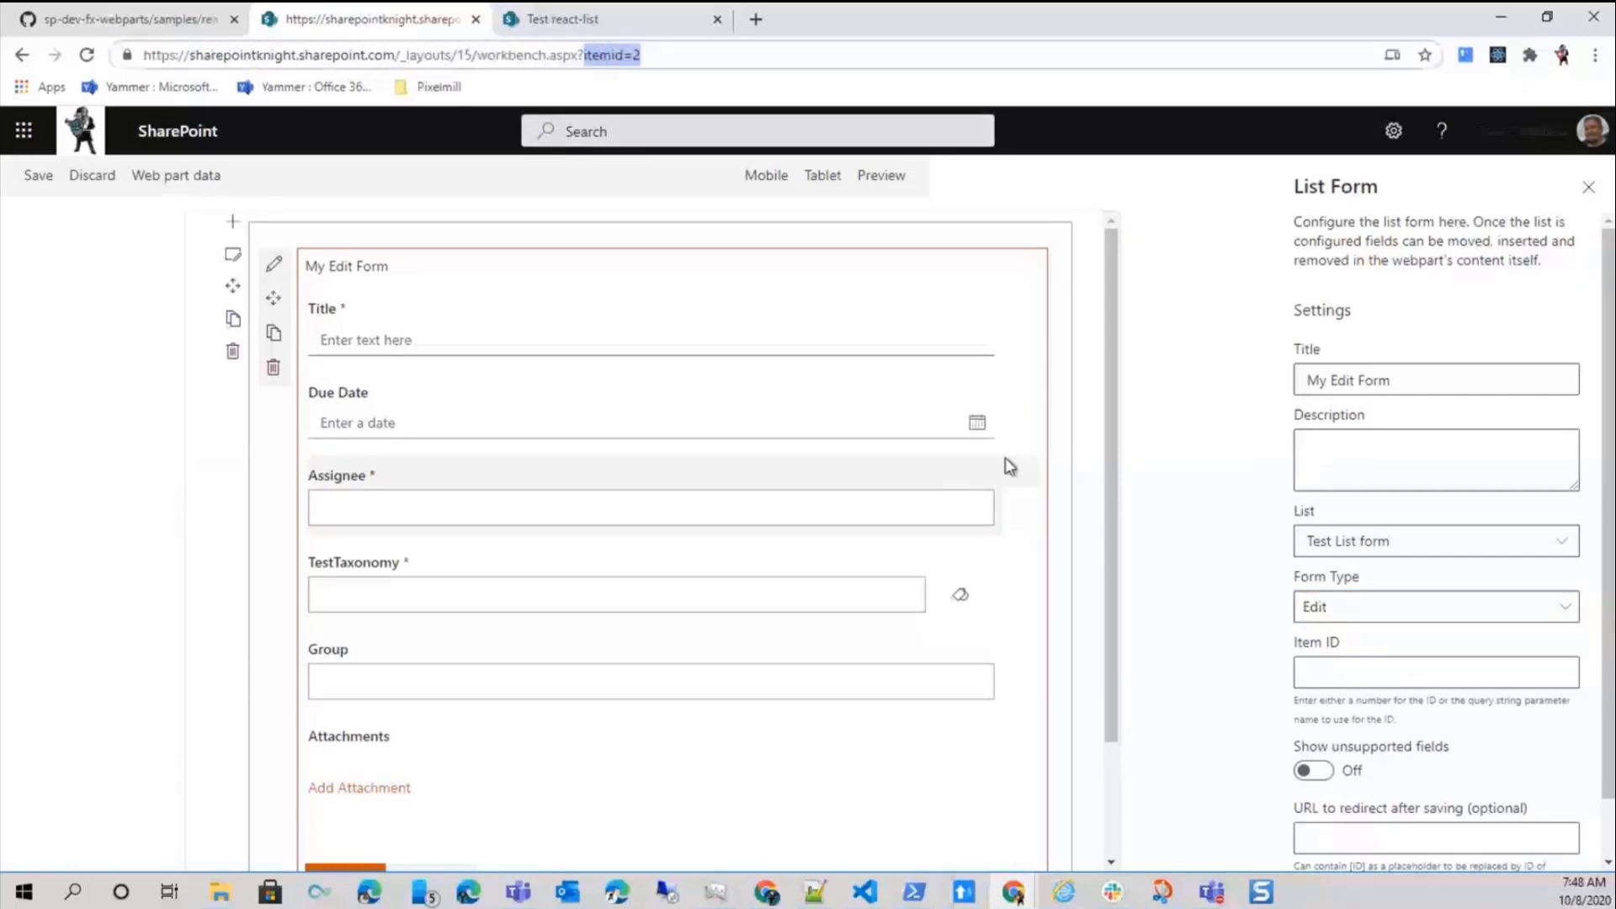
left_click(1435, 671)
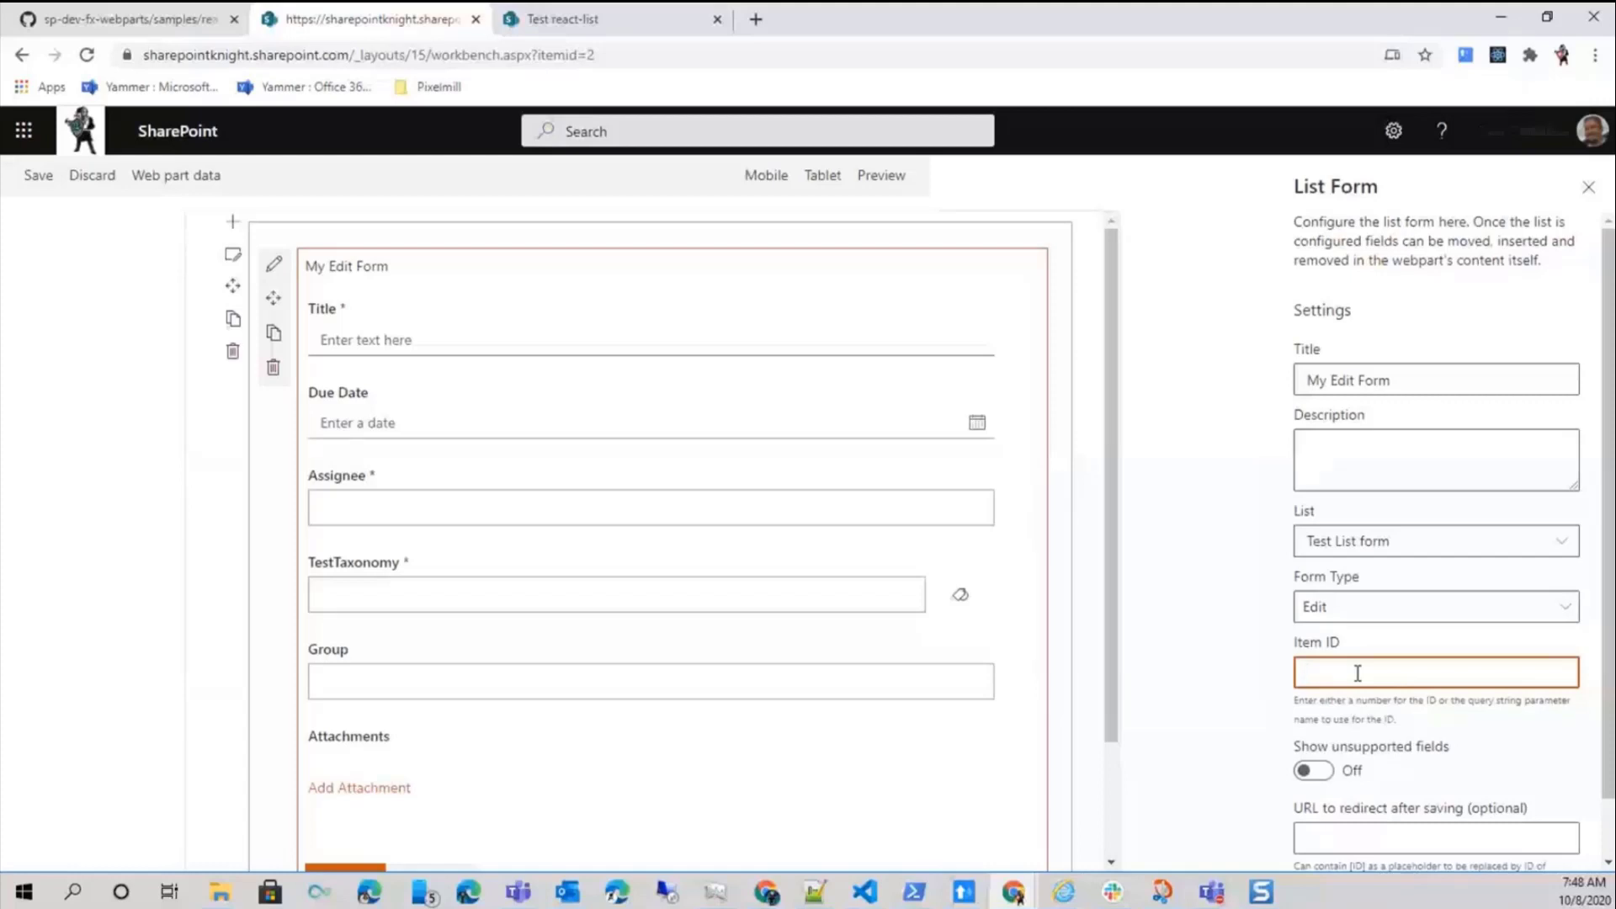
type("itemid")
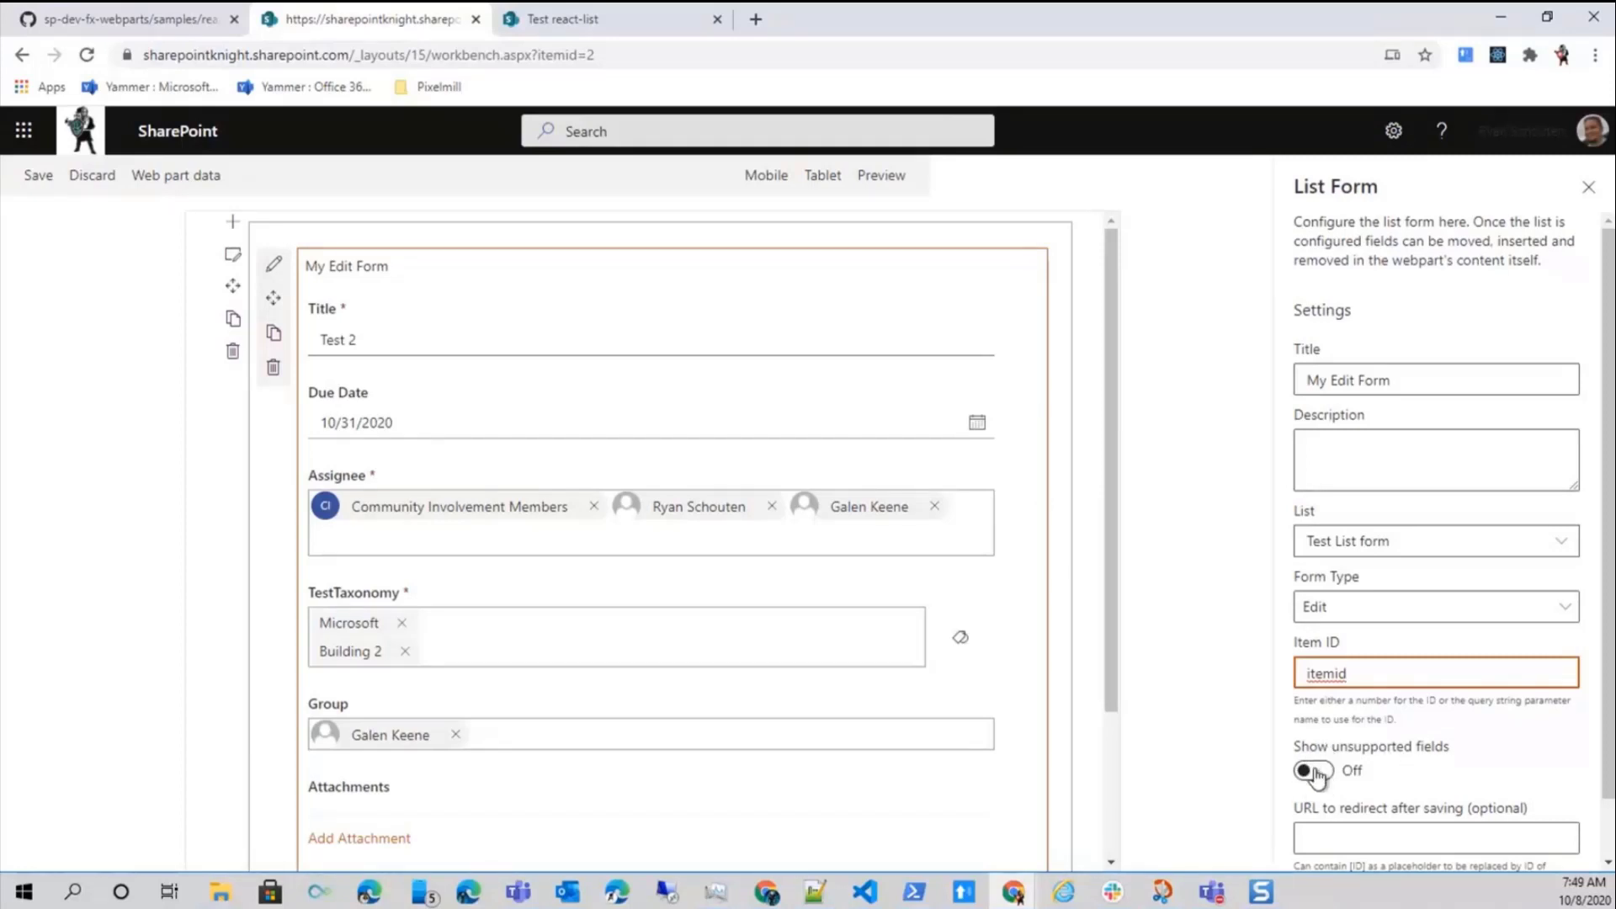
left_click(1310, 771)
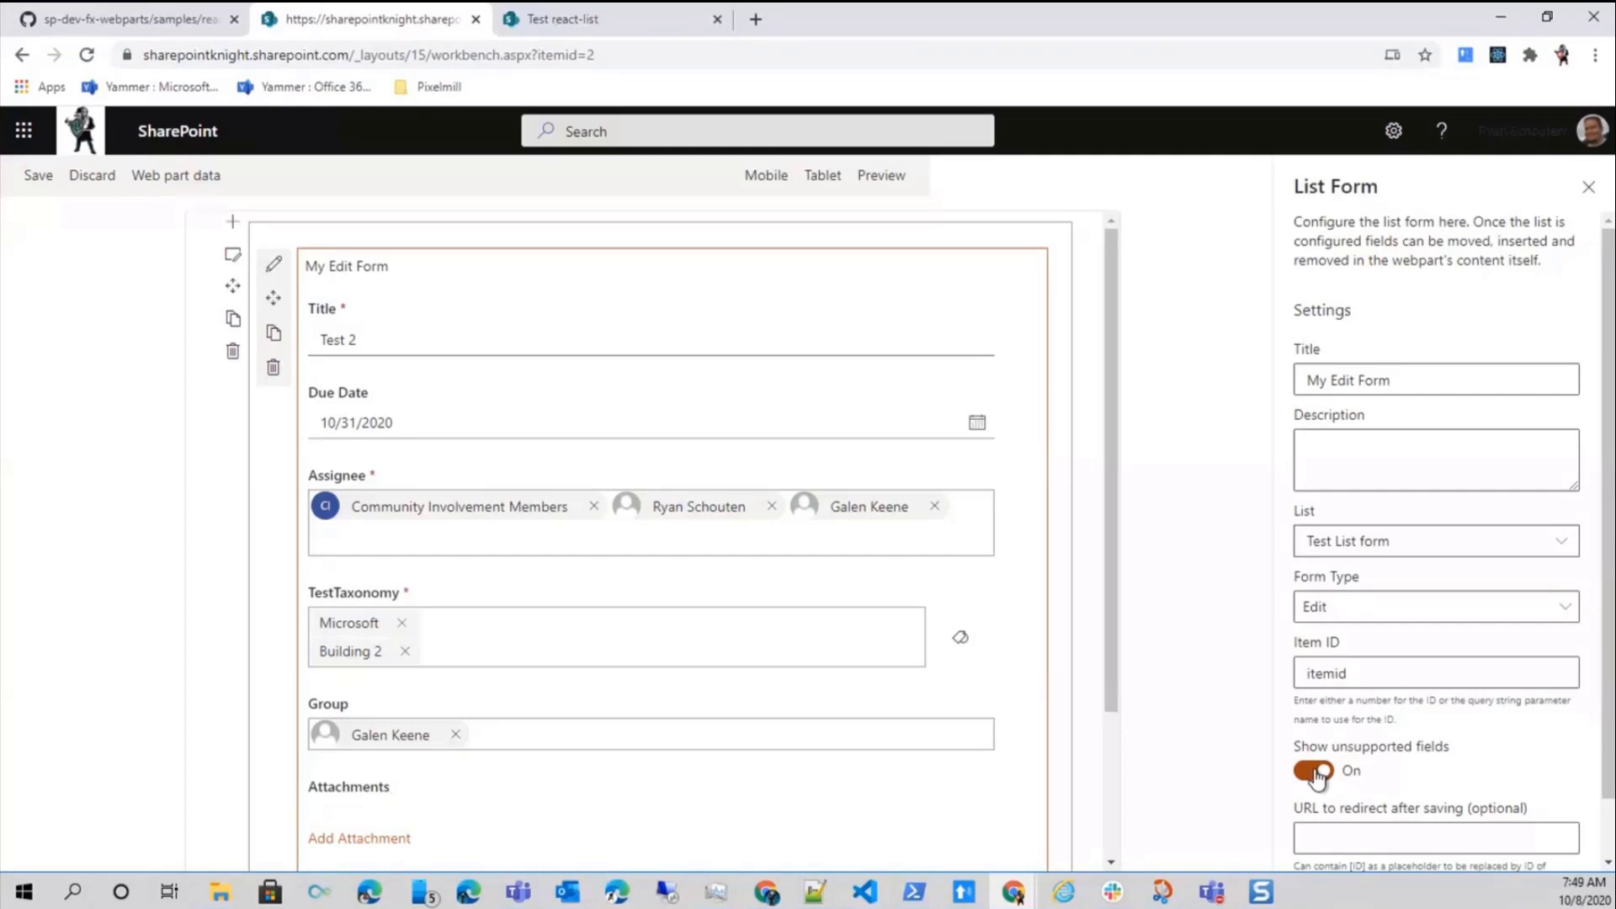
left_click(1313, 771)
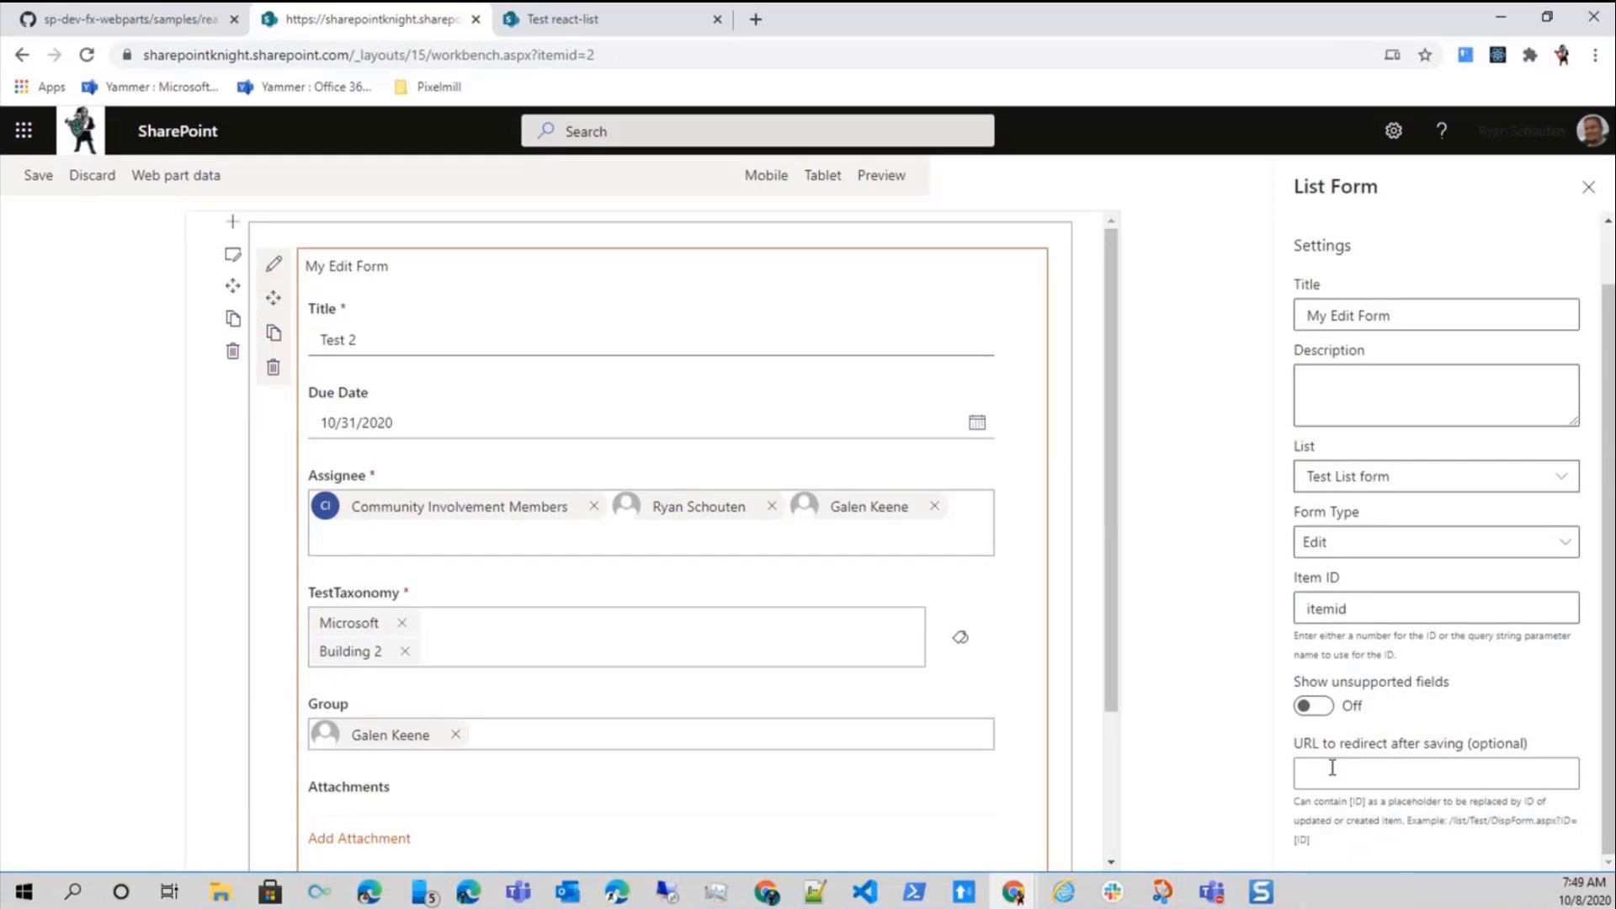
left_click(1434, 774)
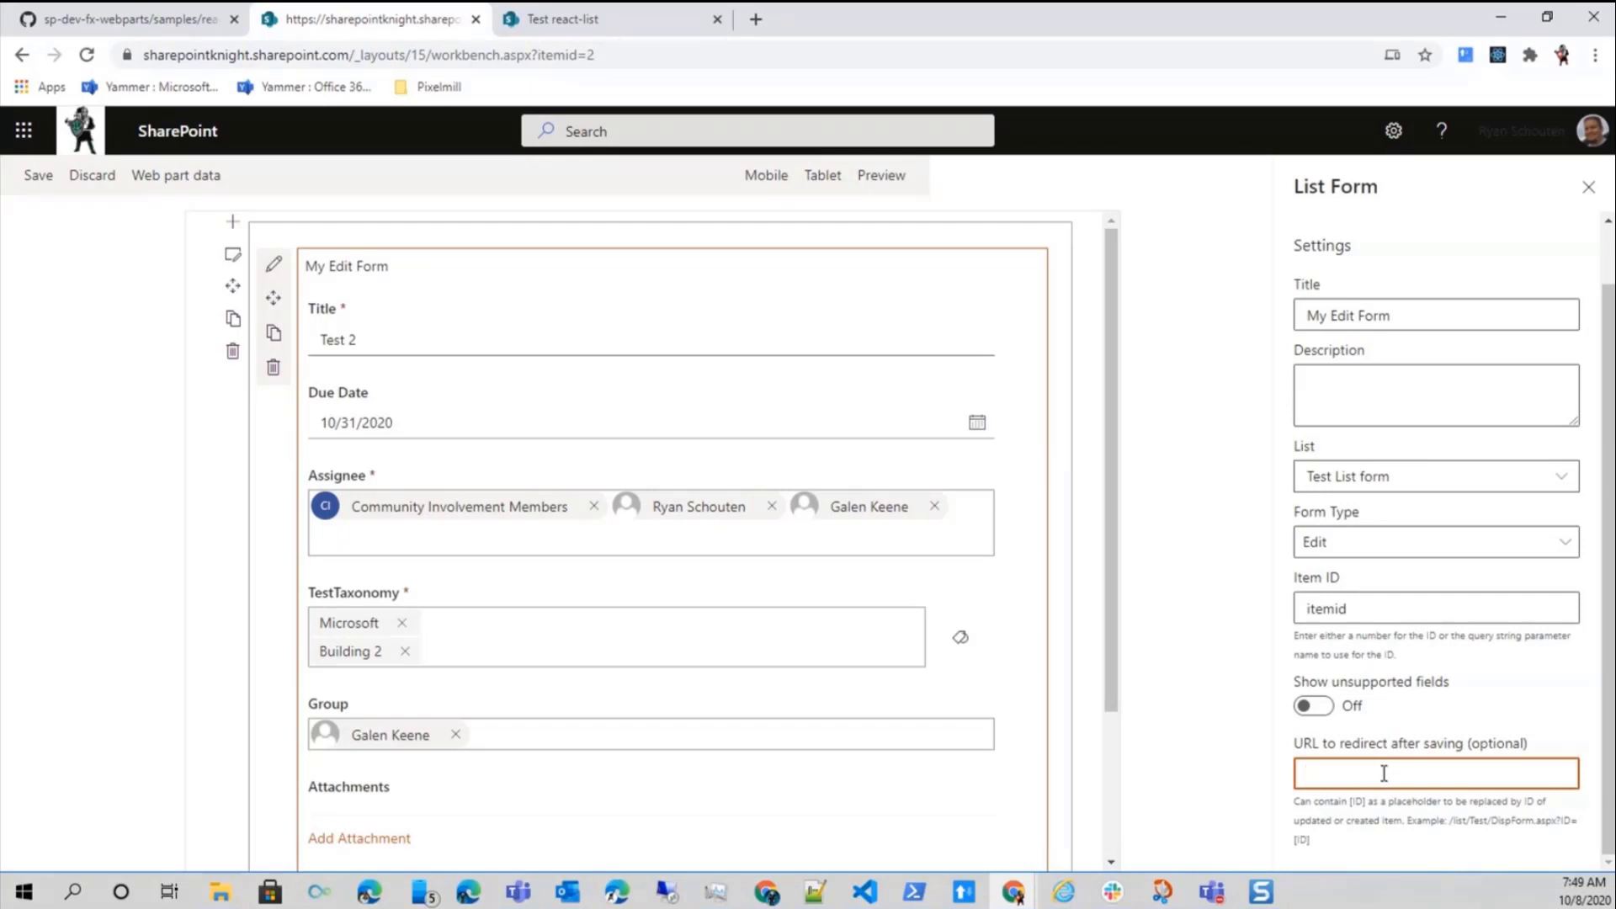
left_click(1384, 773)
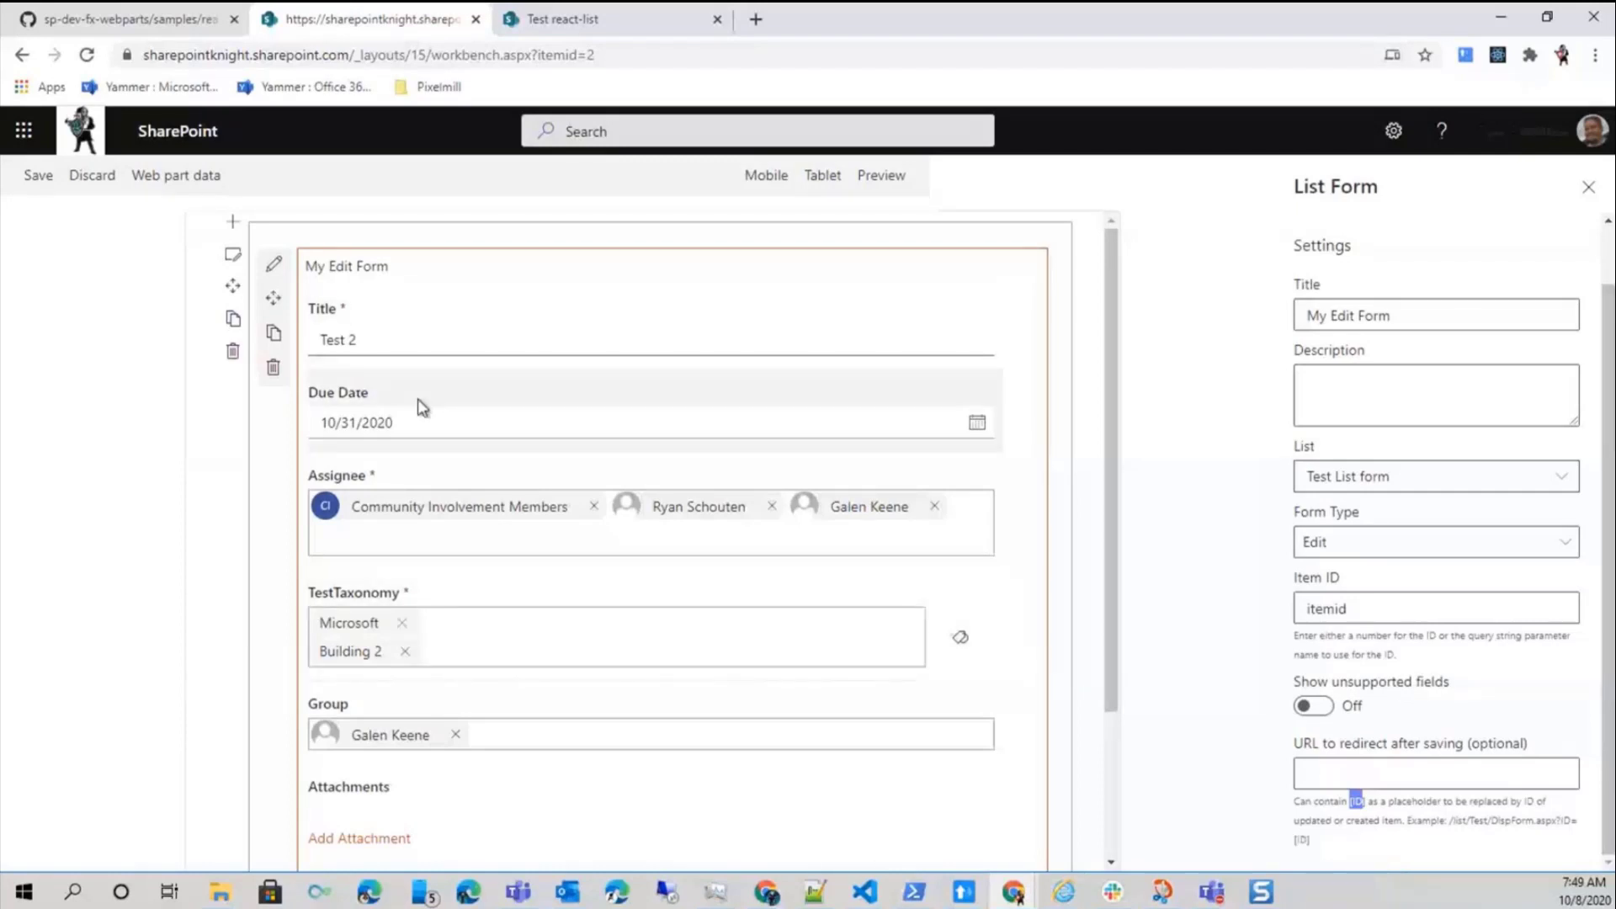
mouse_move(573, 421)
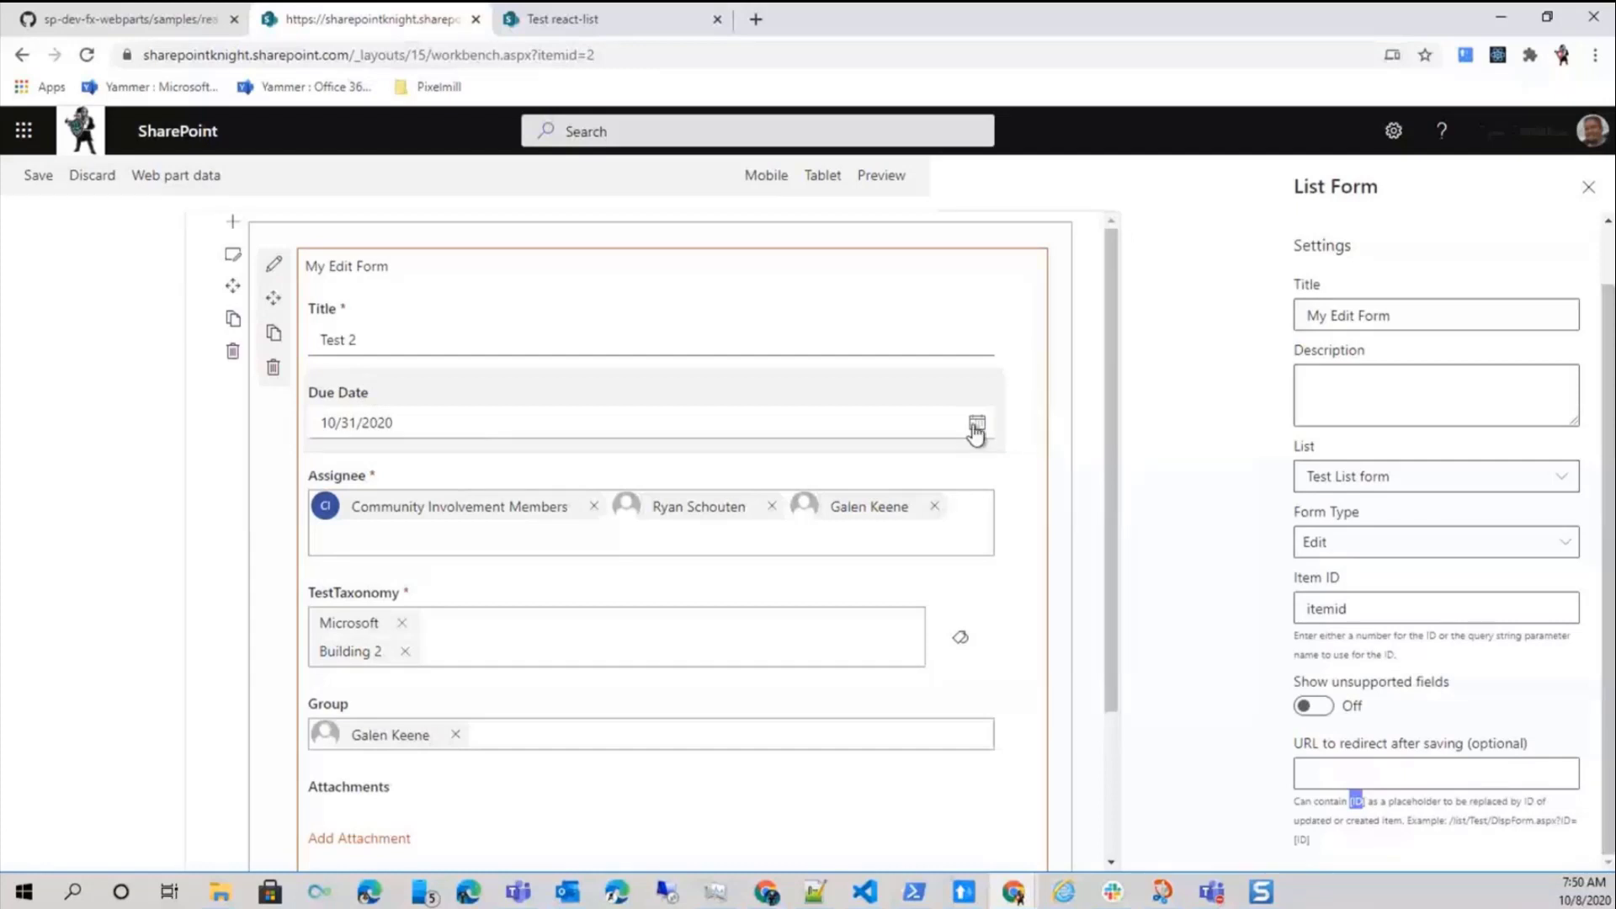
left_click(976, 424)
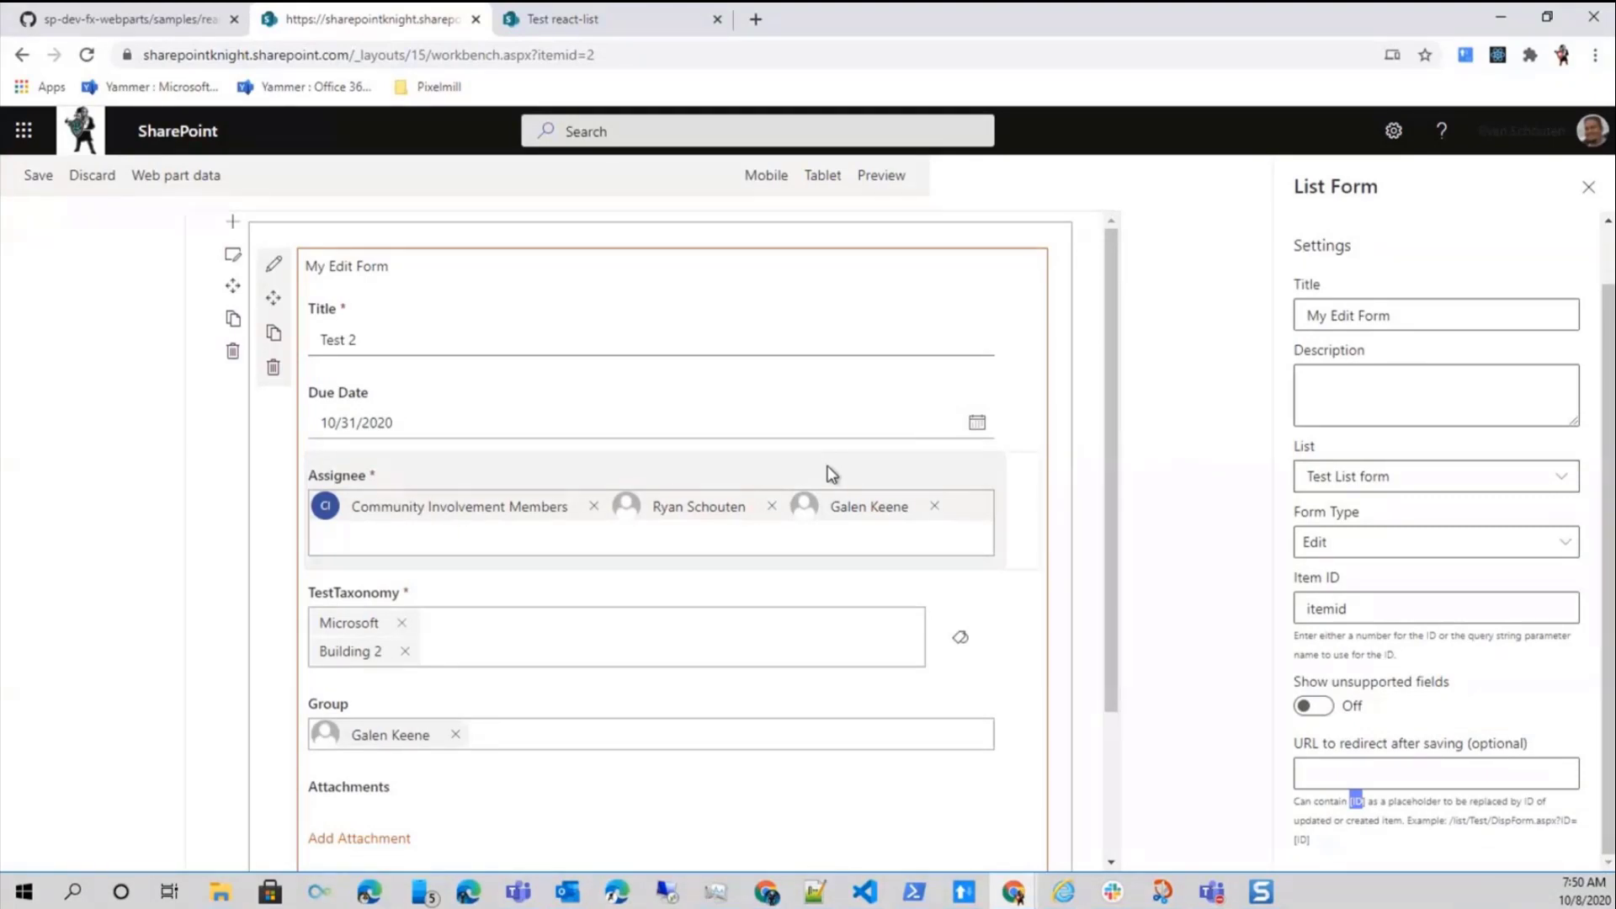
mouse_move(592, 515)
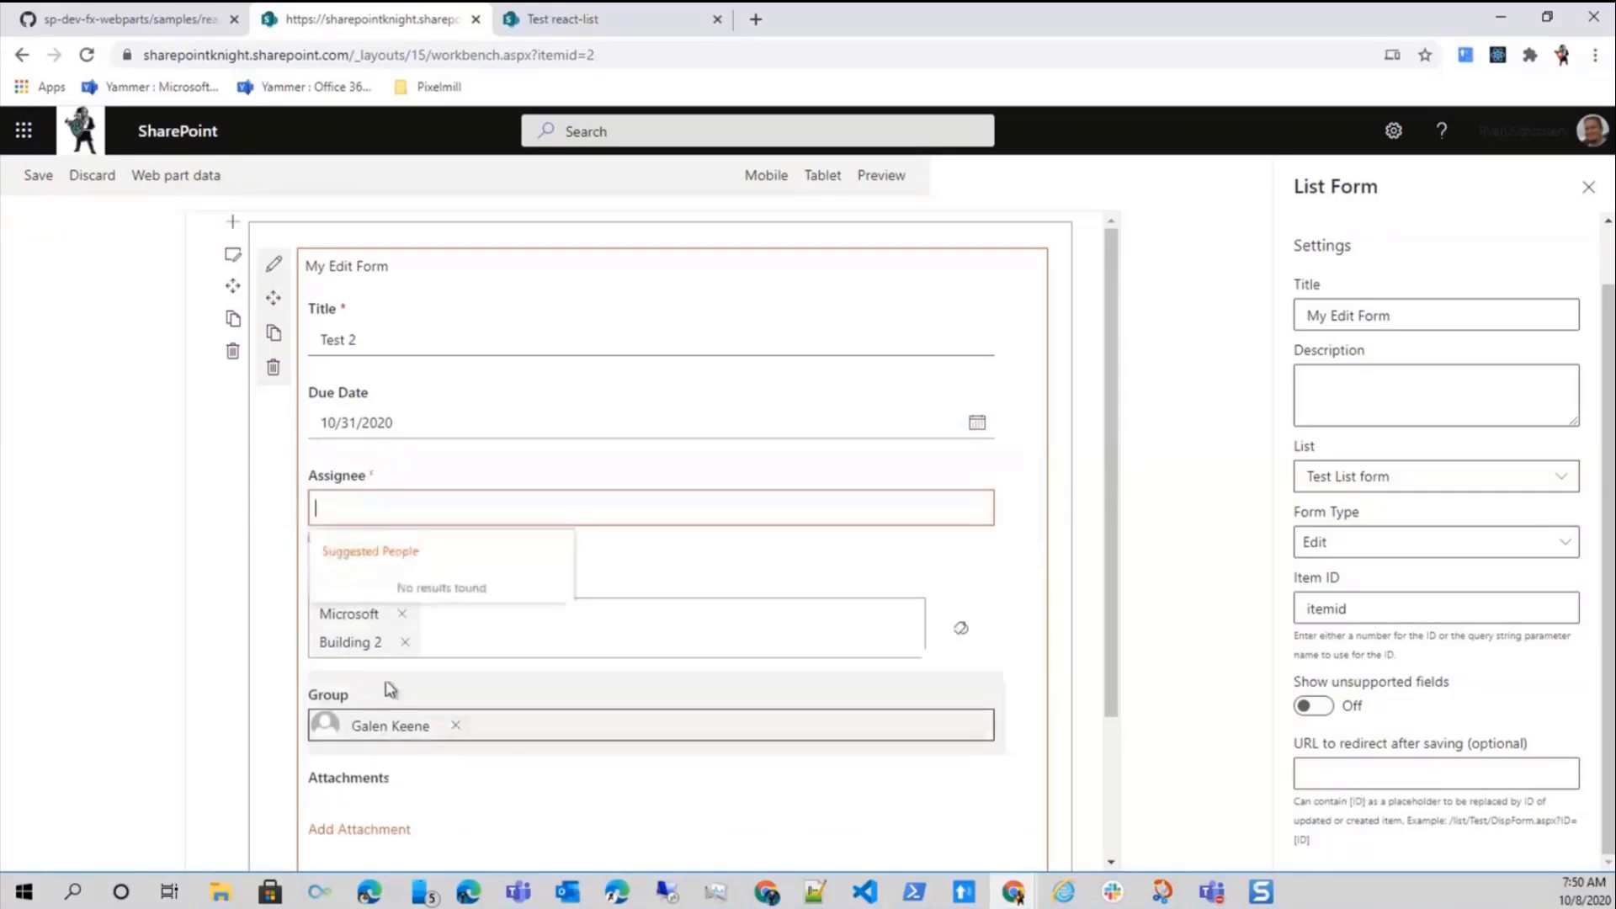
mouse_move(401, 512)
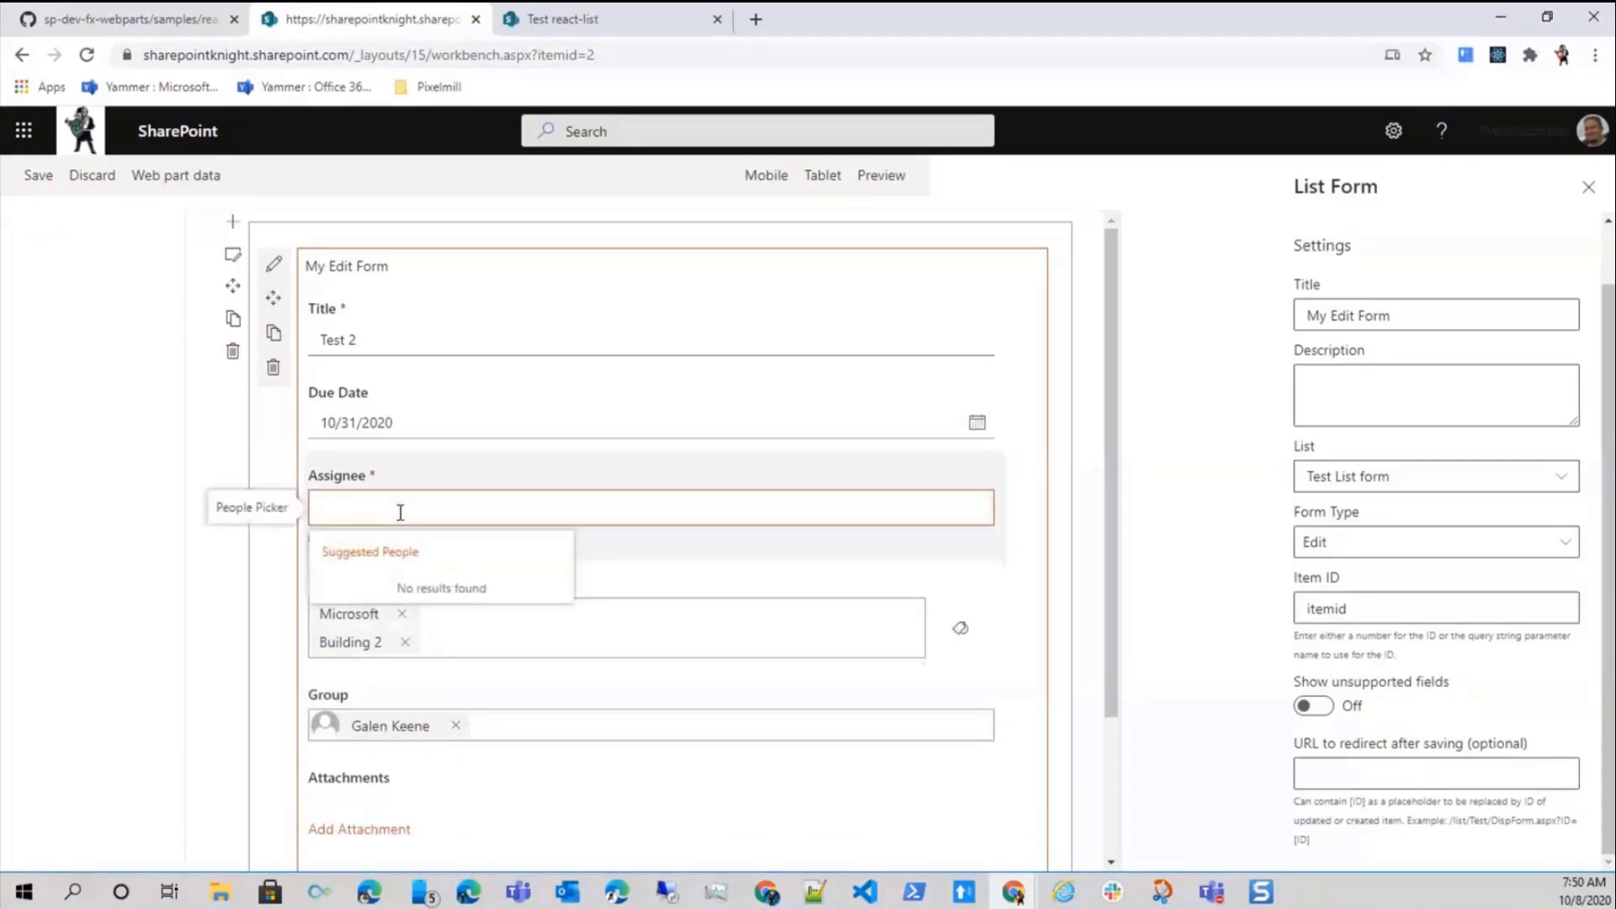
type("Ryan Schouten")
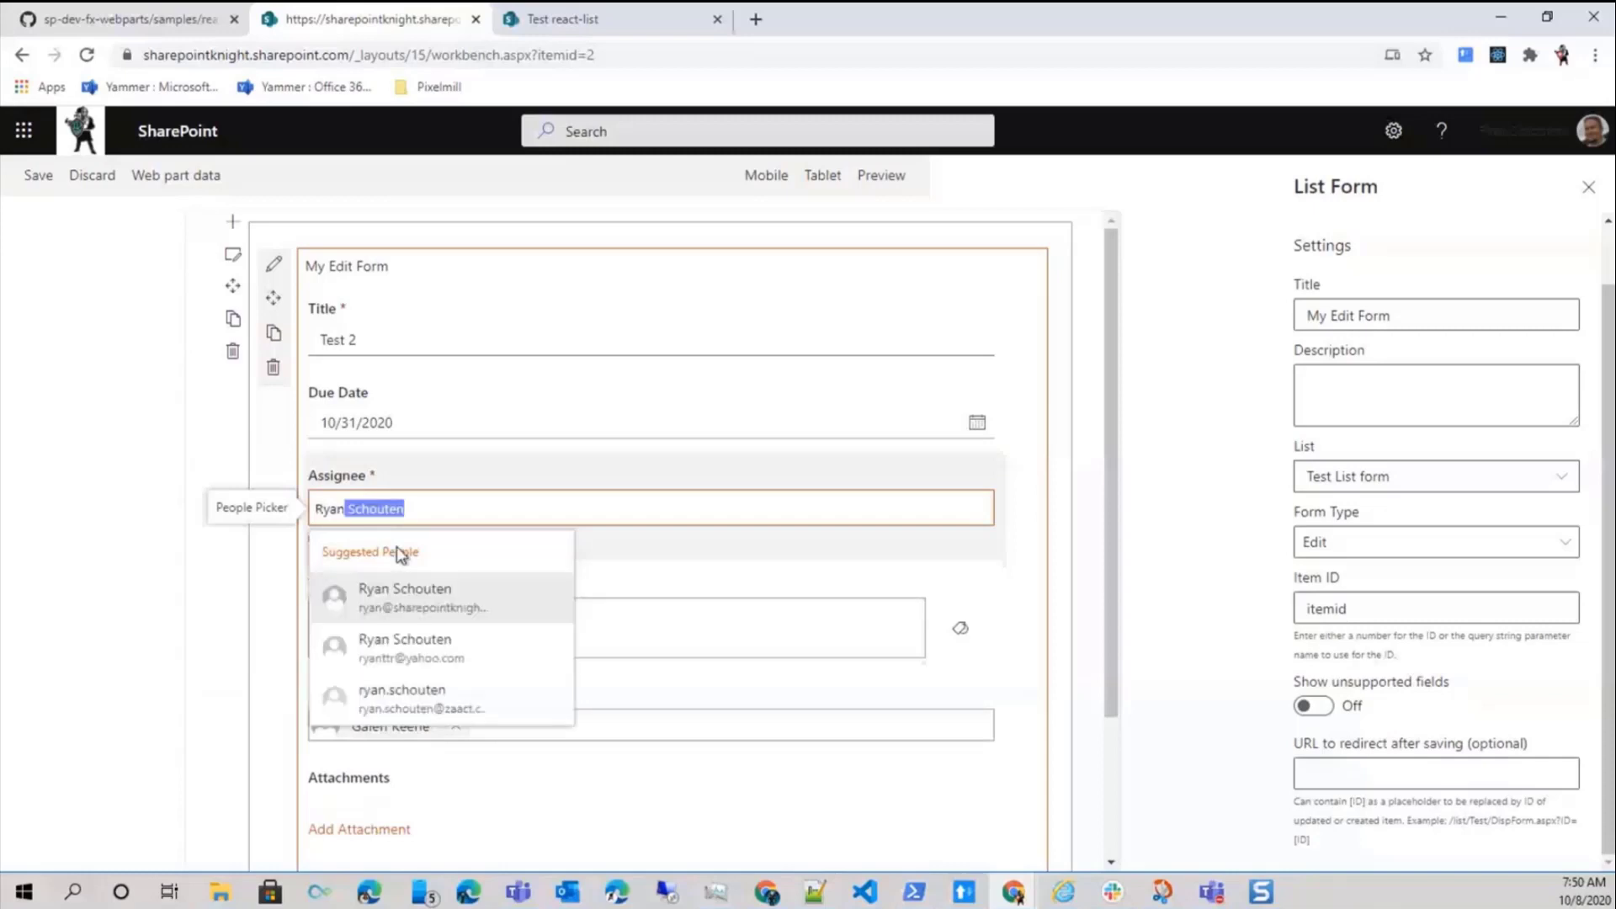
mouse_move(401, 599)
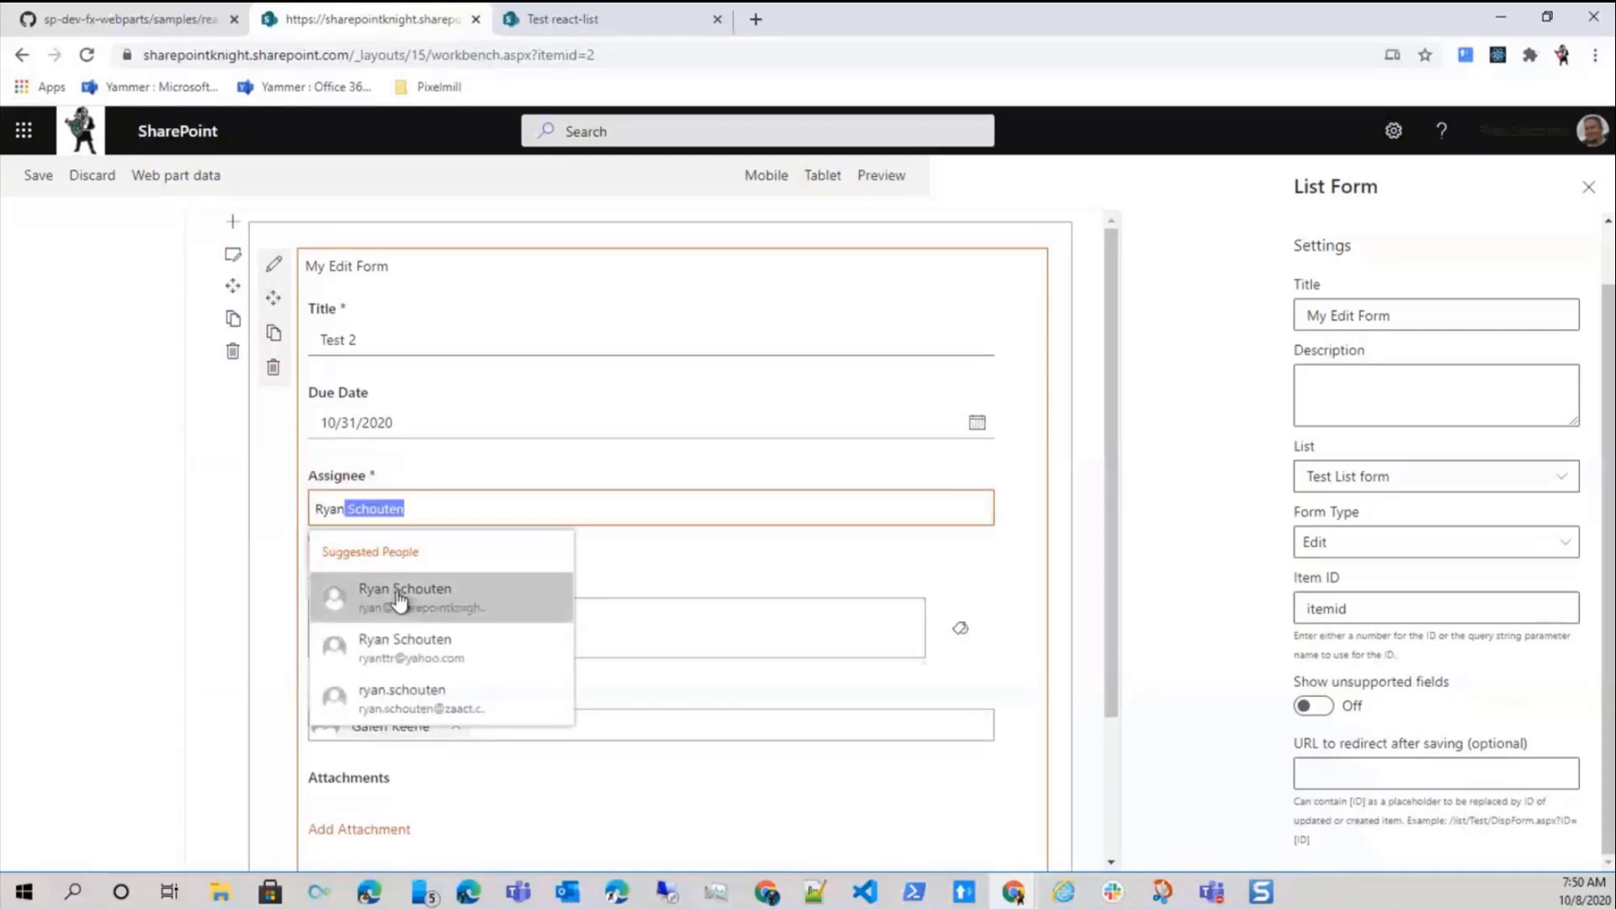
left_click(404, 596)
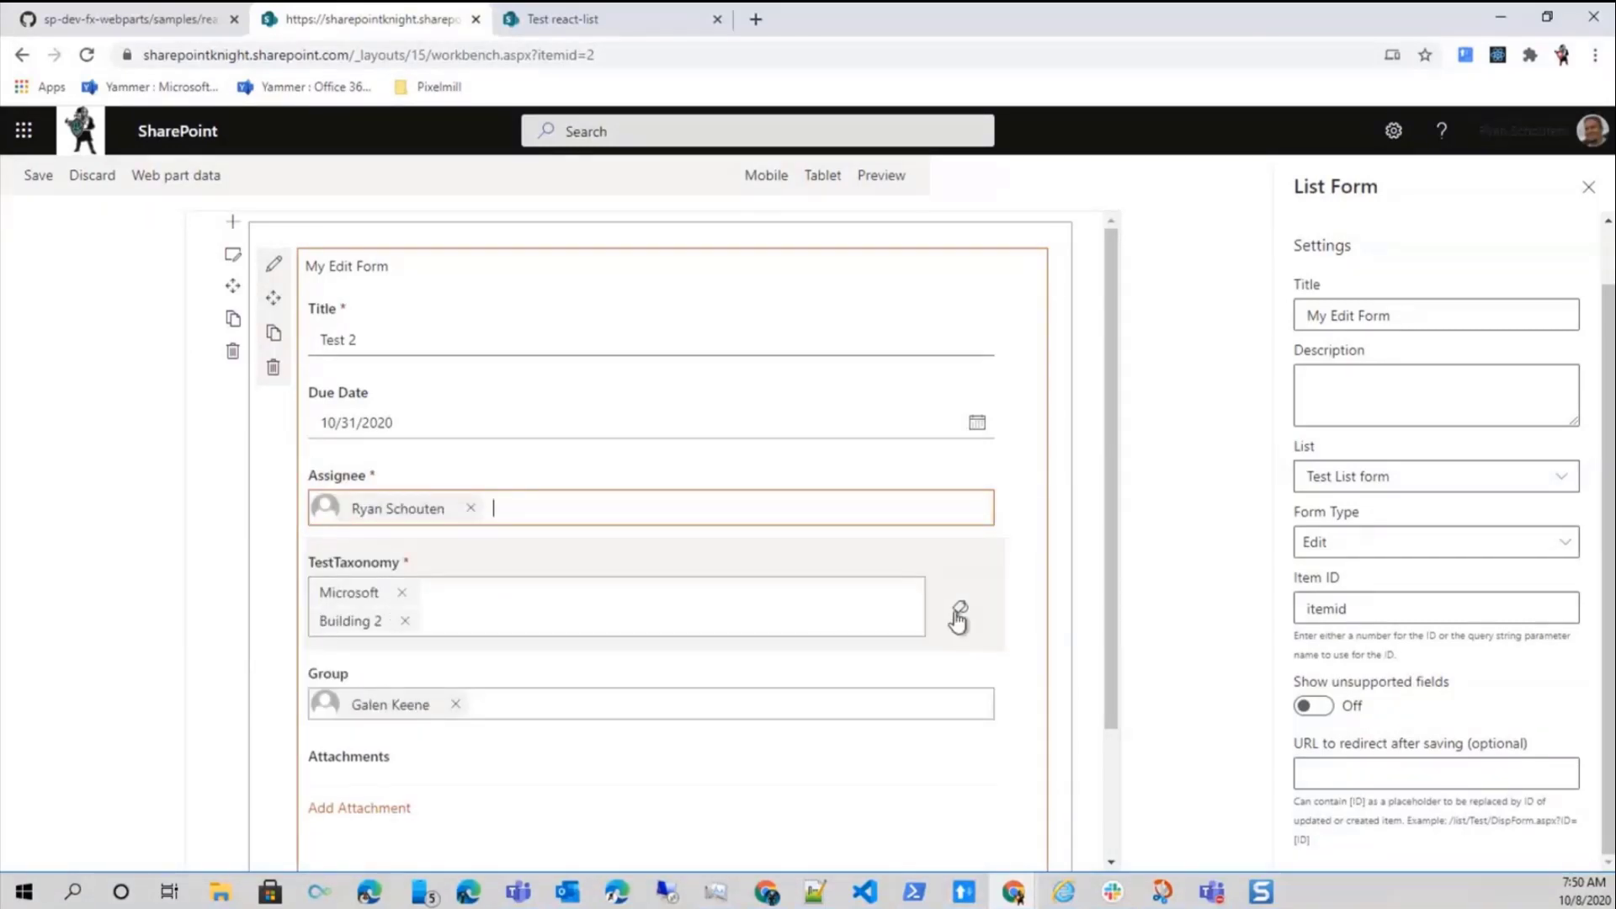
left_click(958, 618)
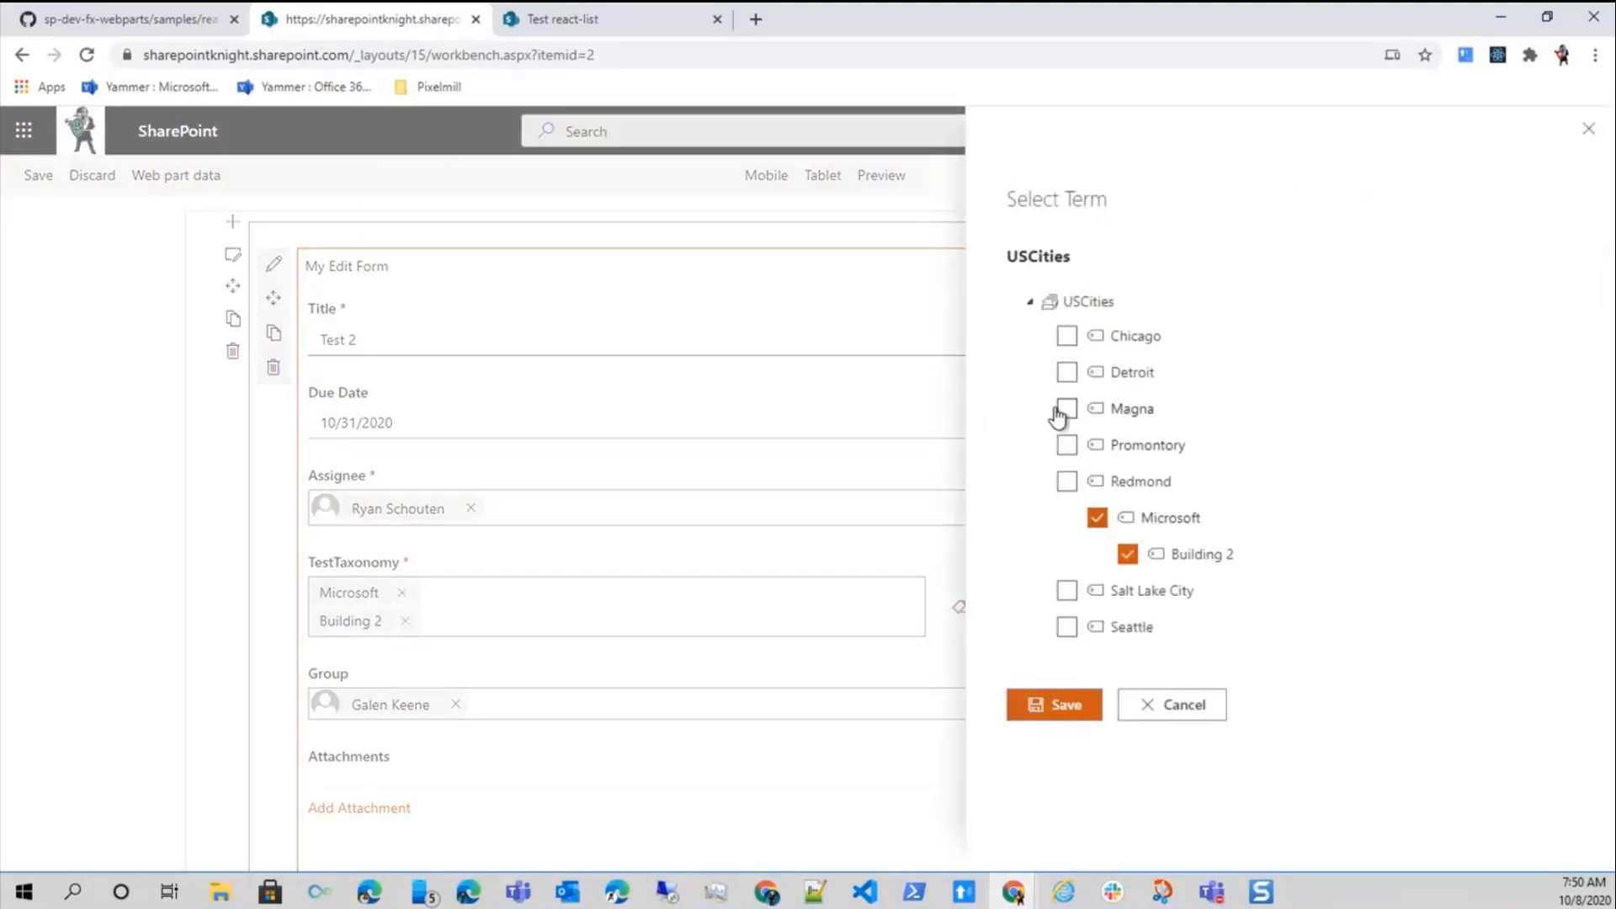
left_click(1067, 407)
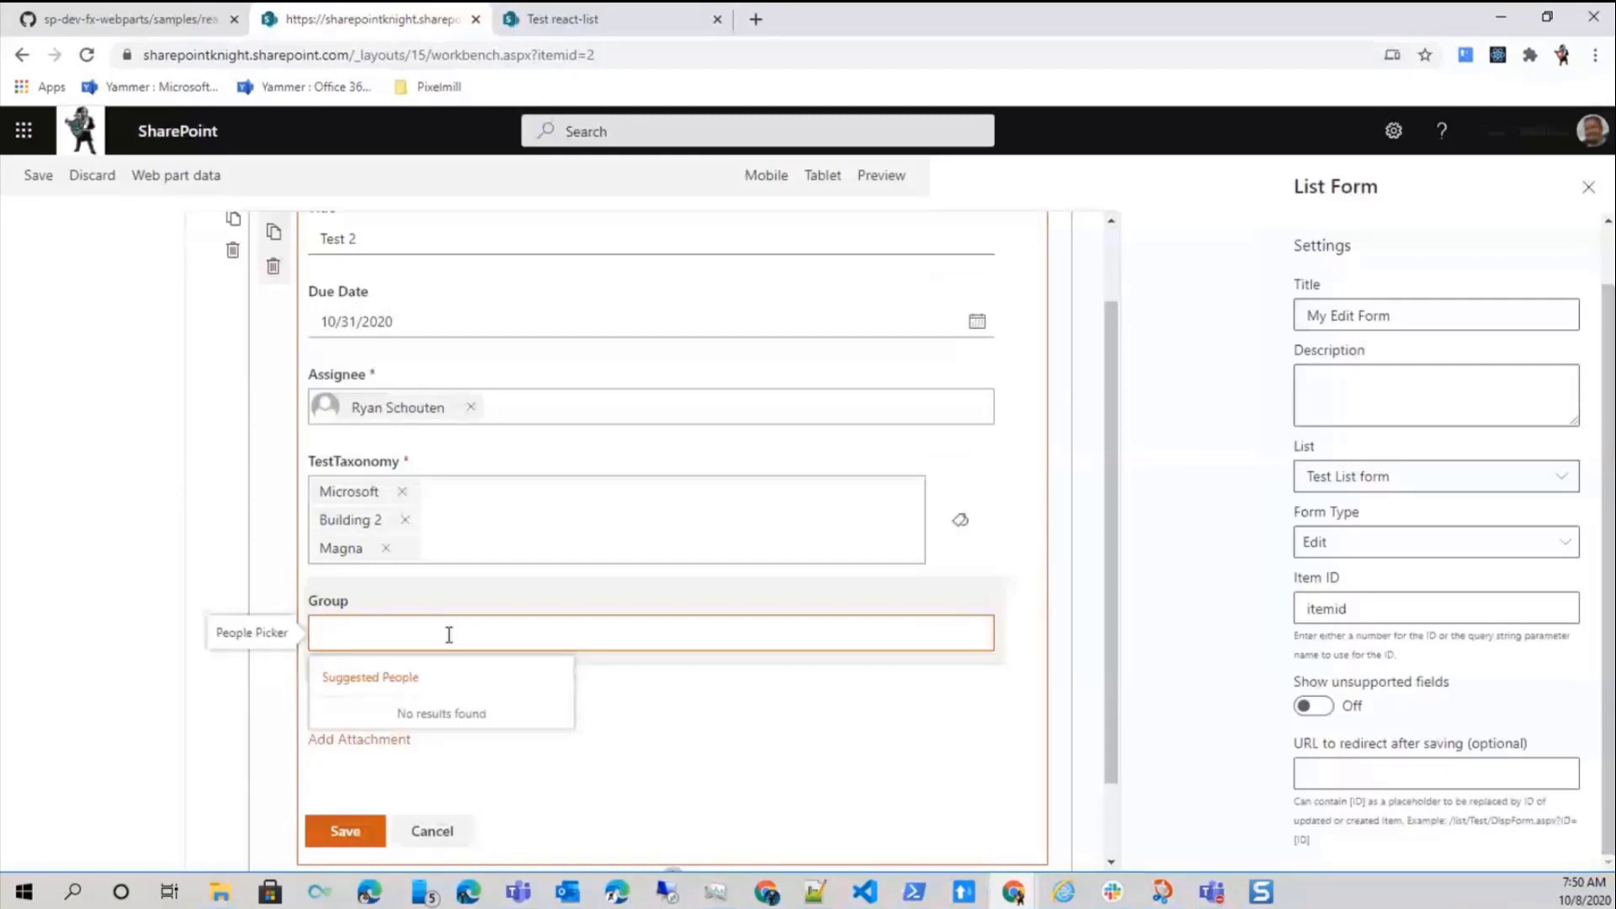
type("ryan")
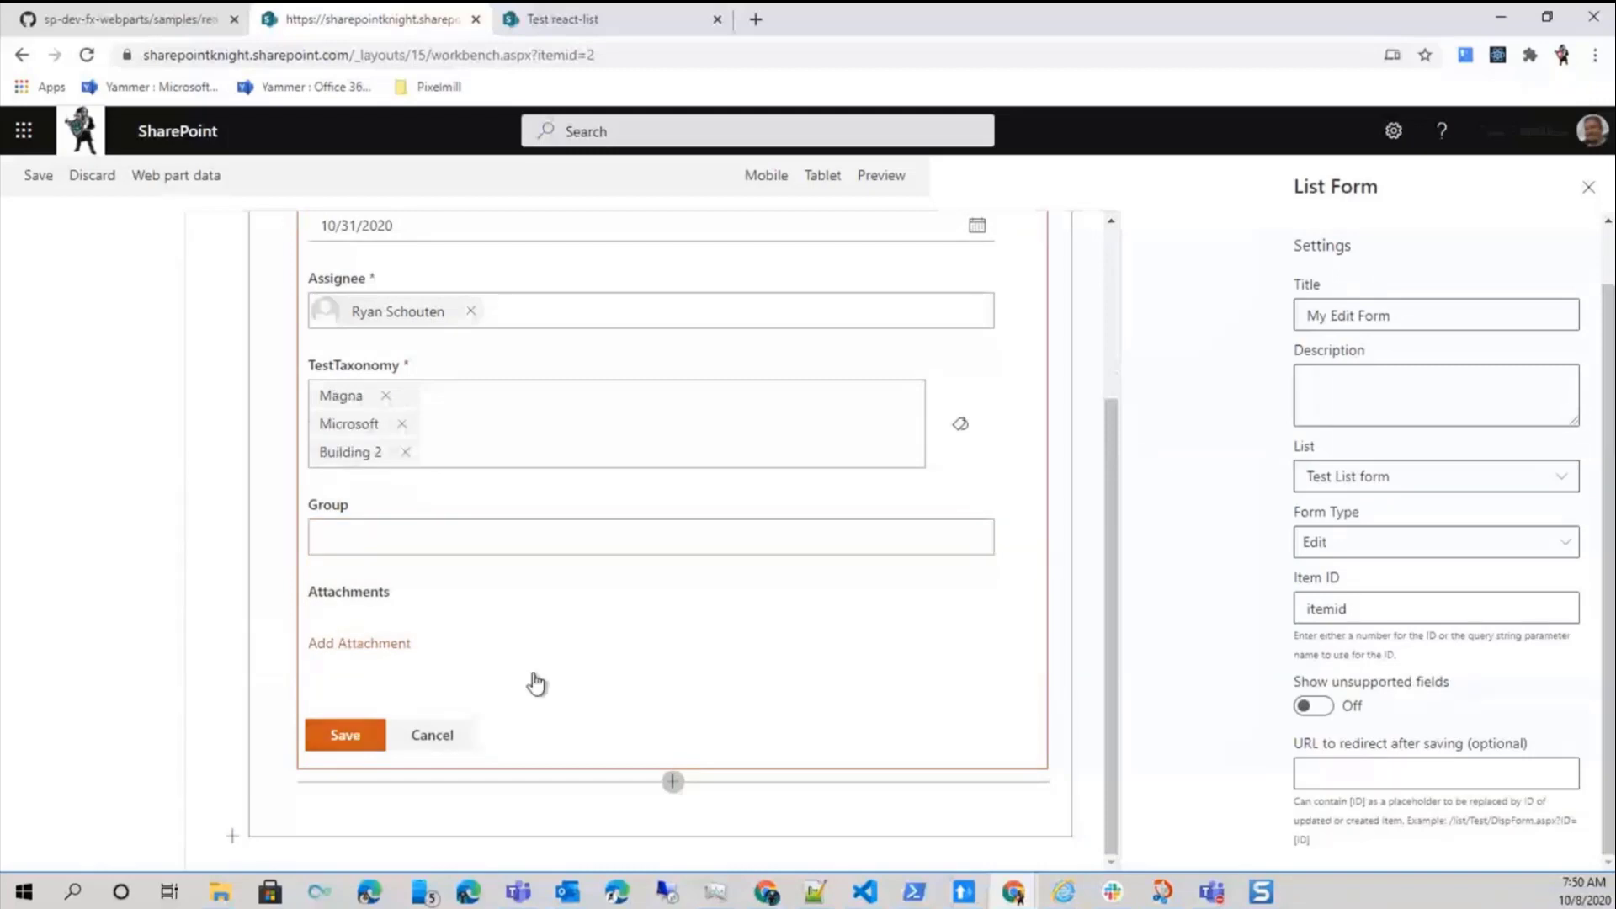
left_click(344, 734)
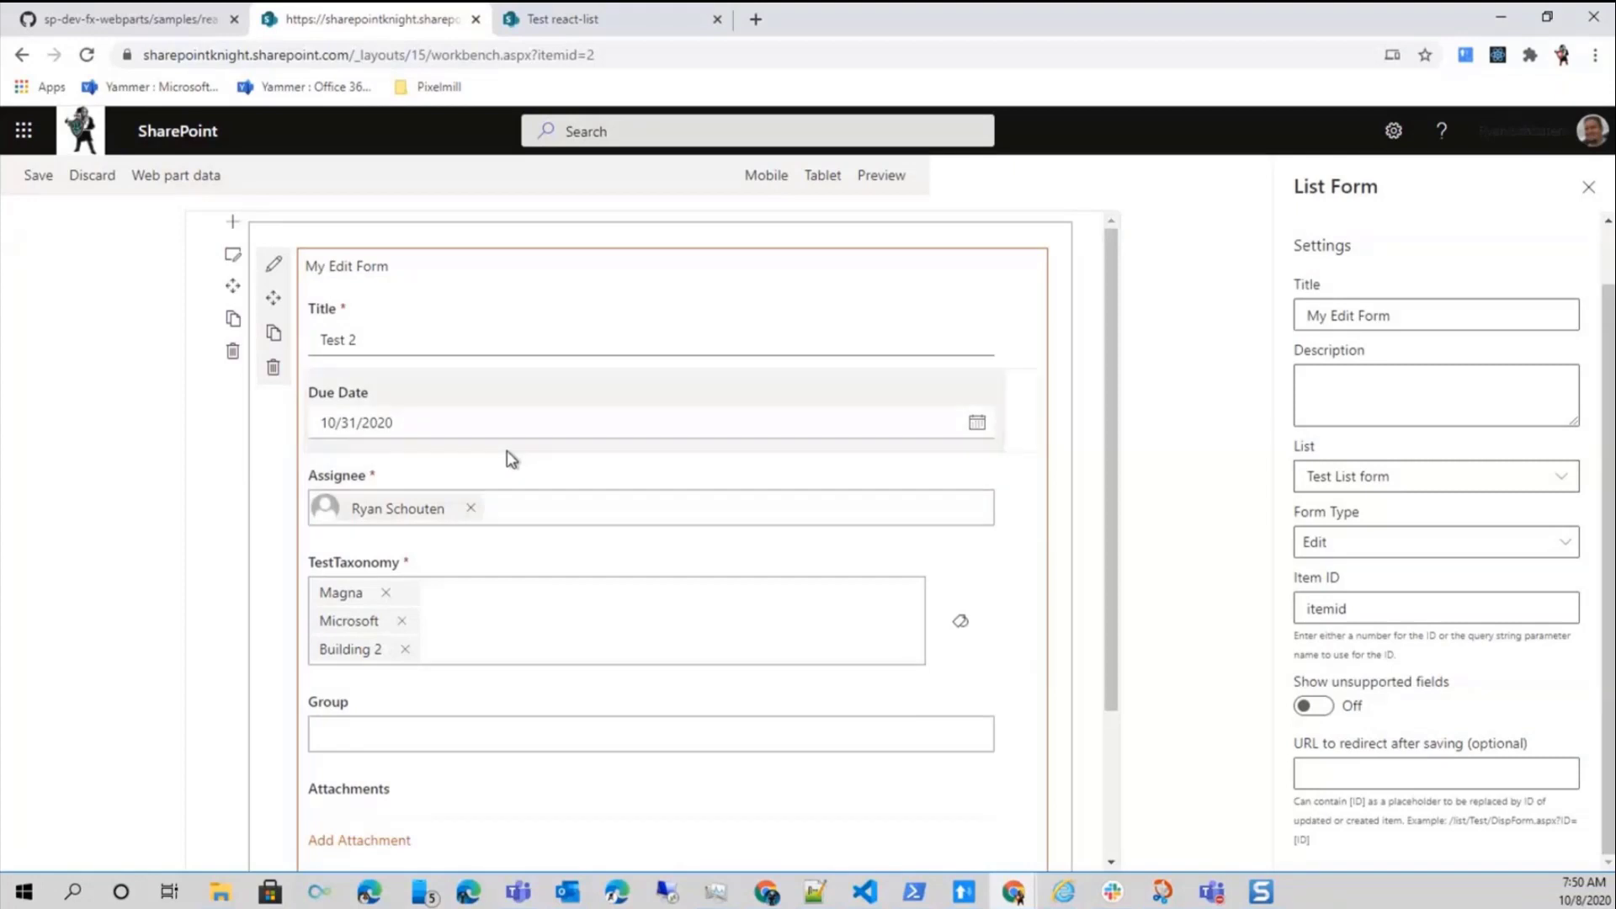
mouse_move(455, 394)
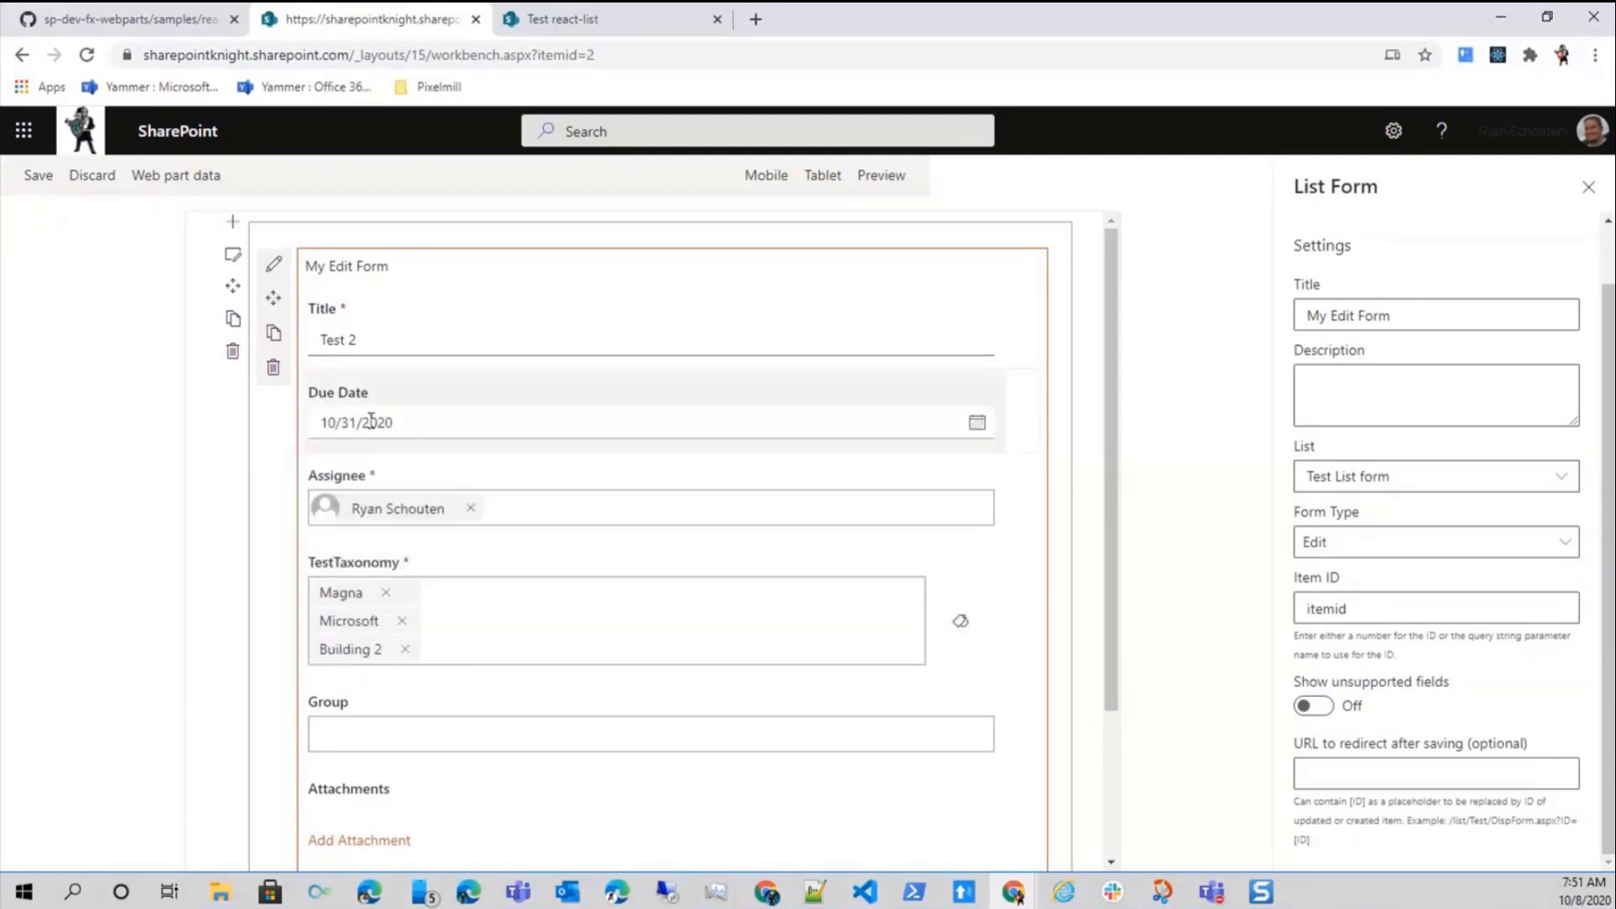
mouse_move(980, 455)
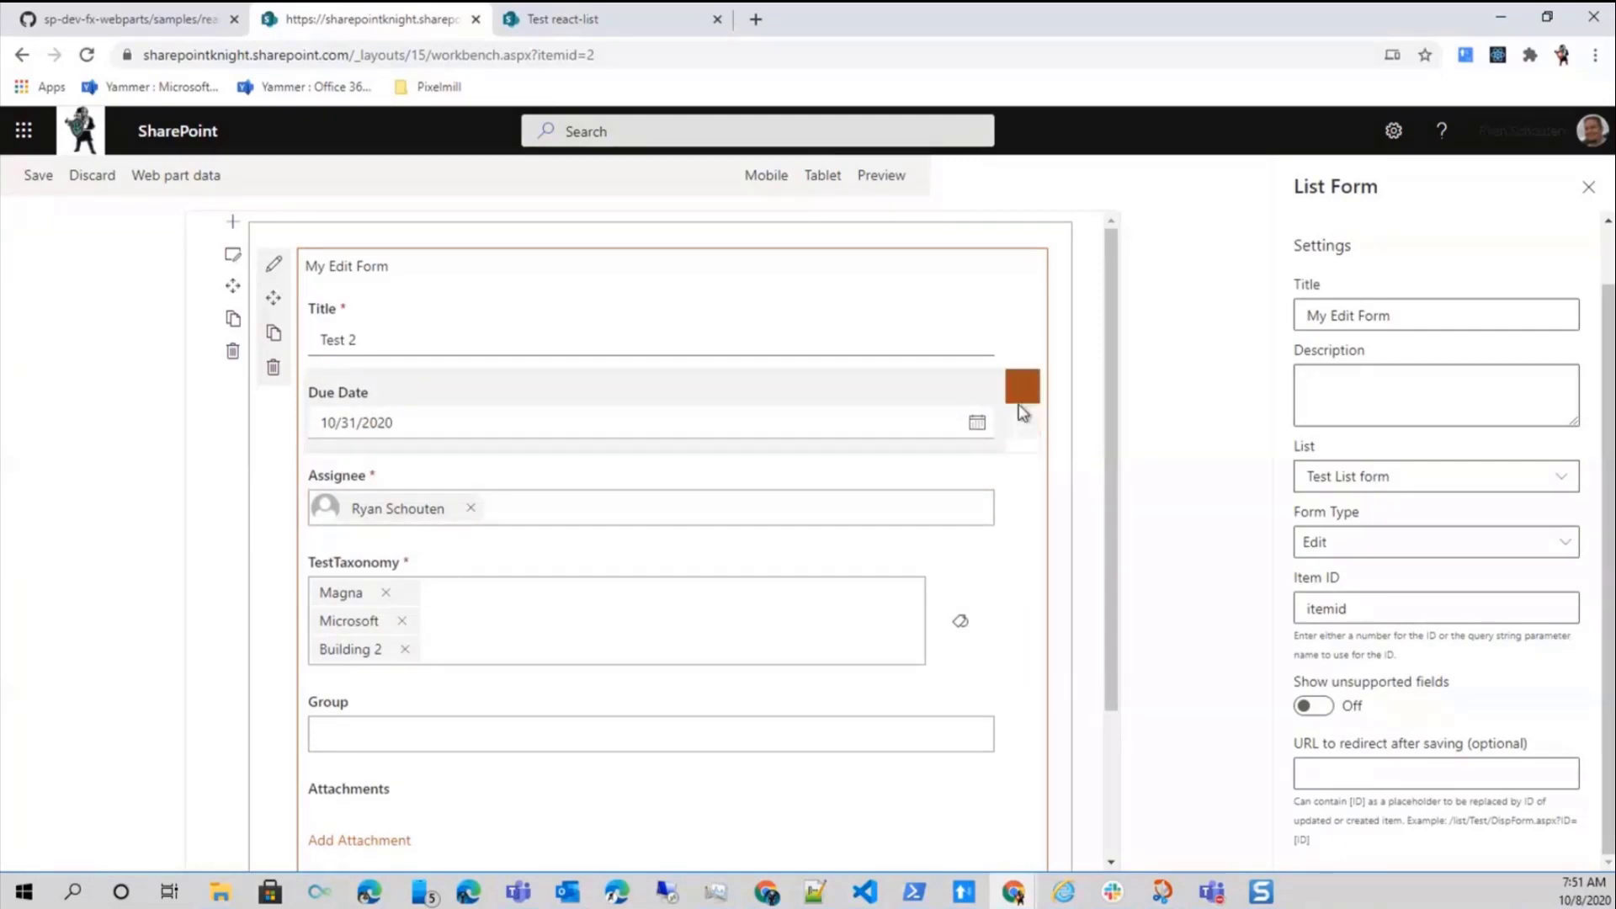
mouse_move(1024, 422)
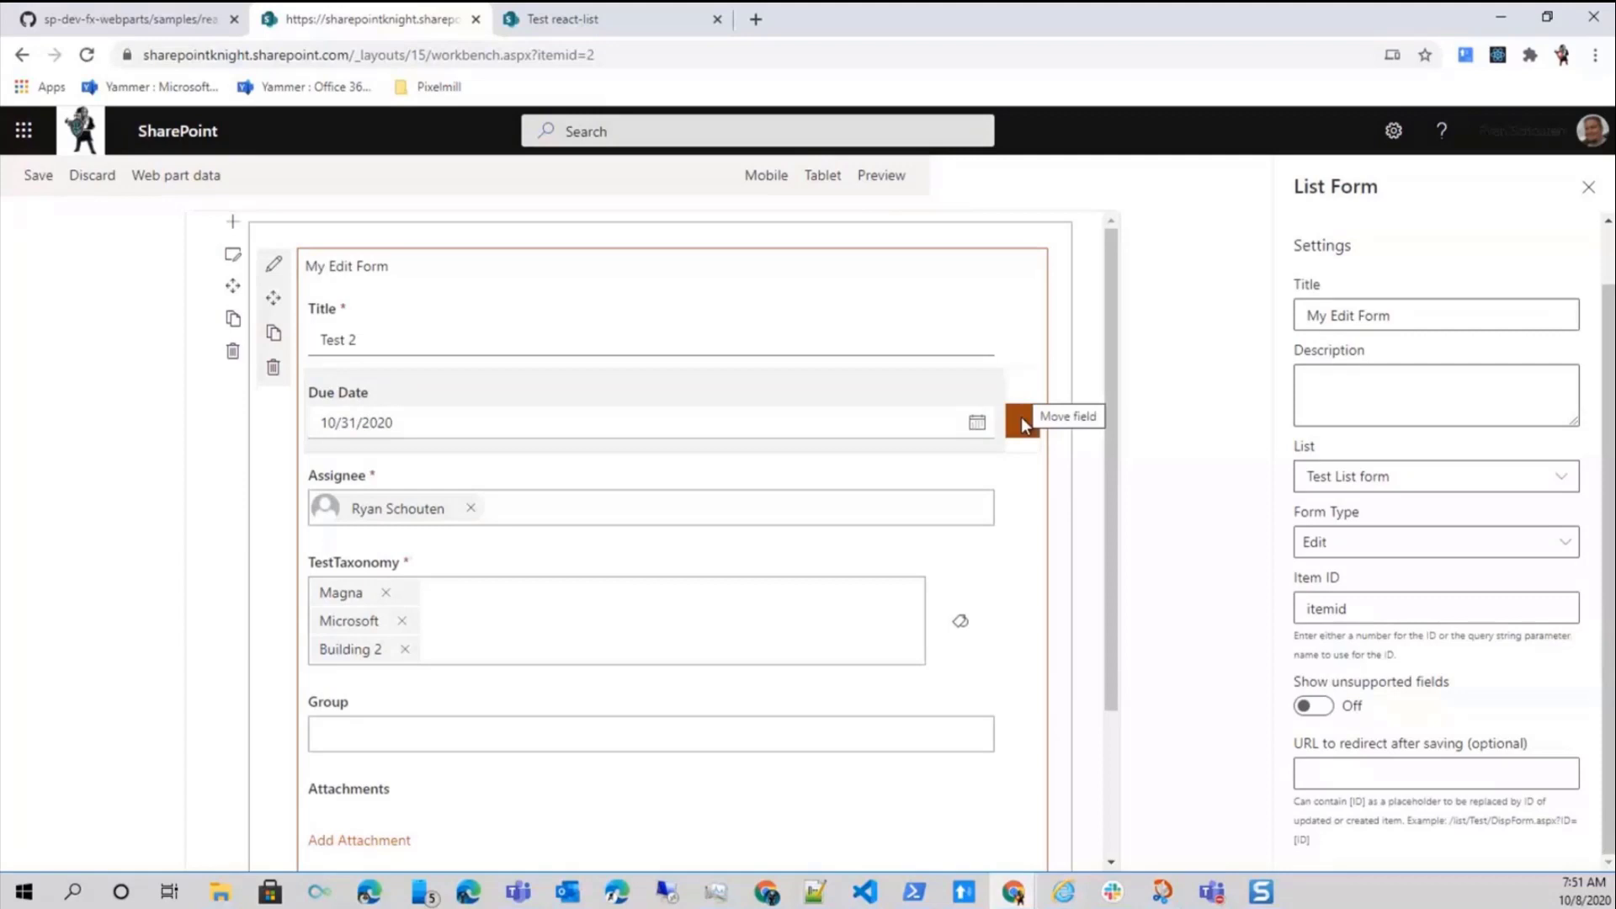
mouse_move(1024, 431)
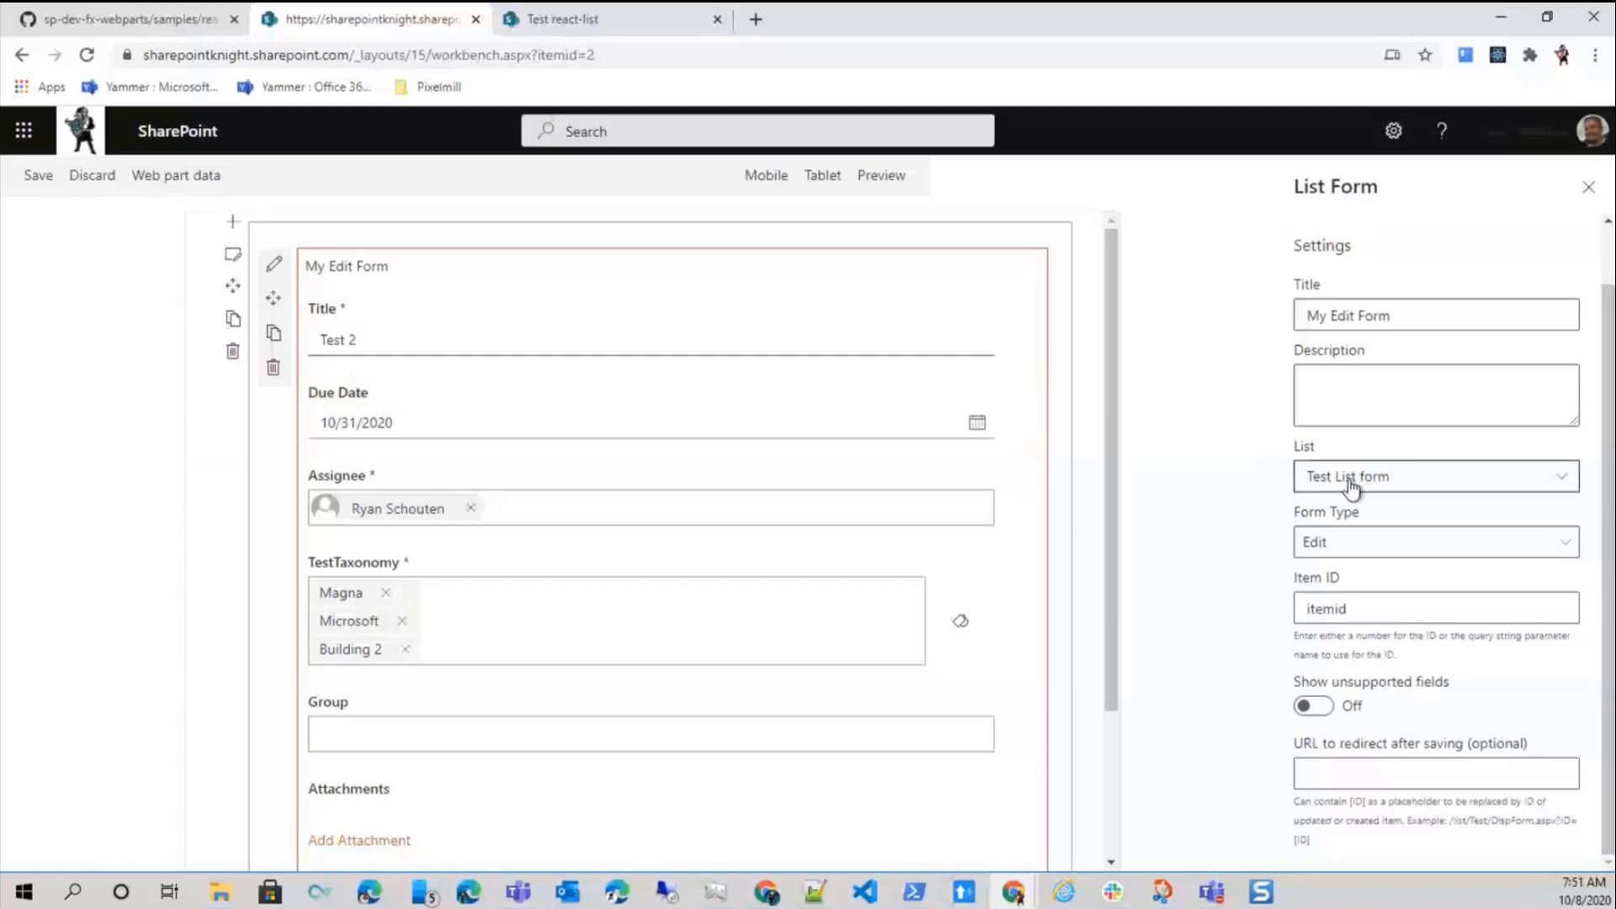
Point the List Form web part at the Test Cascade Scenario 2 list
left_click(1435, 476)
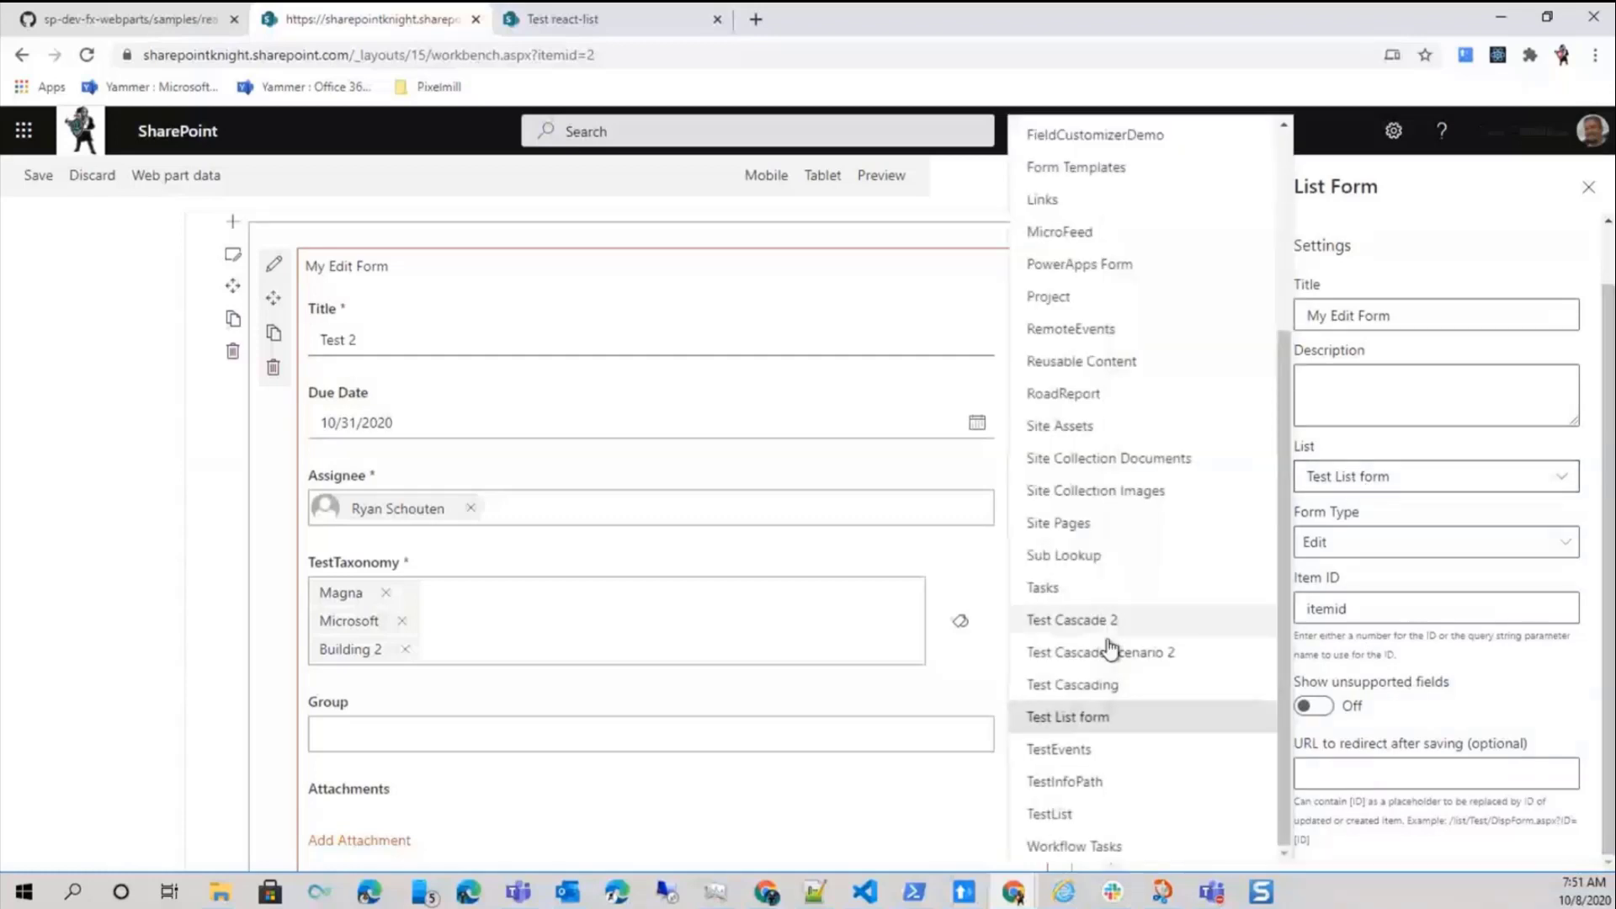
left_click(1101, 653)
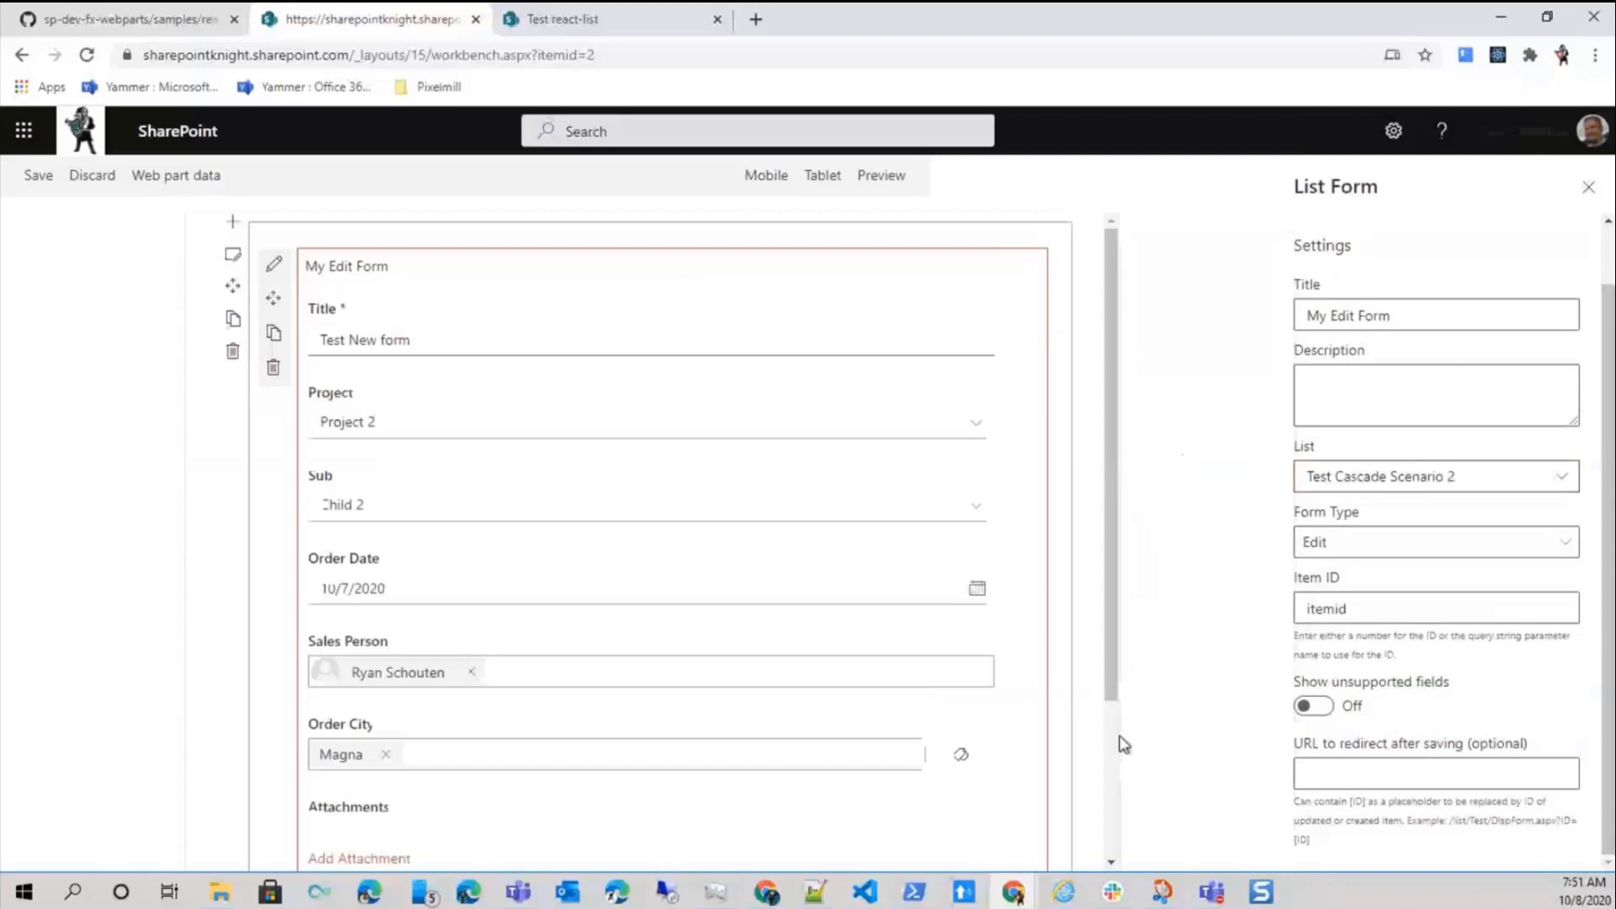
scroll("down", 3)
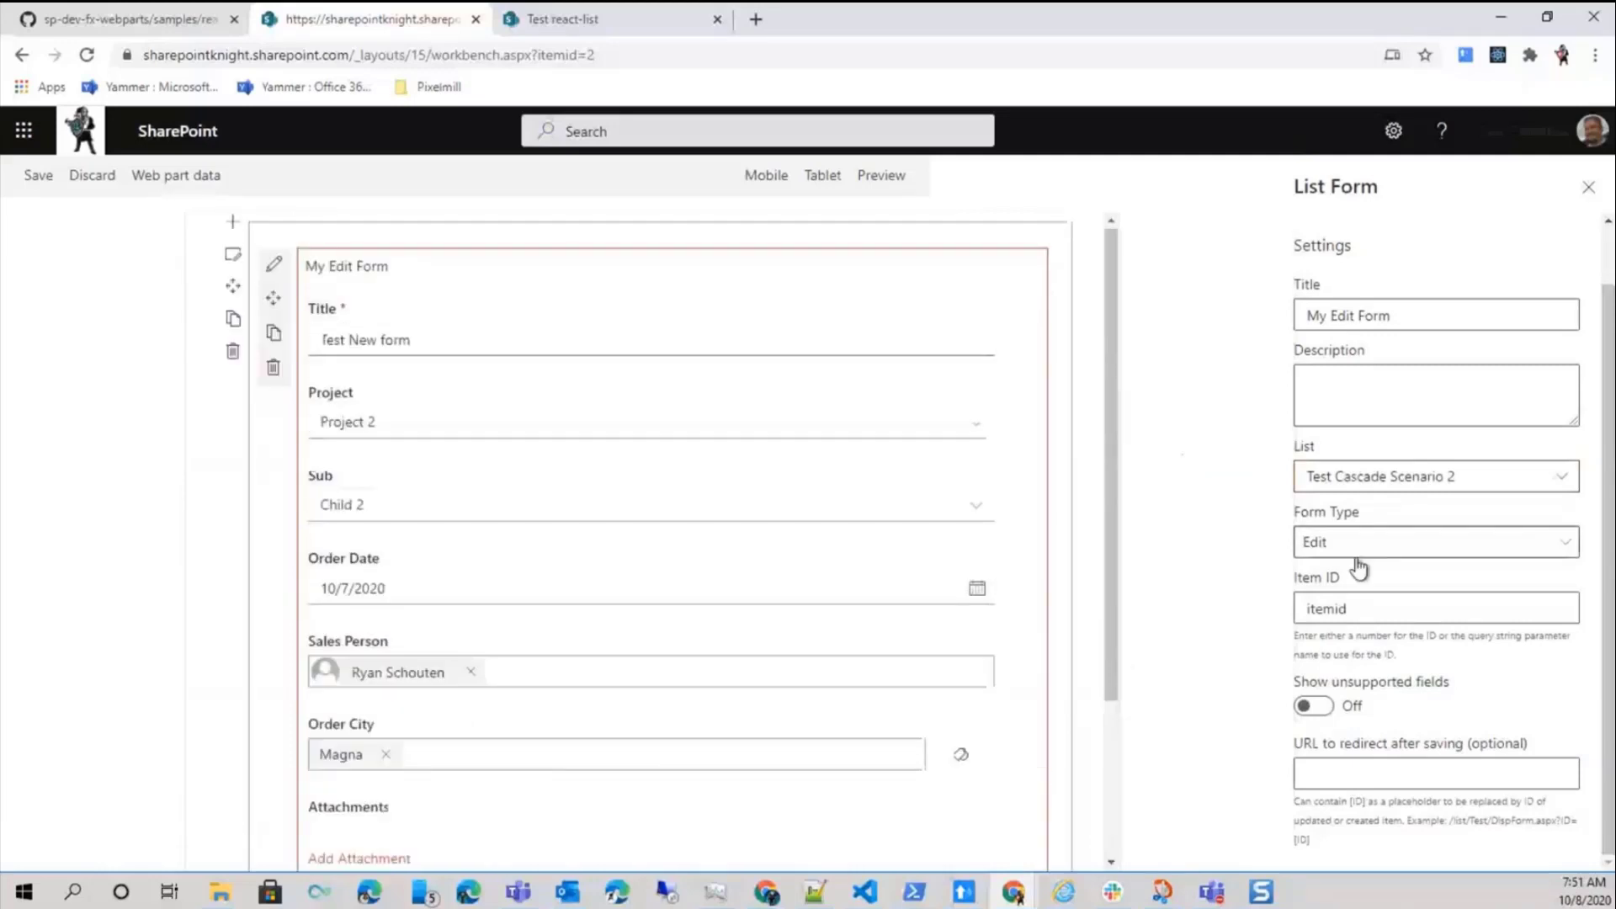
Switch the List Form web part to the Test Cascading list and view its Project choices
left_click(1436, 477)
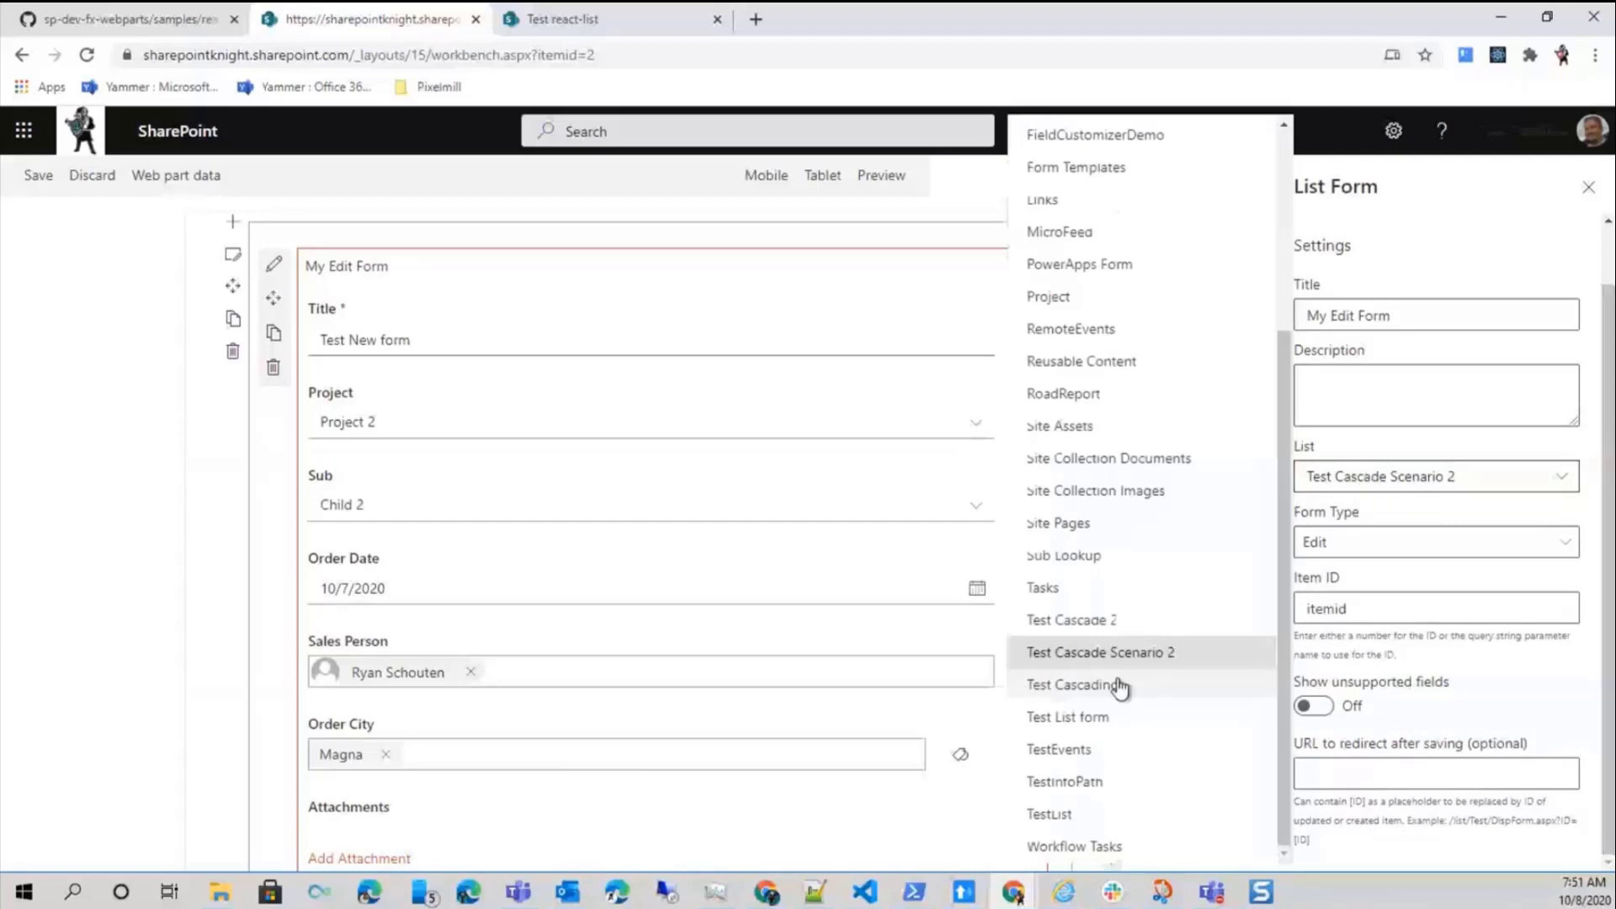
left_click(1070, 685)
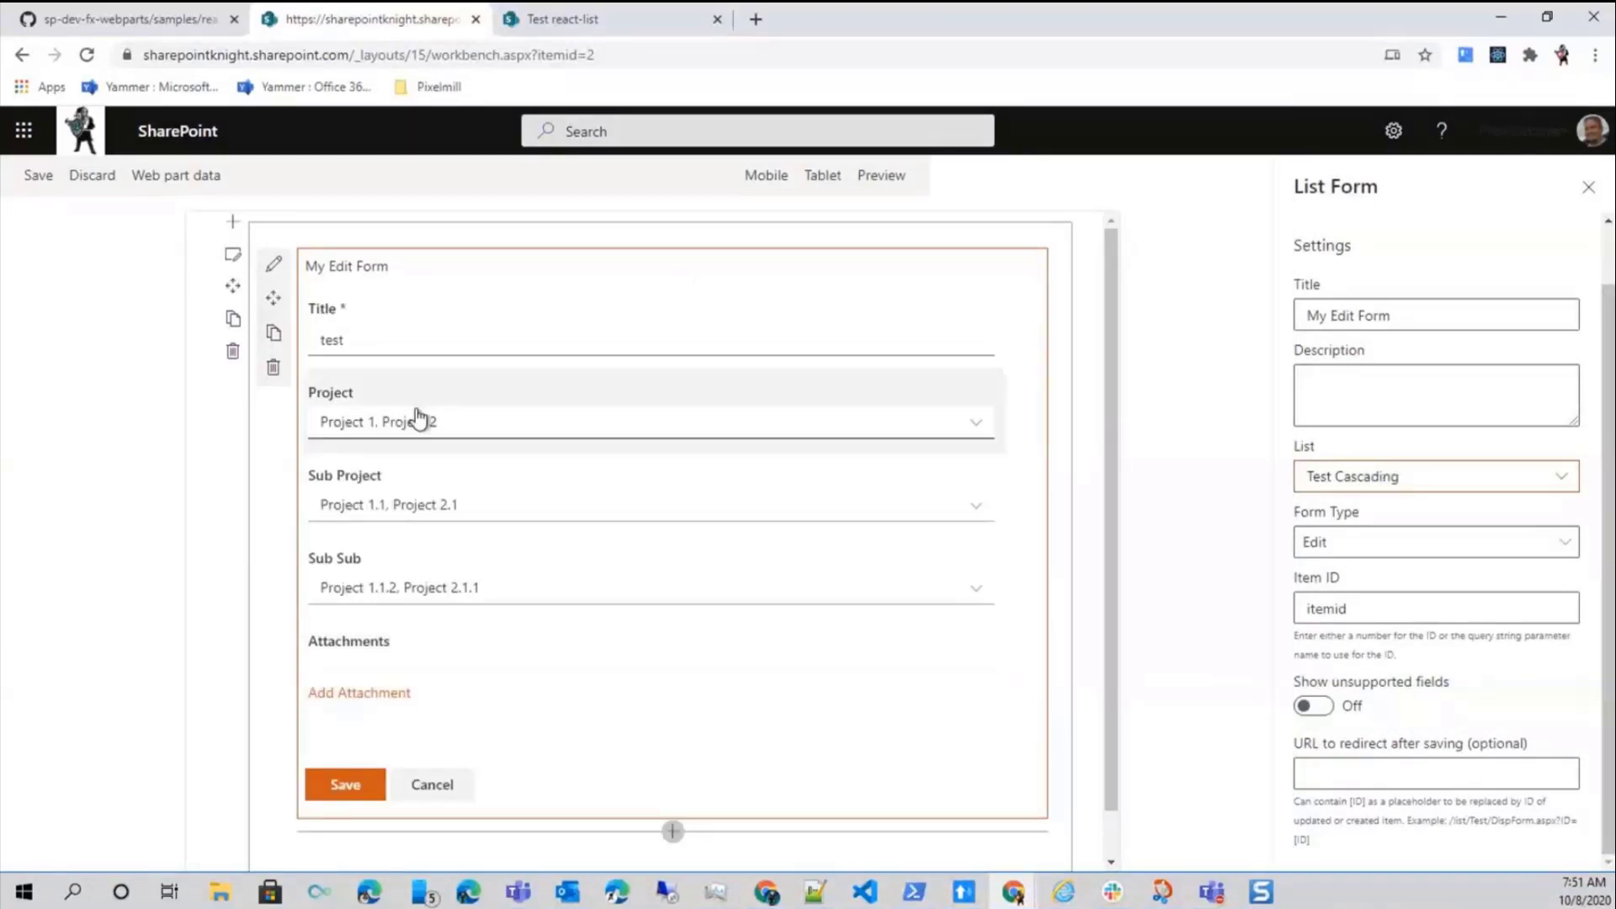
mouse_move(490, 439)
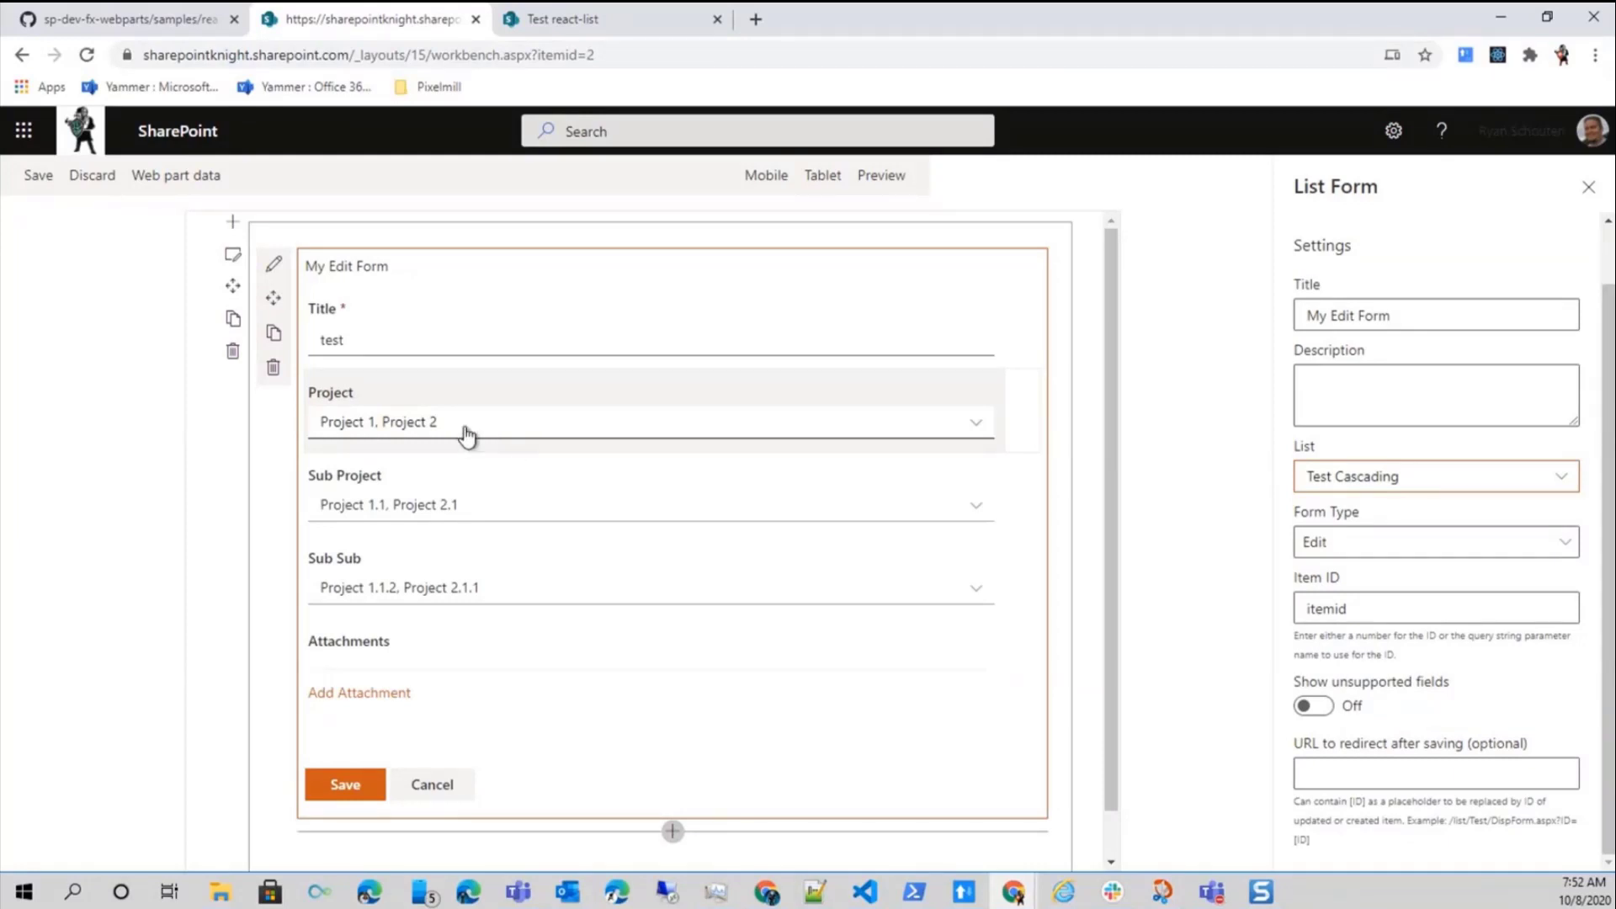
mouse_move(426, 431)
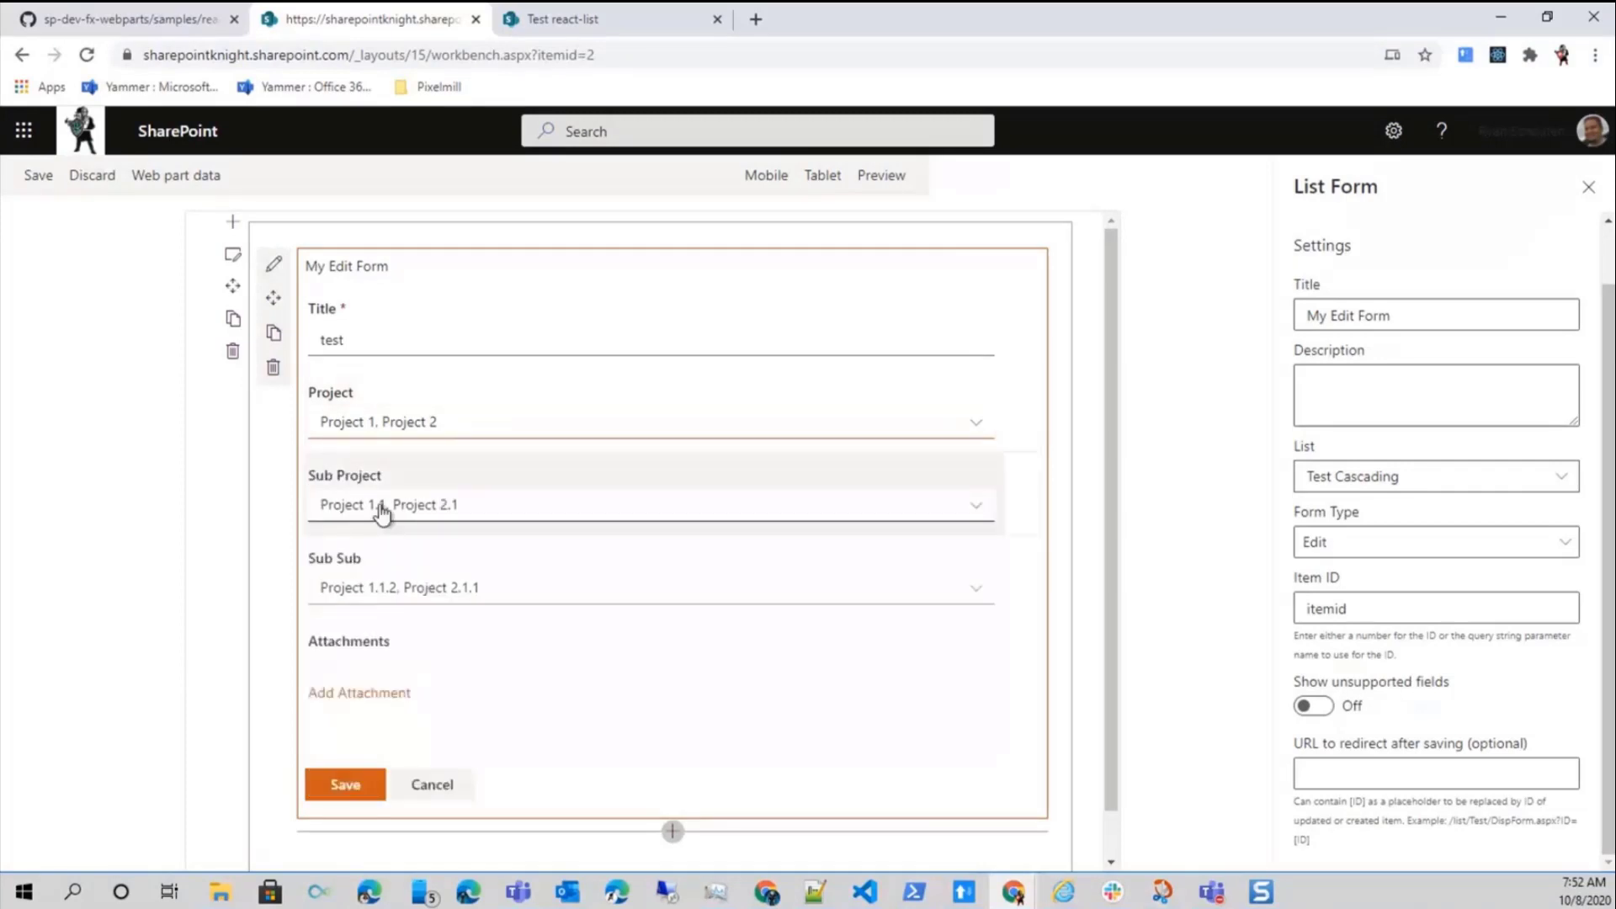
mouse_move(465, 528)
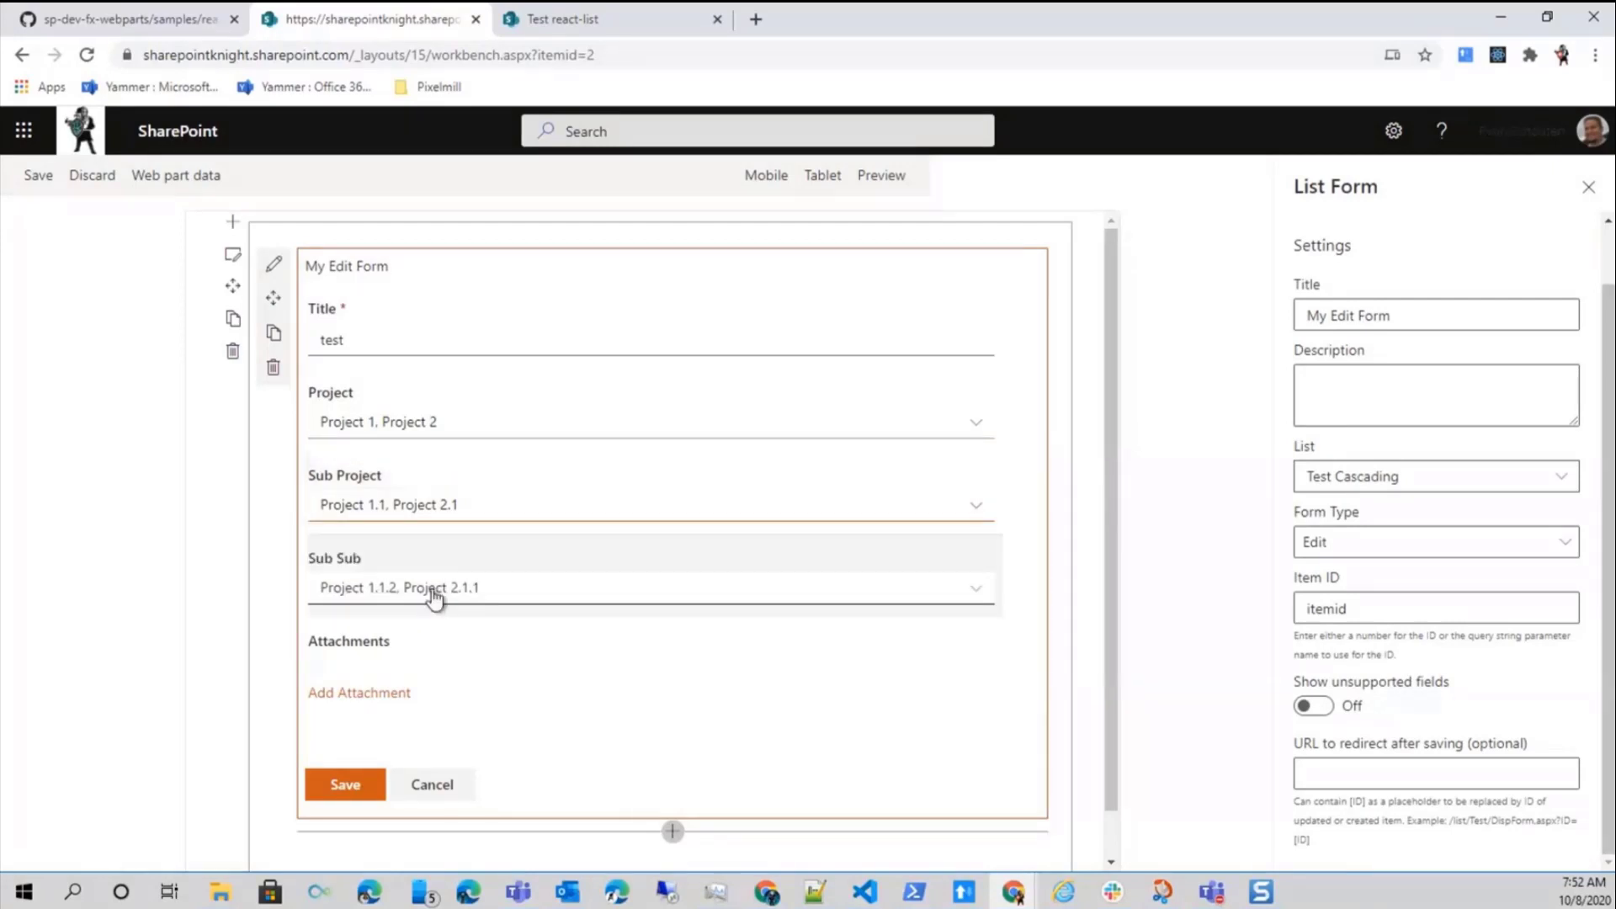
left_click(435, 587)
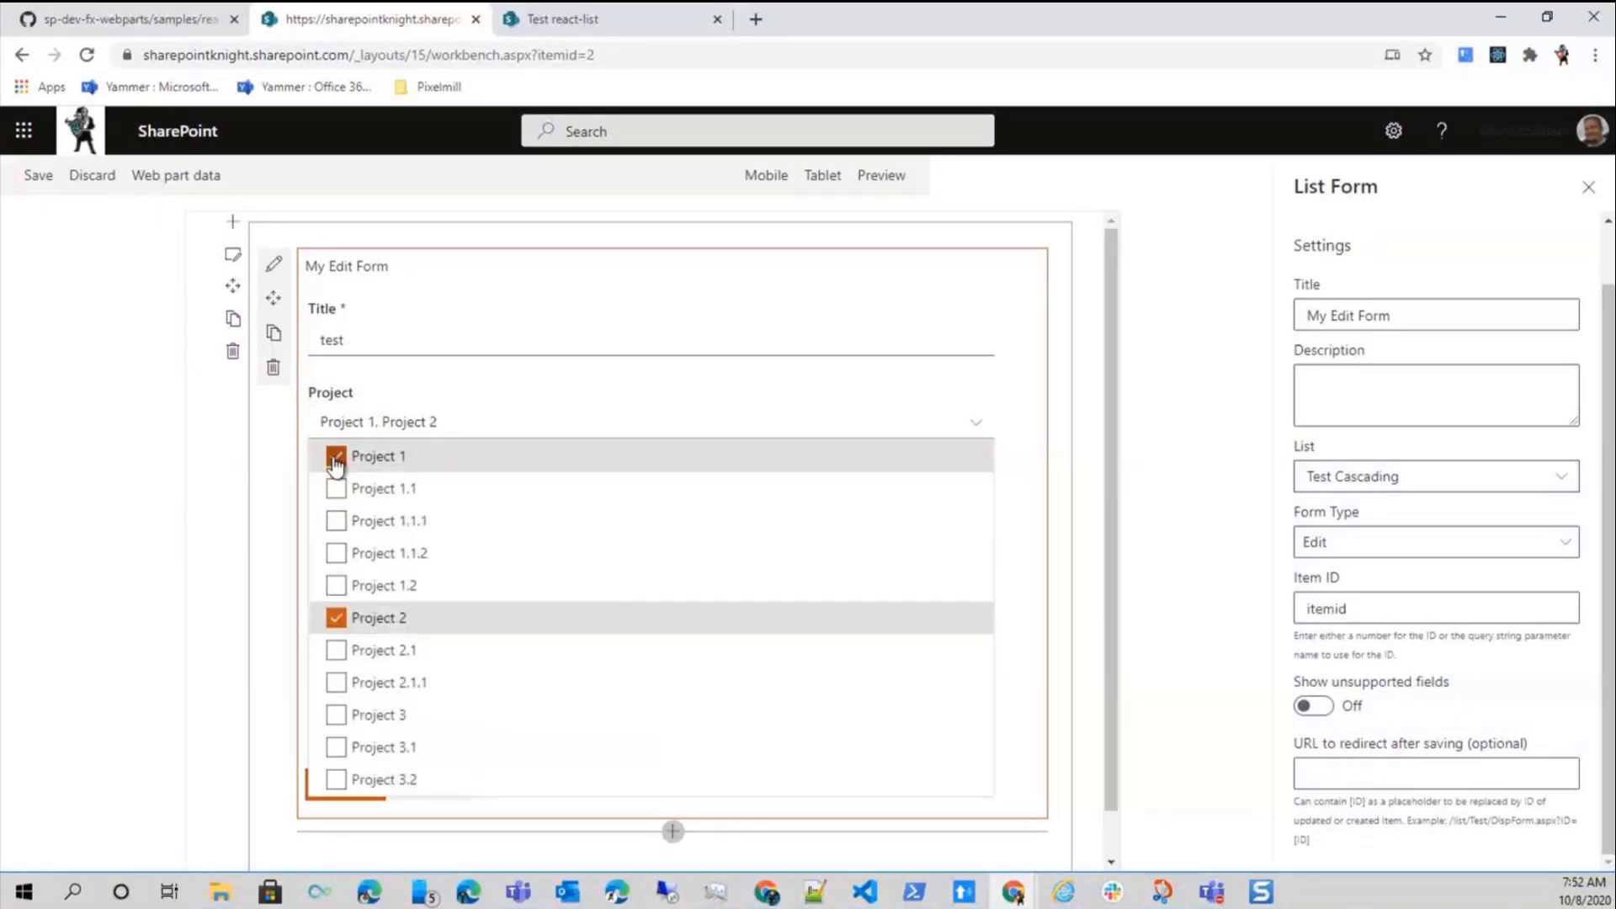
Remove Project 1 from the Project field and check the cascaded Sub Project values
left_click(335, 456)
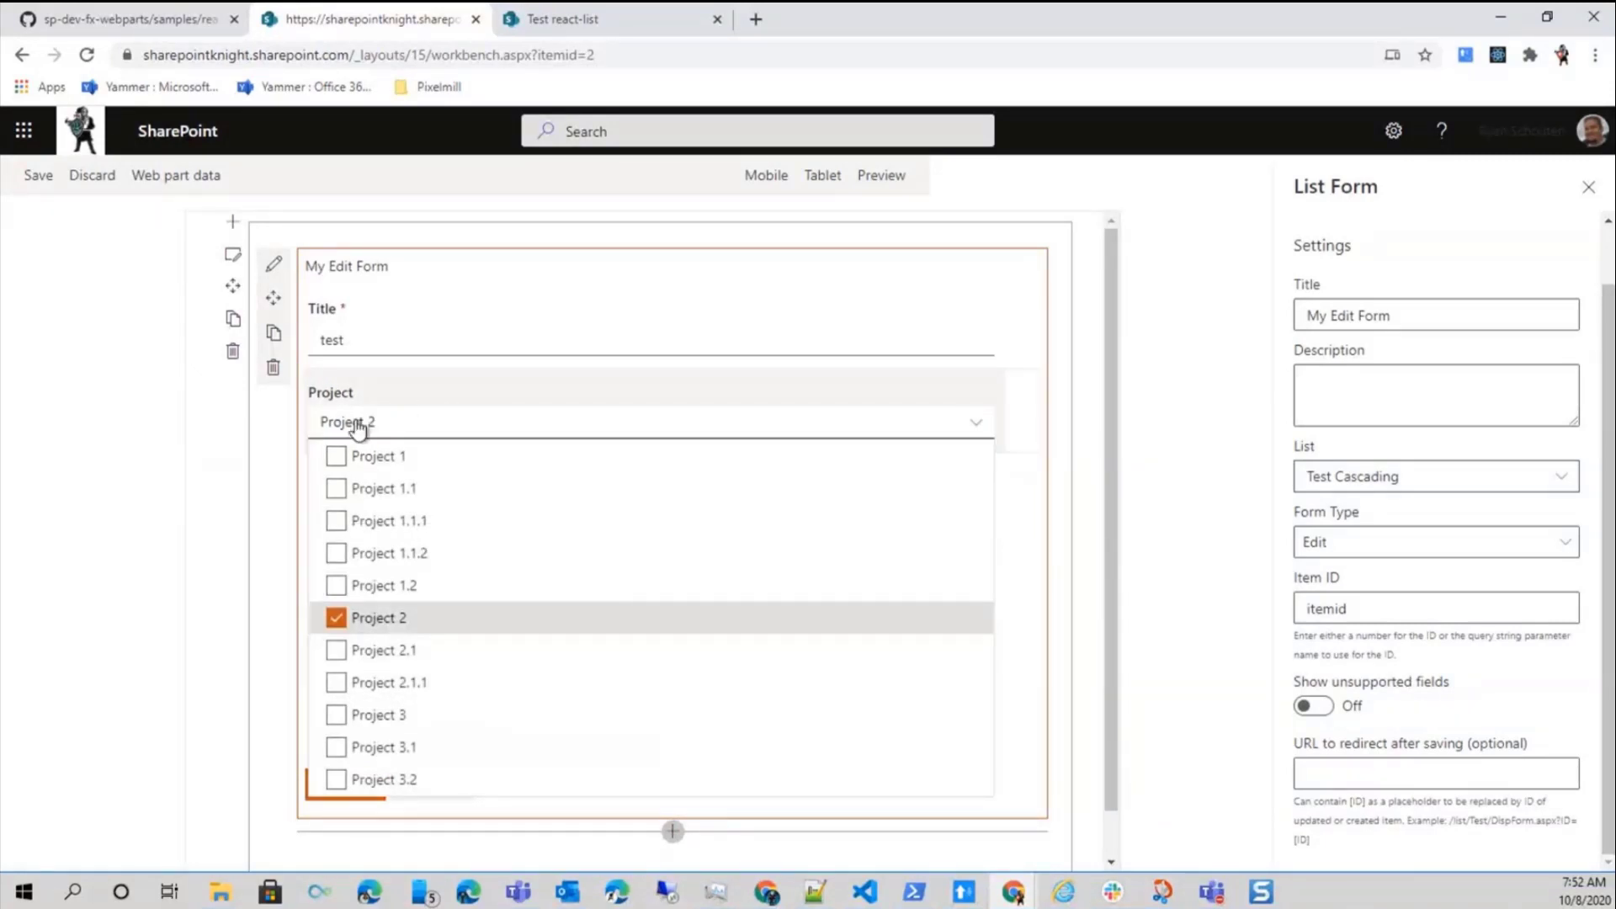
left_click(378, 618)
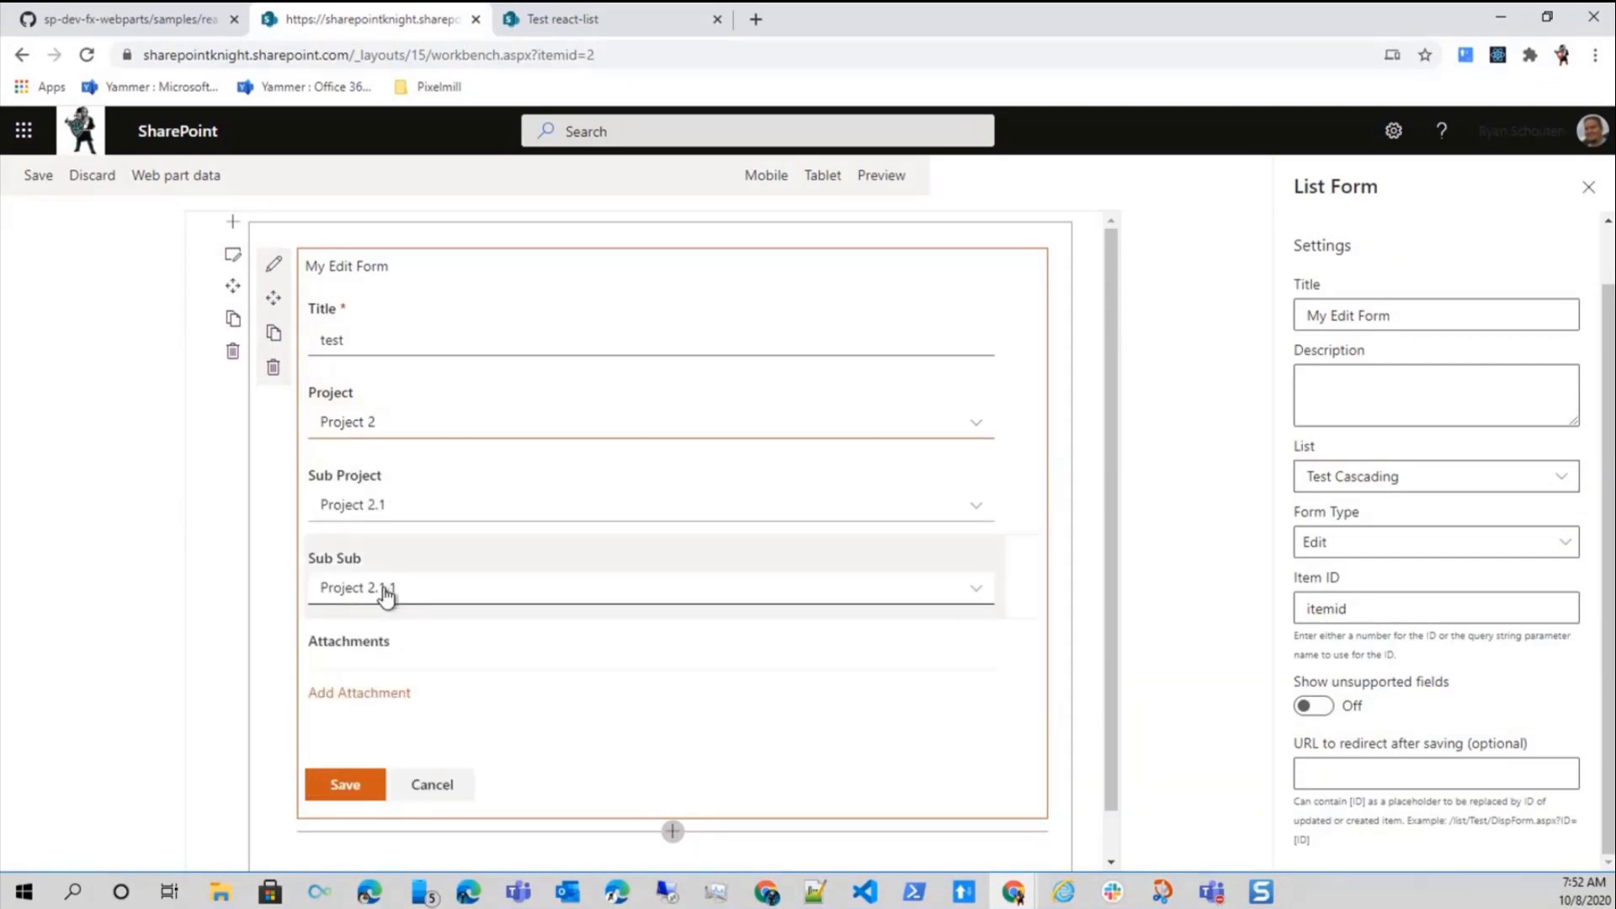
mouse_move(391, 593)
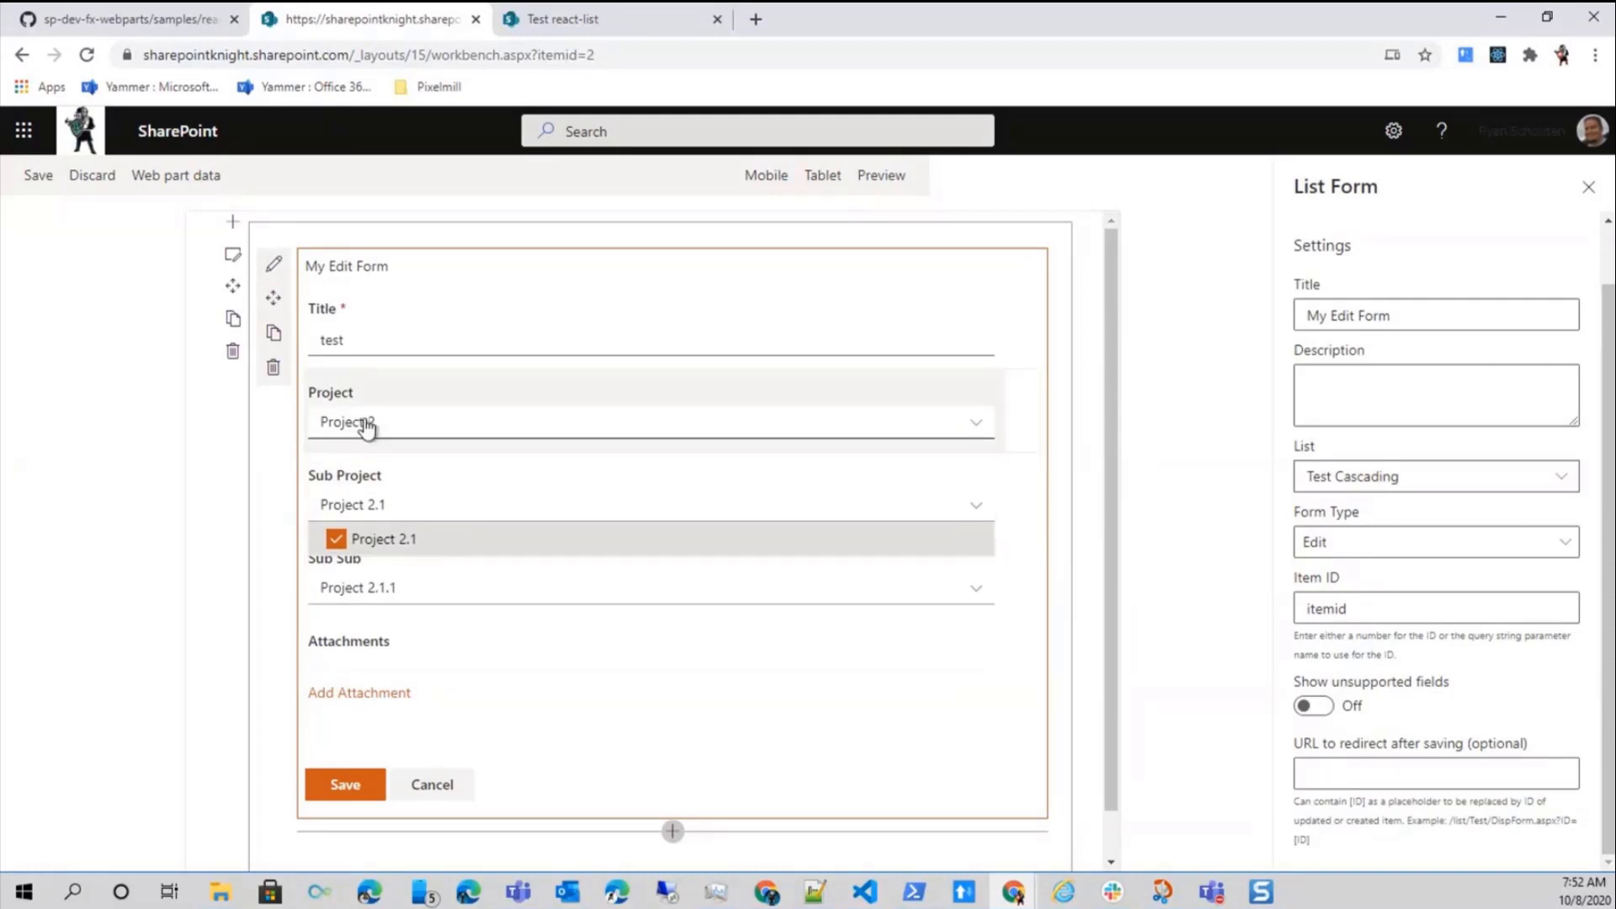
left_click(364, 424)
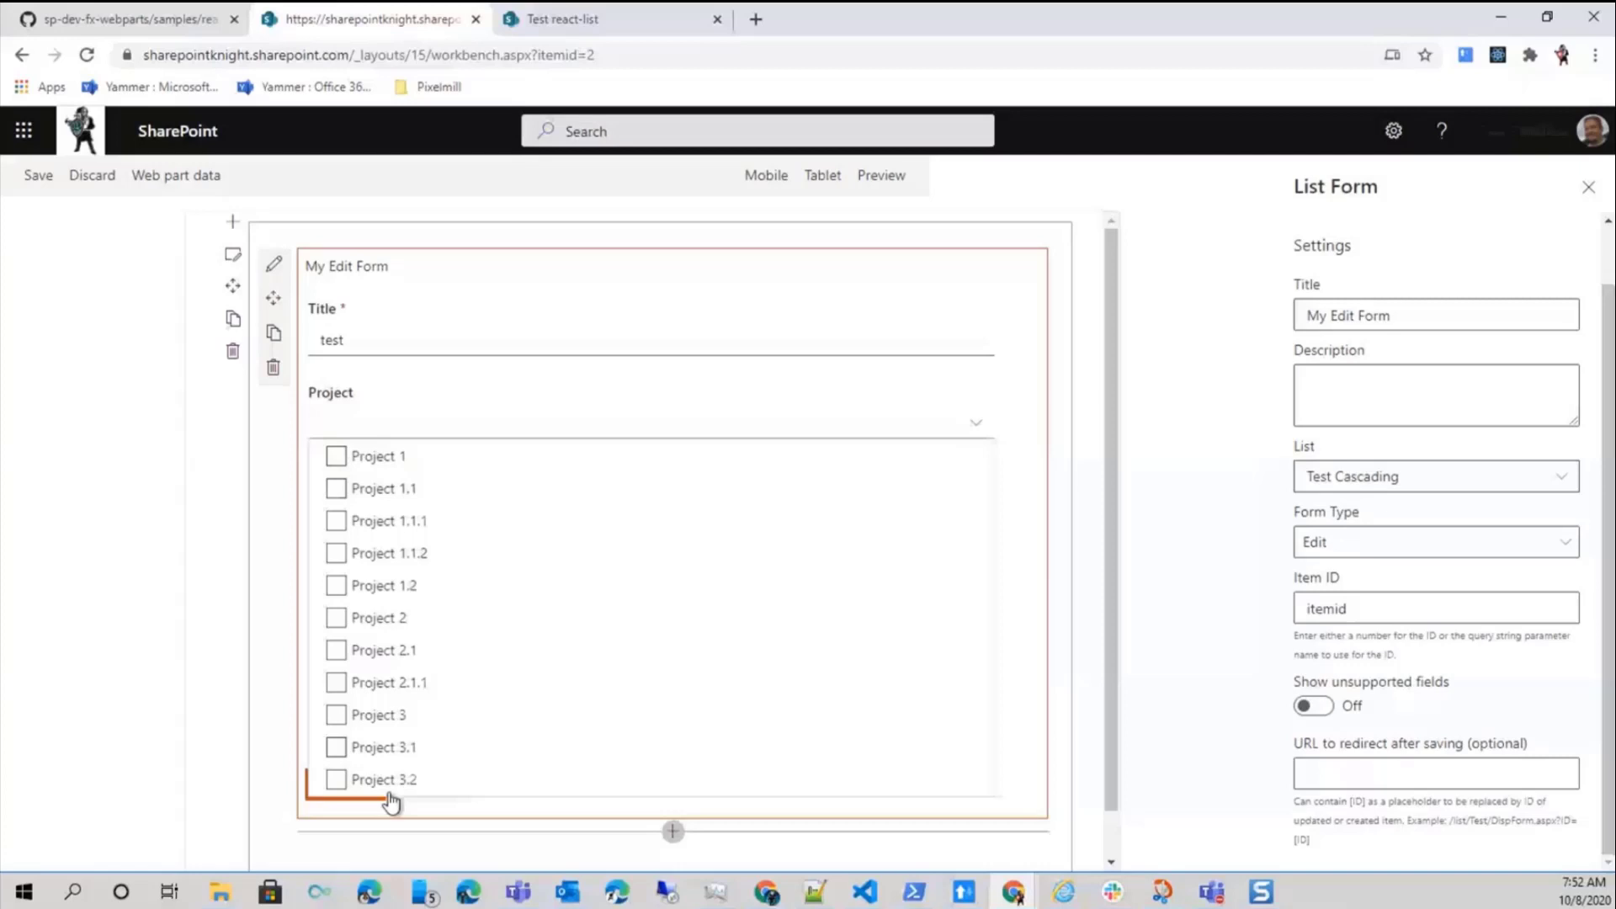
Select Project 1, Project 2 and Project 3 so Sub Project offers their child projects
left_click(335, 456)
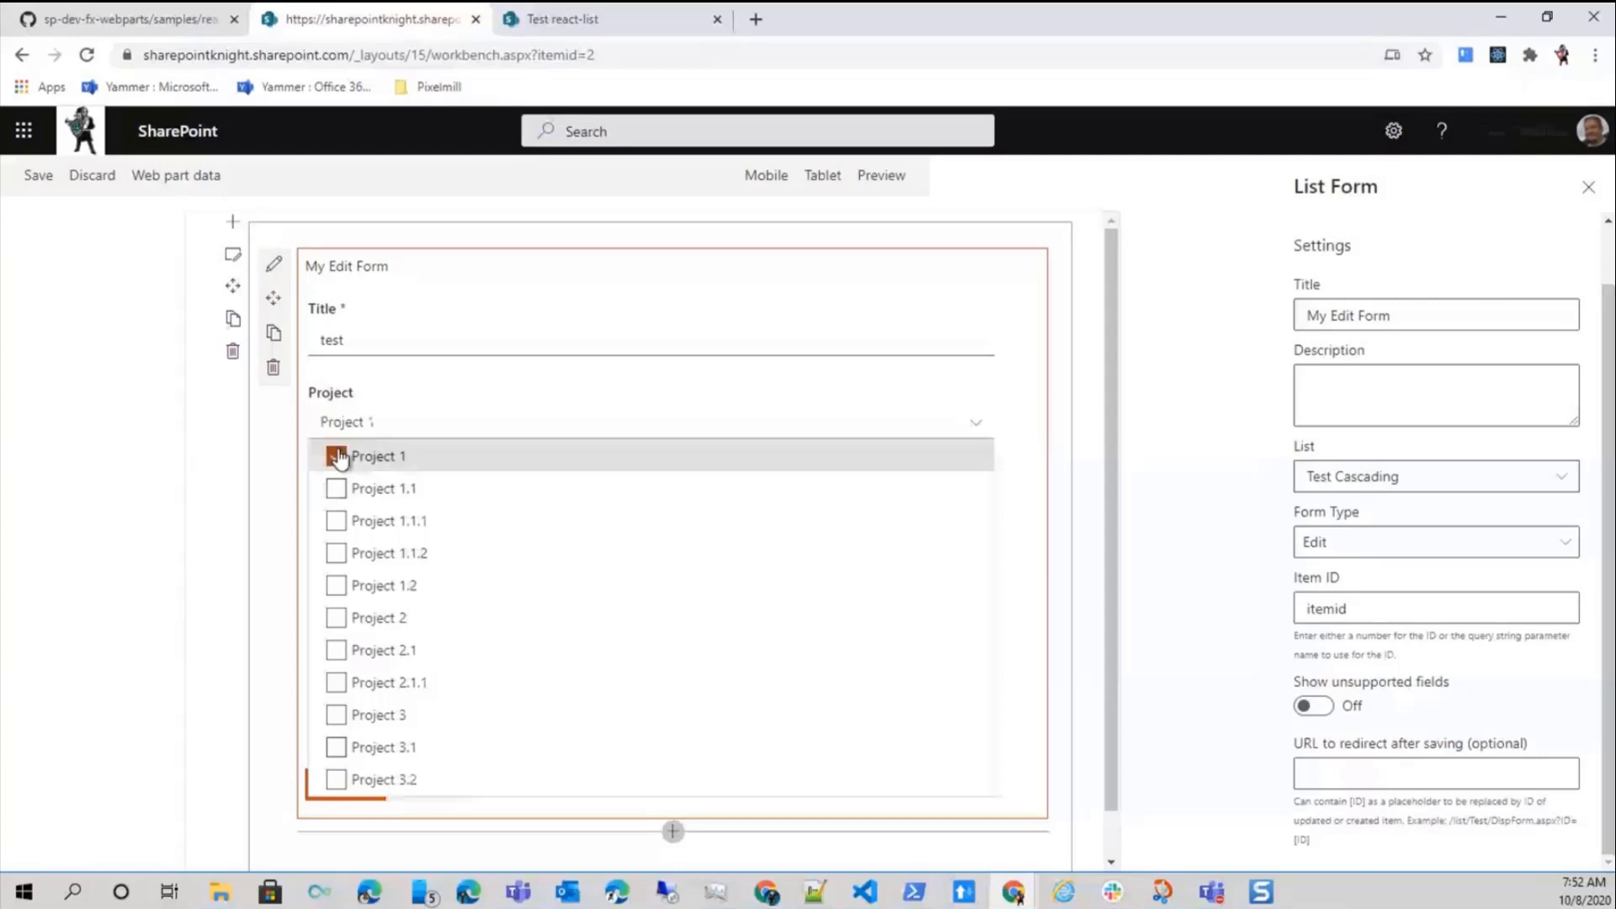
left_click(335, 617)
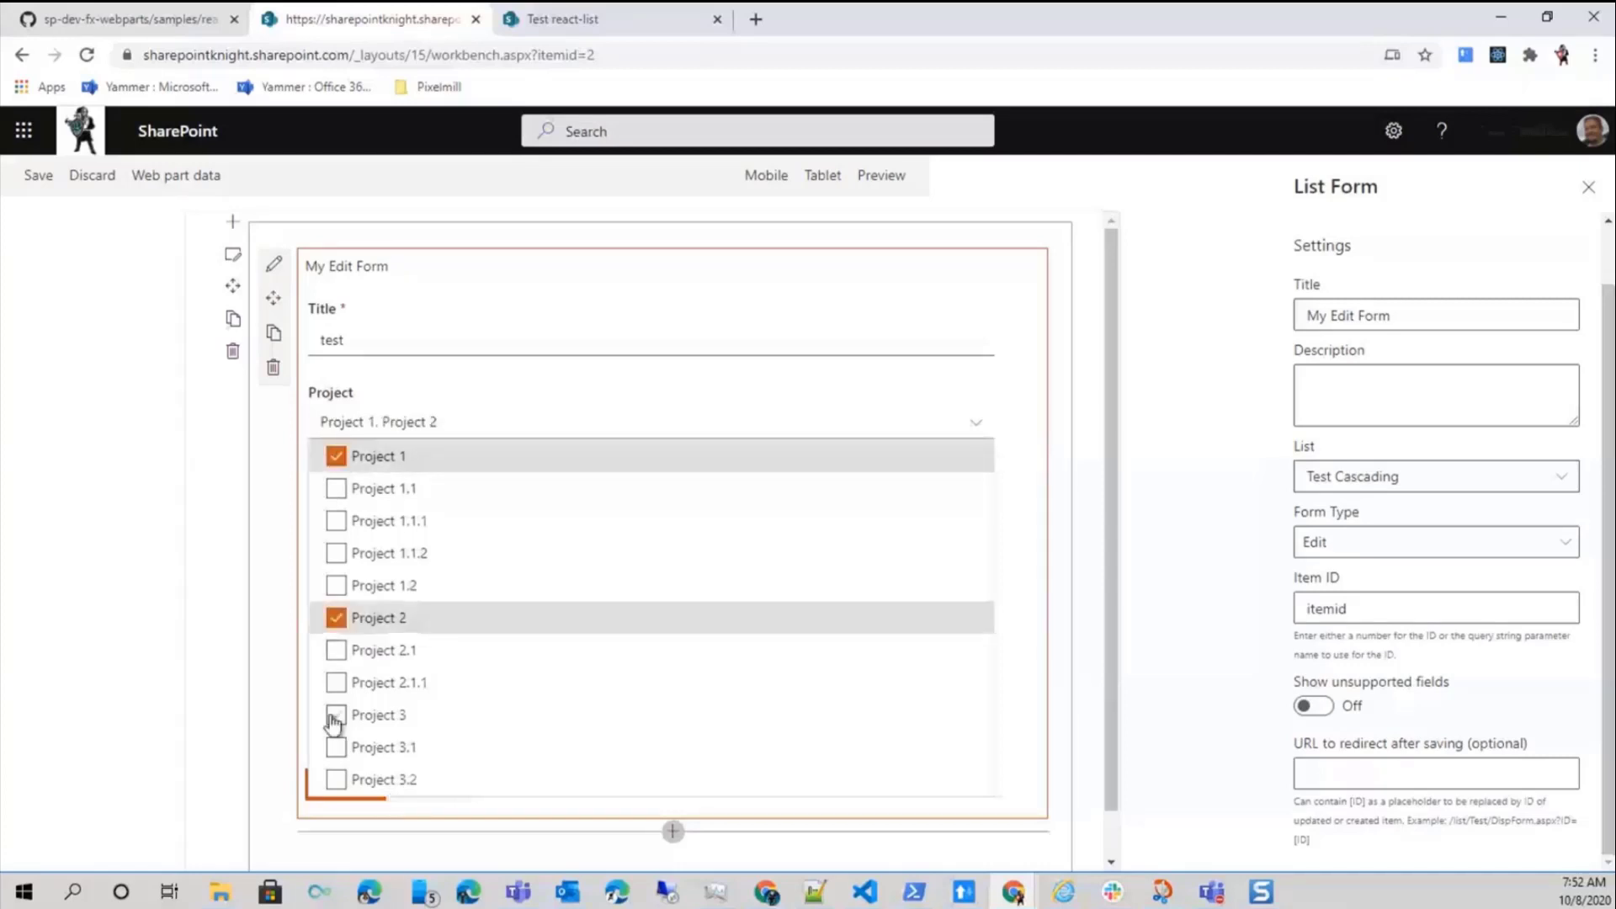
left_click(335, 713)
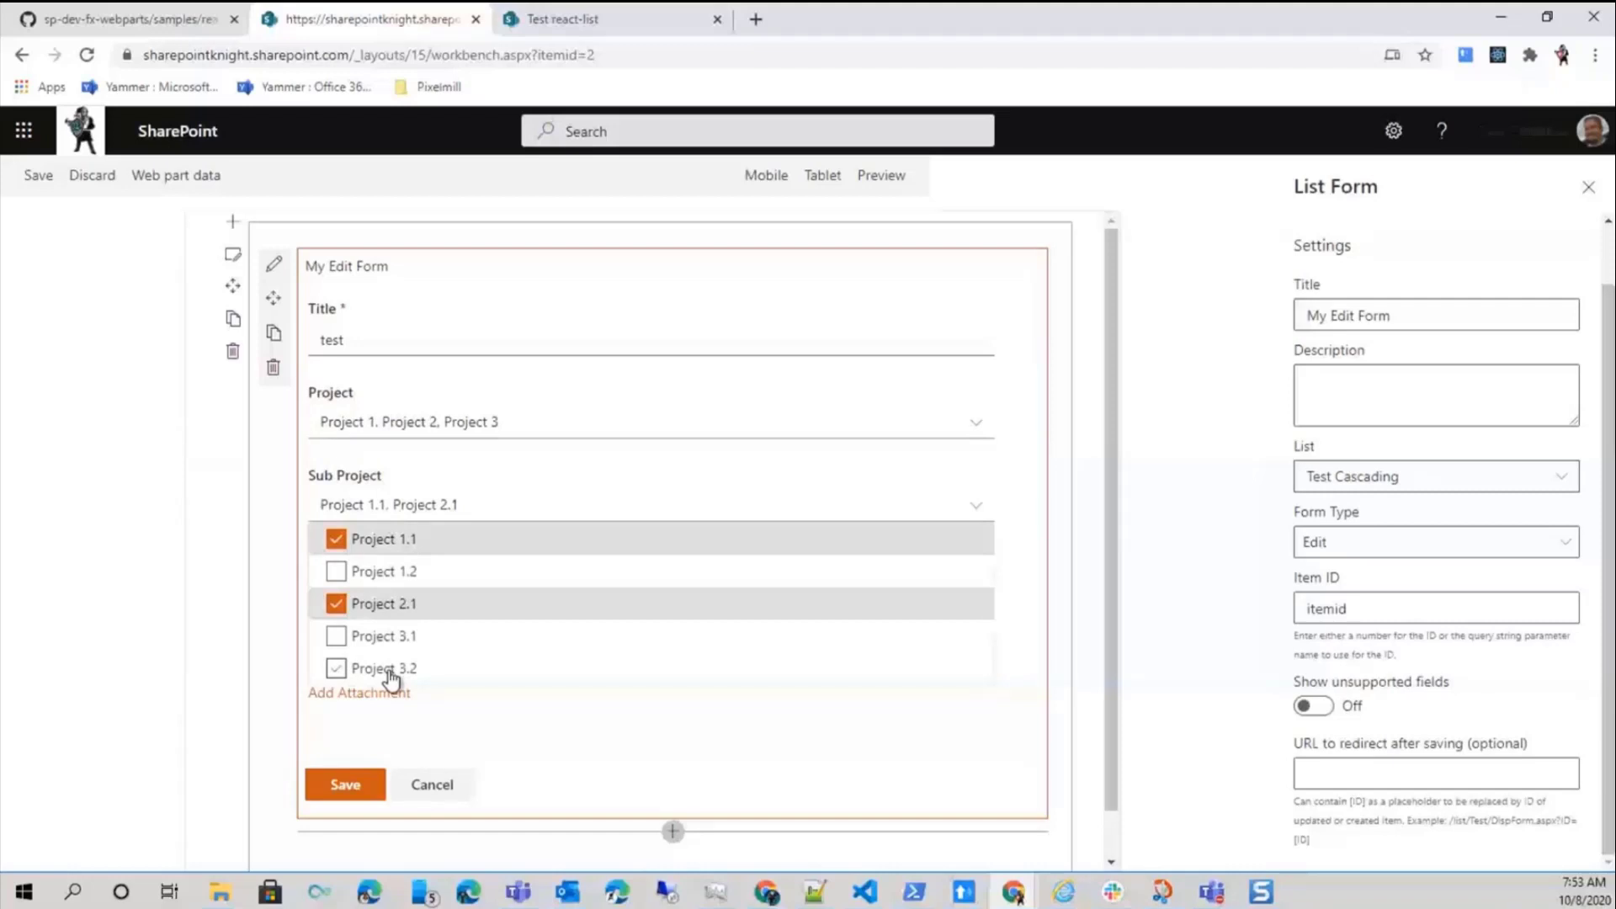
left_click(335, 668)
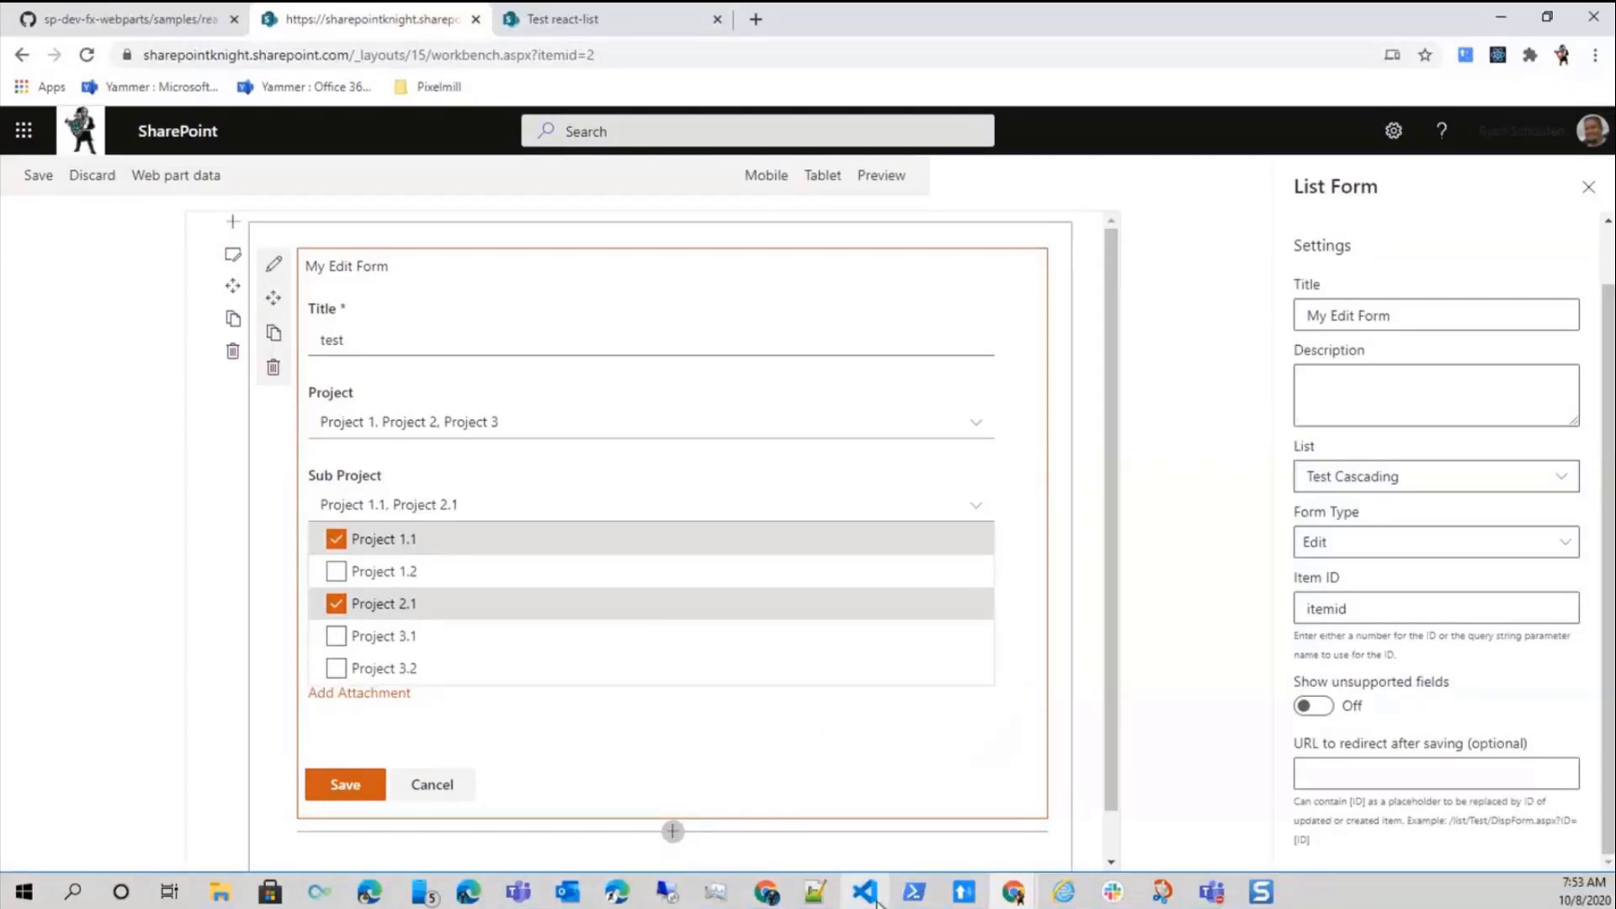
left_click(867, 889)
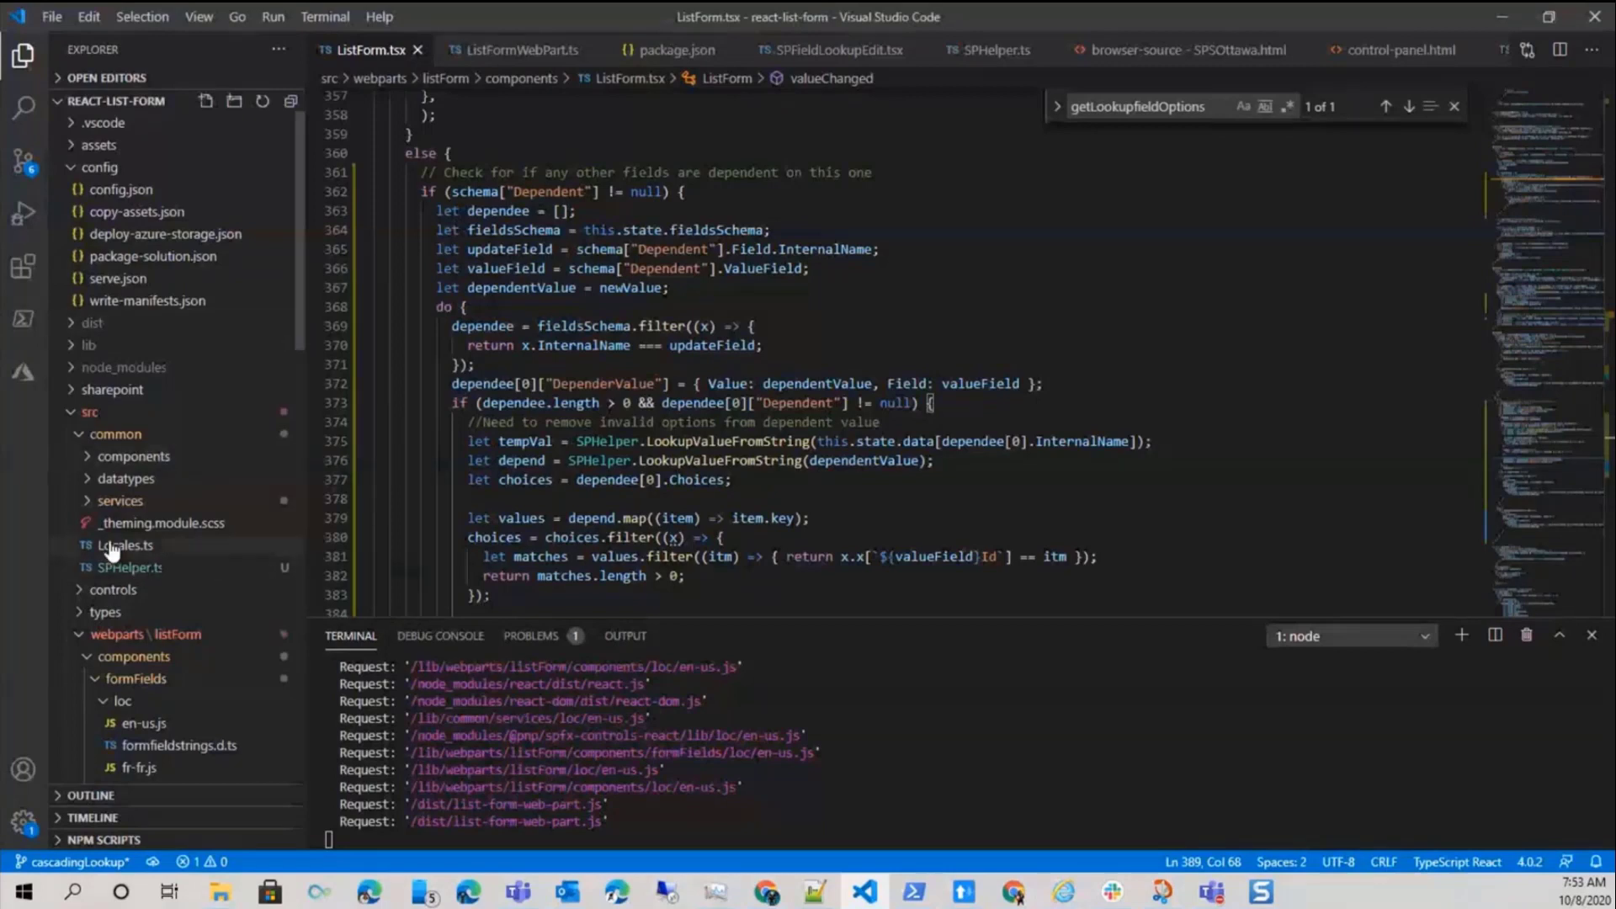
mouse_move(158, 611)
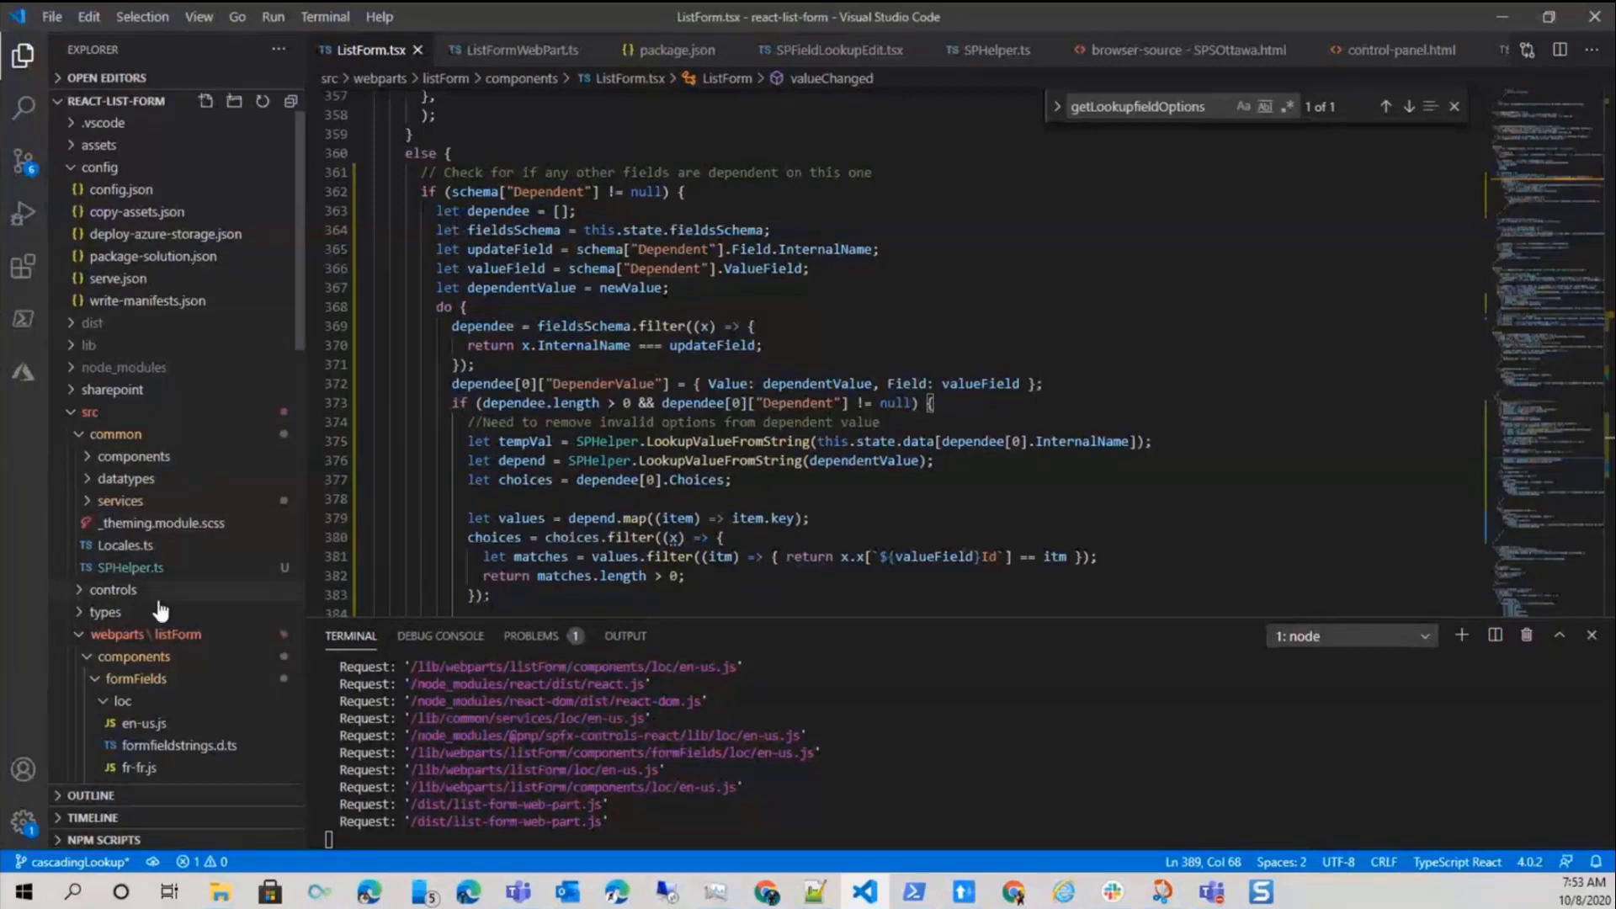
Open SPFieldTaxonomyEdit.tsx from the formFields components folder
scroll("down", 3)
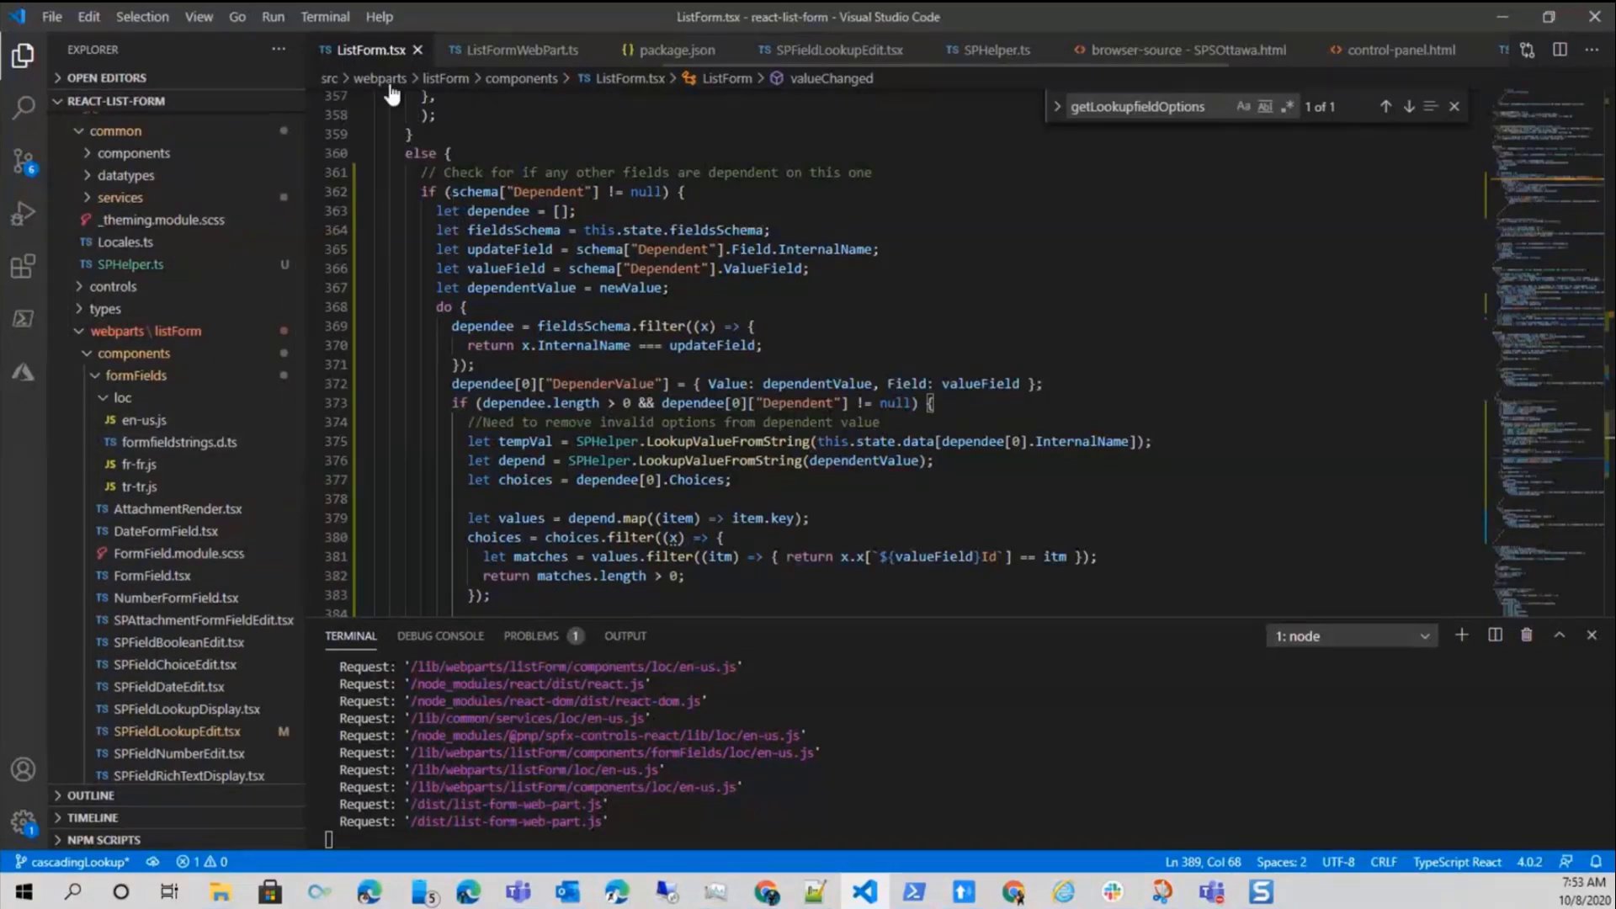
mouse_move(307, 197)
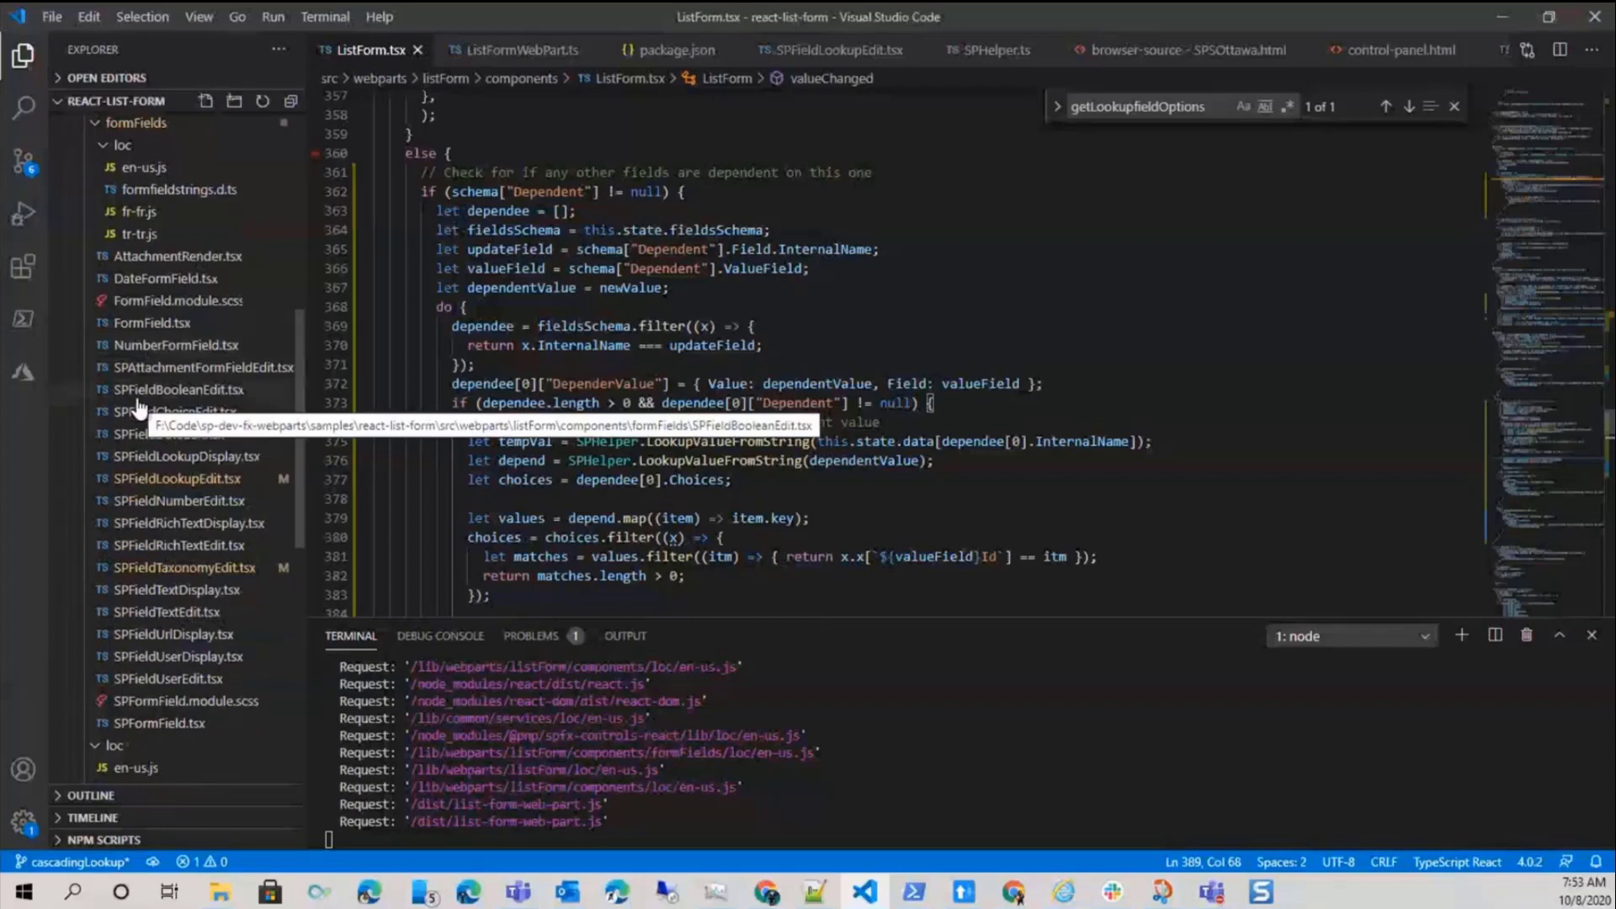
mouse_move(165, 369)
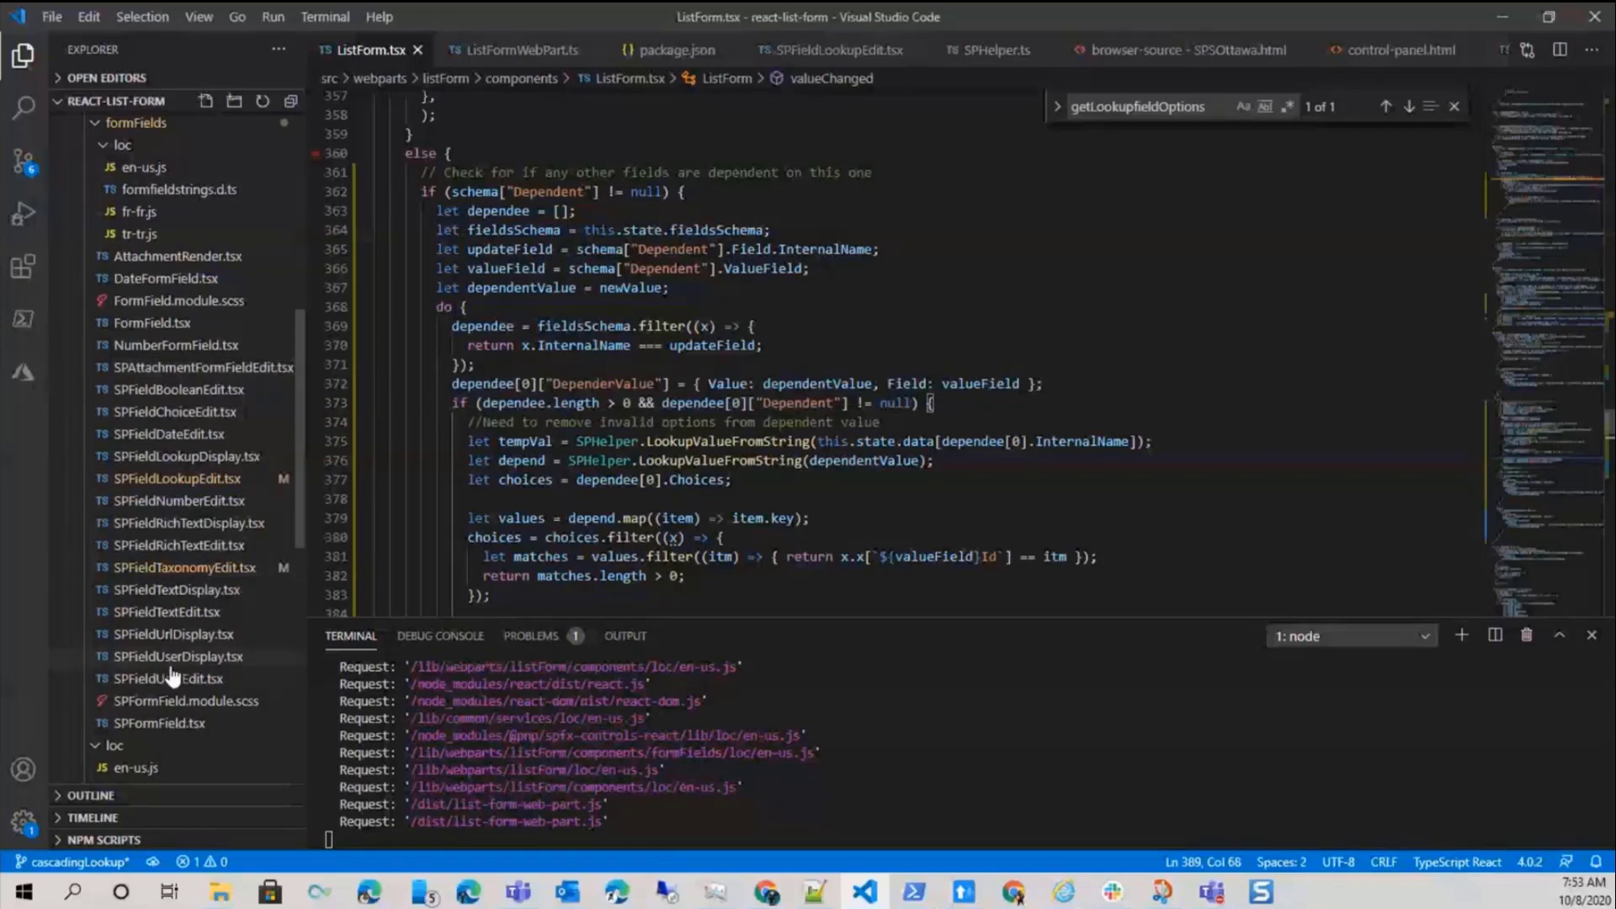
mouse_move(165, 577)
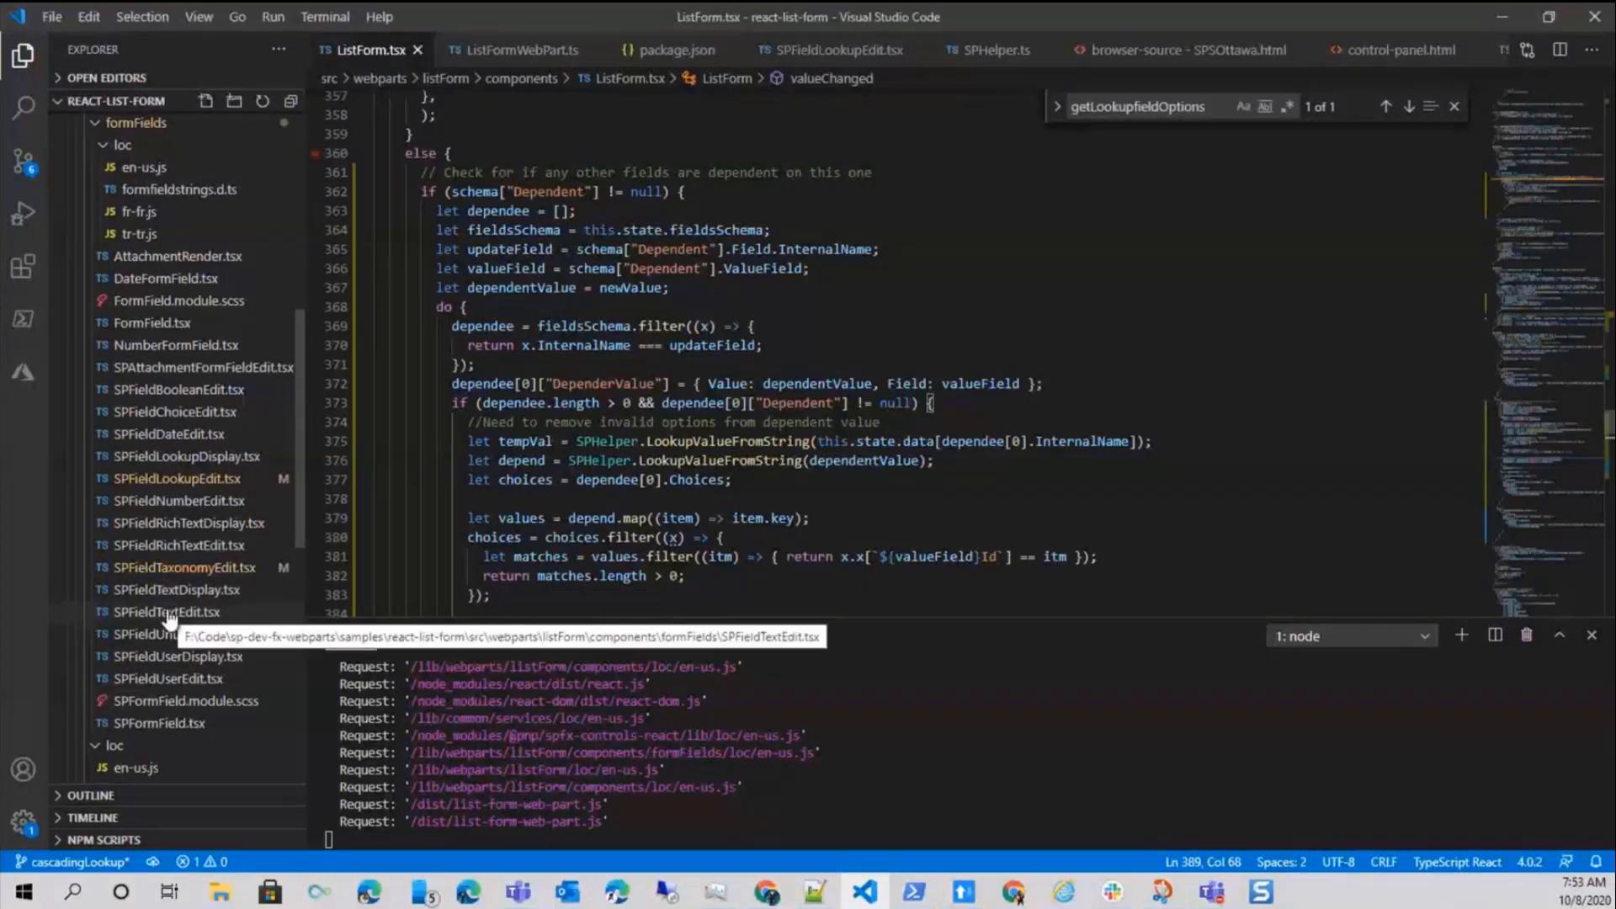
mouse_move(239, 612)
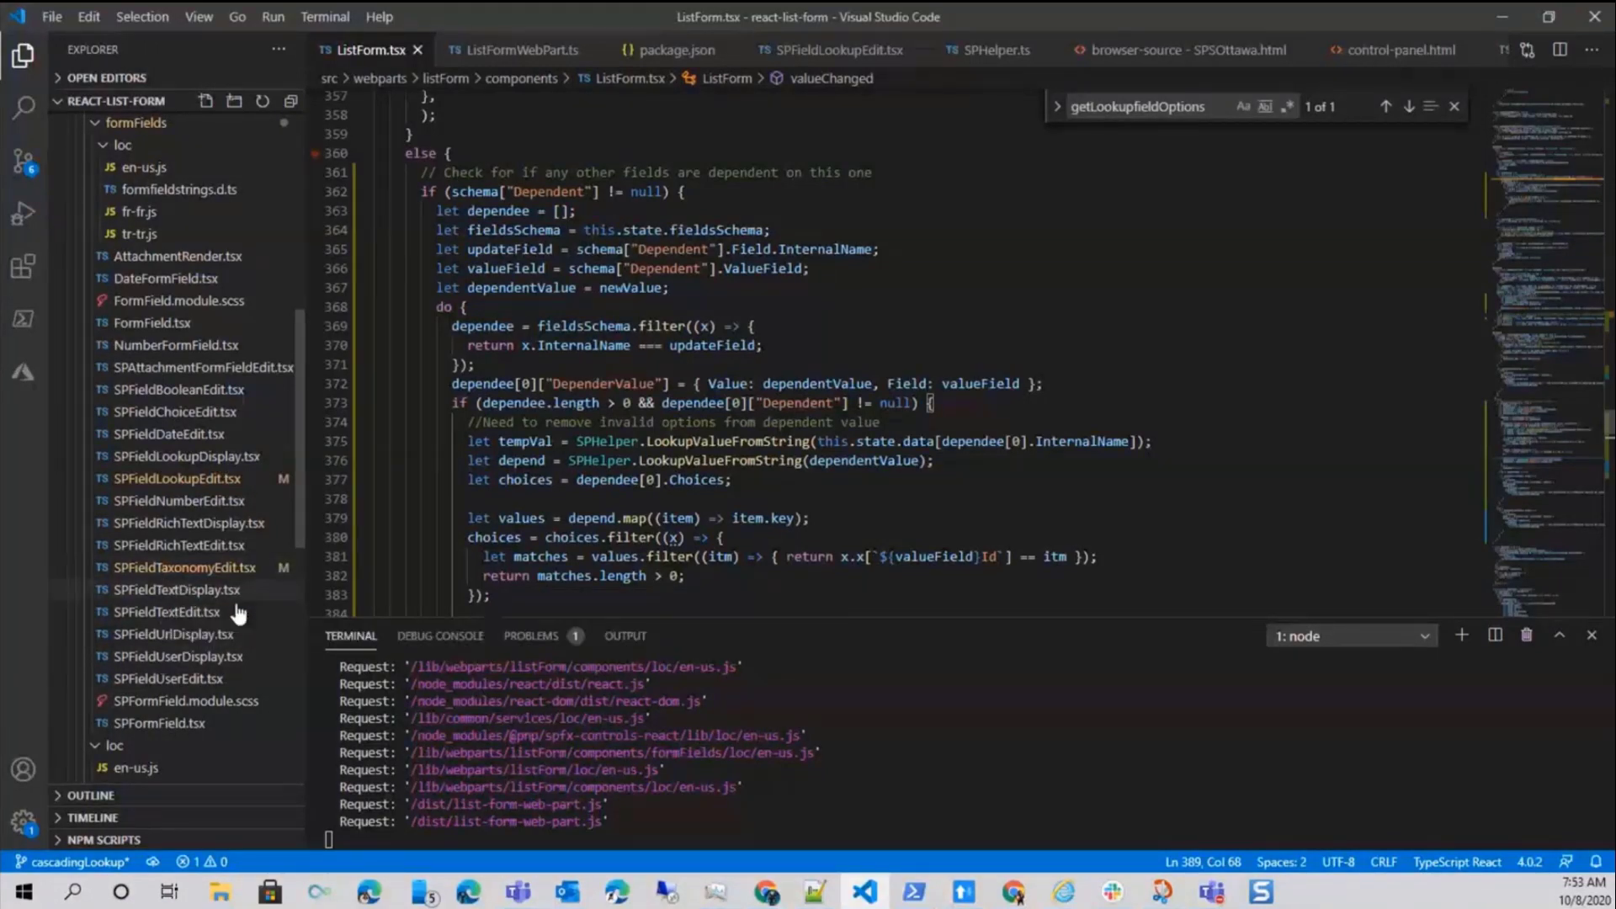
left_click(175, 567)
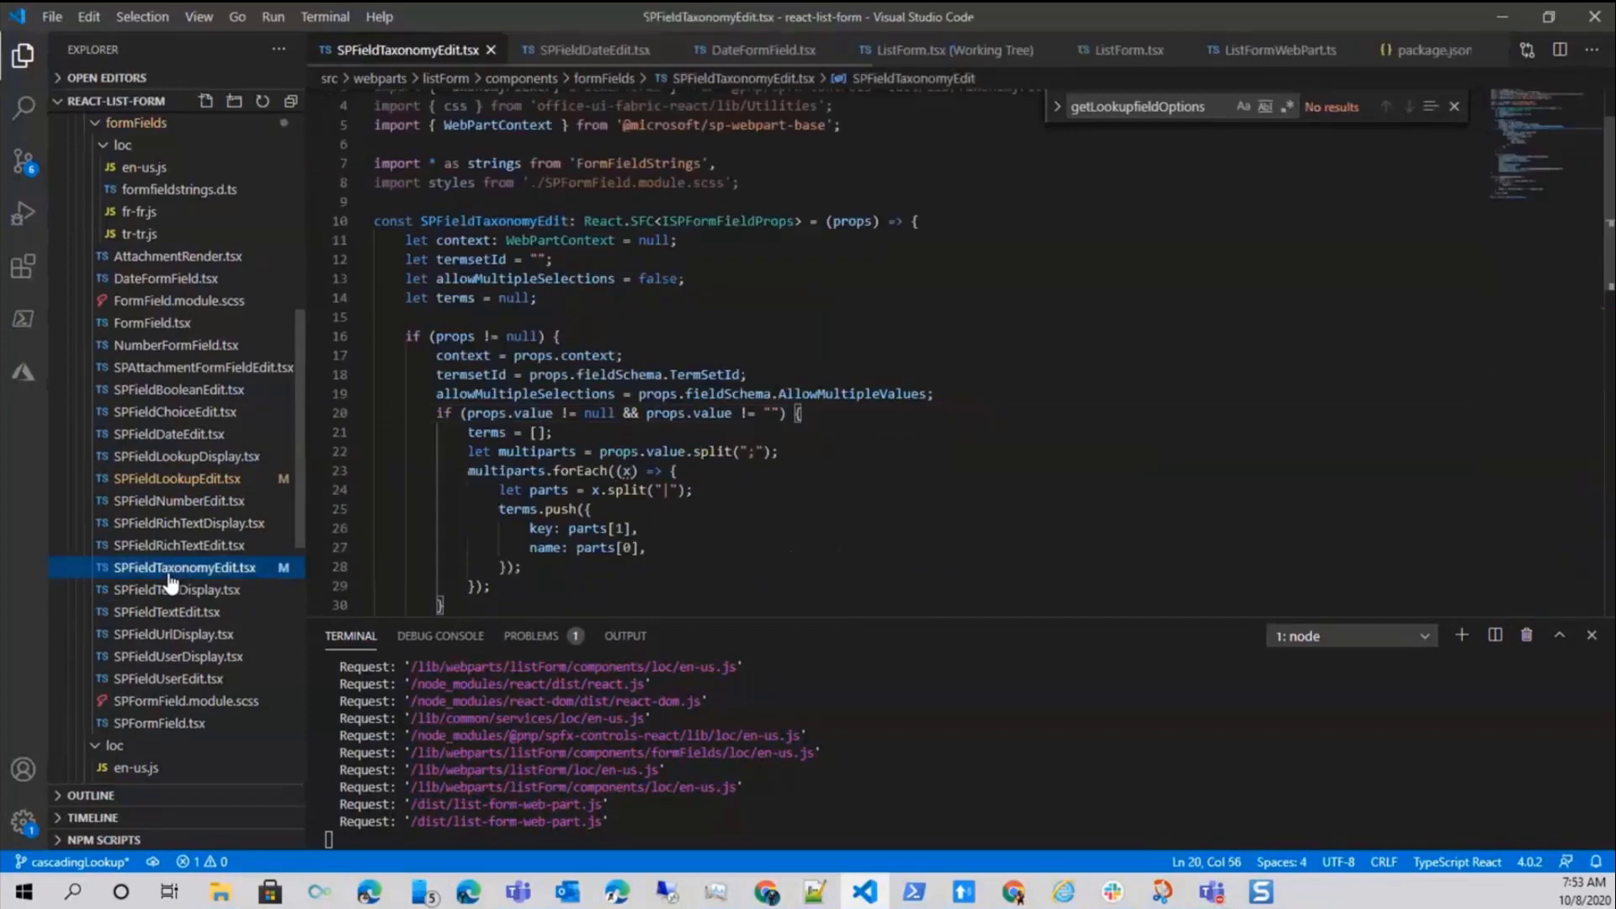
Scroll down to the TaxonomyPicker return block in the taxonomy field file
scroll("down", 3)
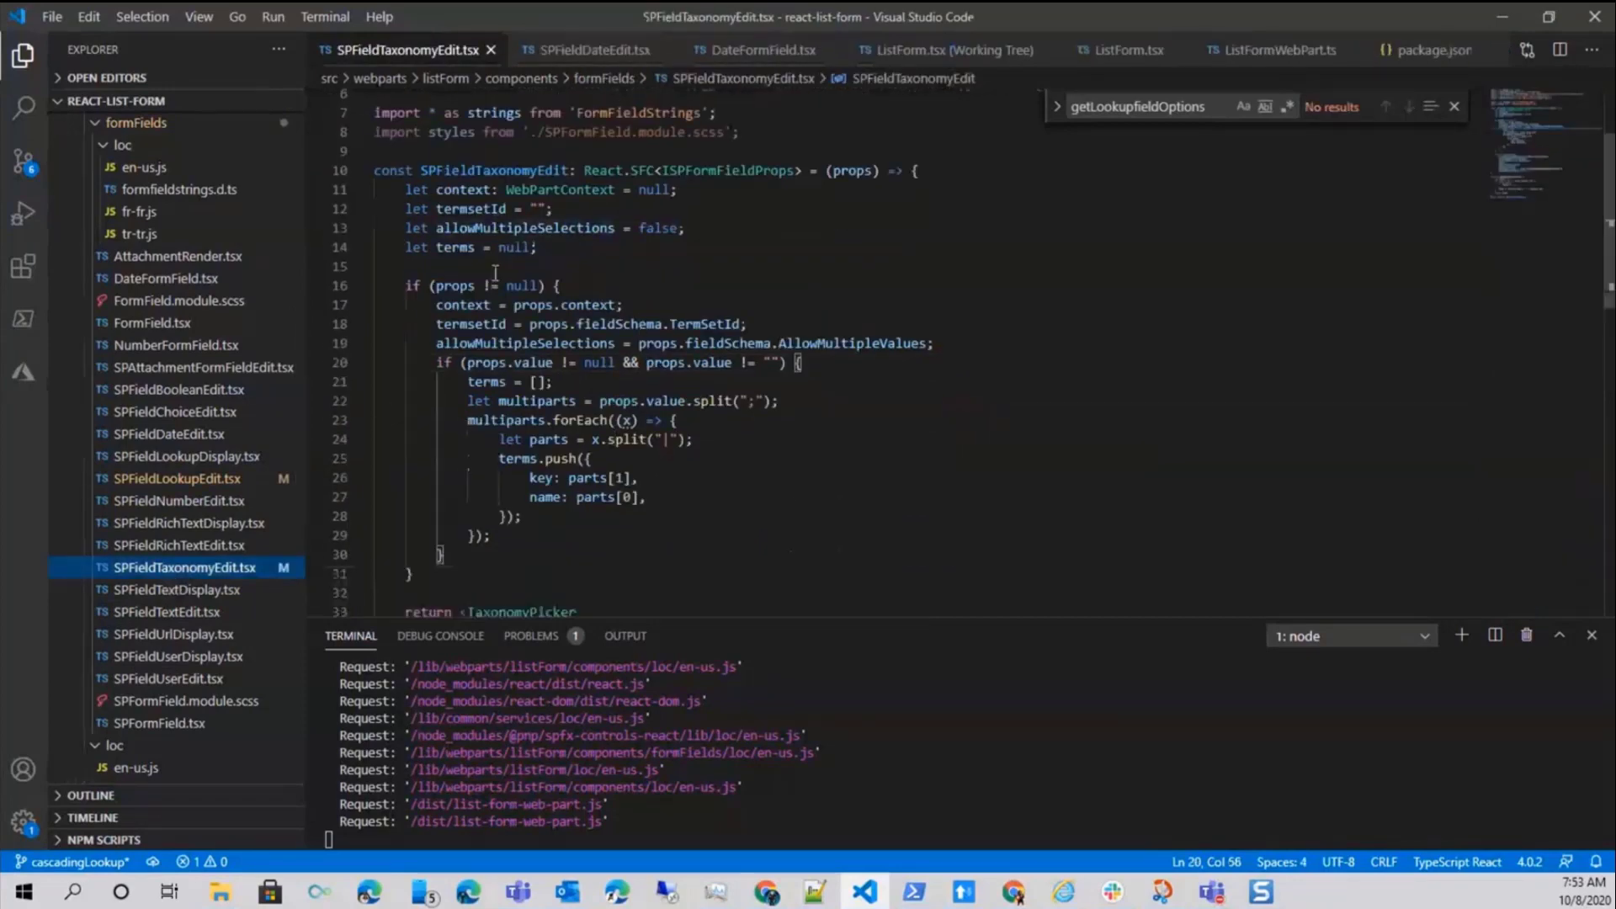
scroll("down", 3)
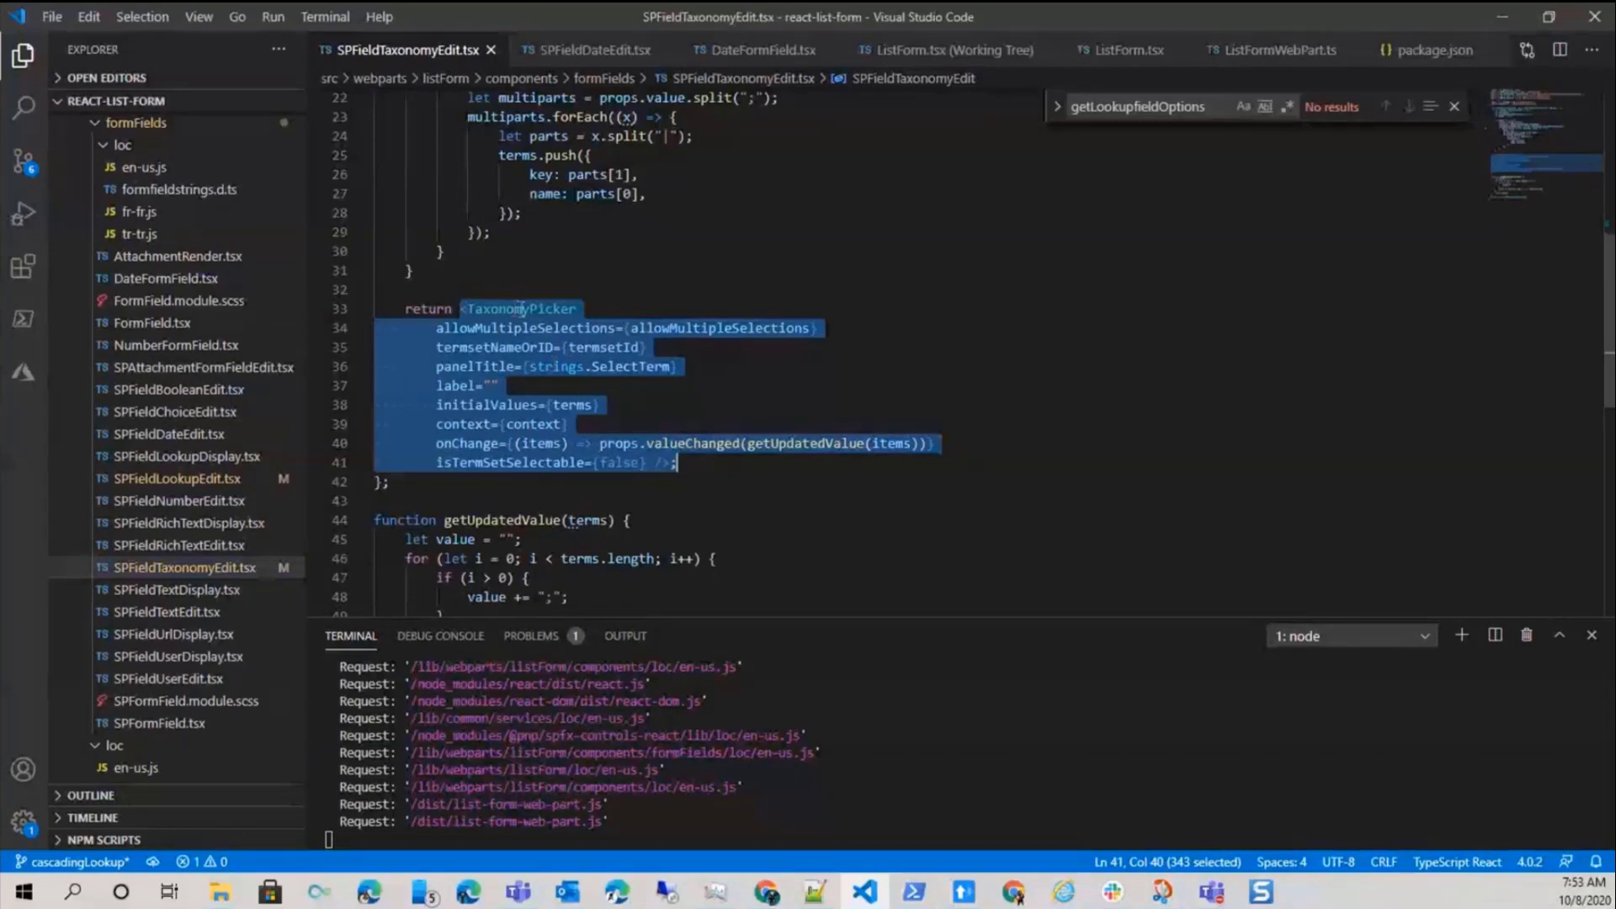
scroll("down", 3)
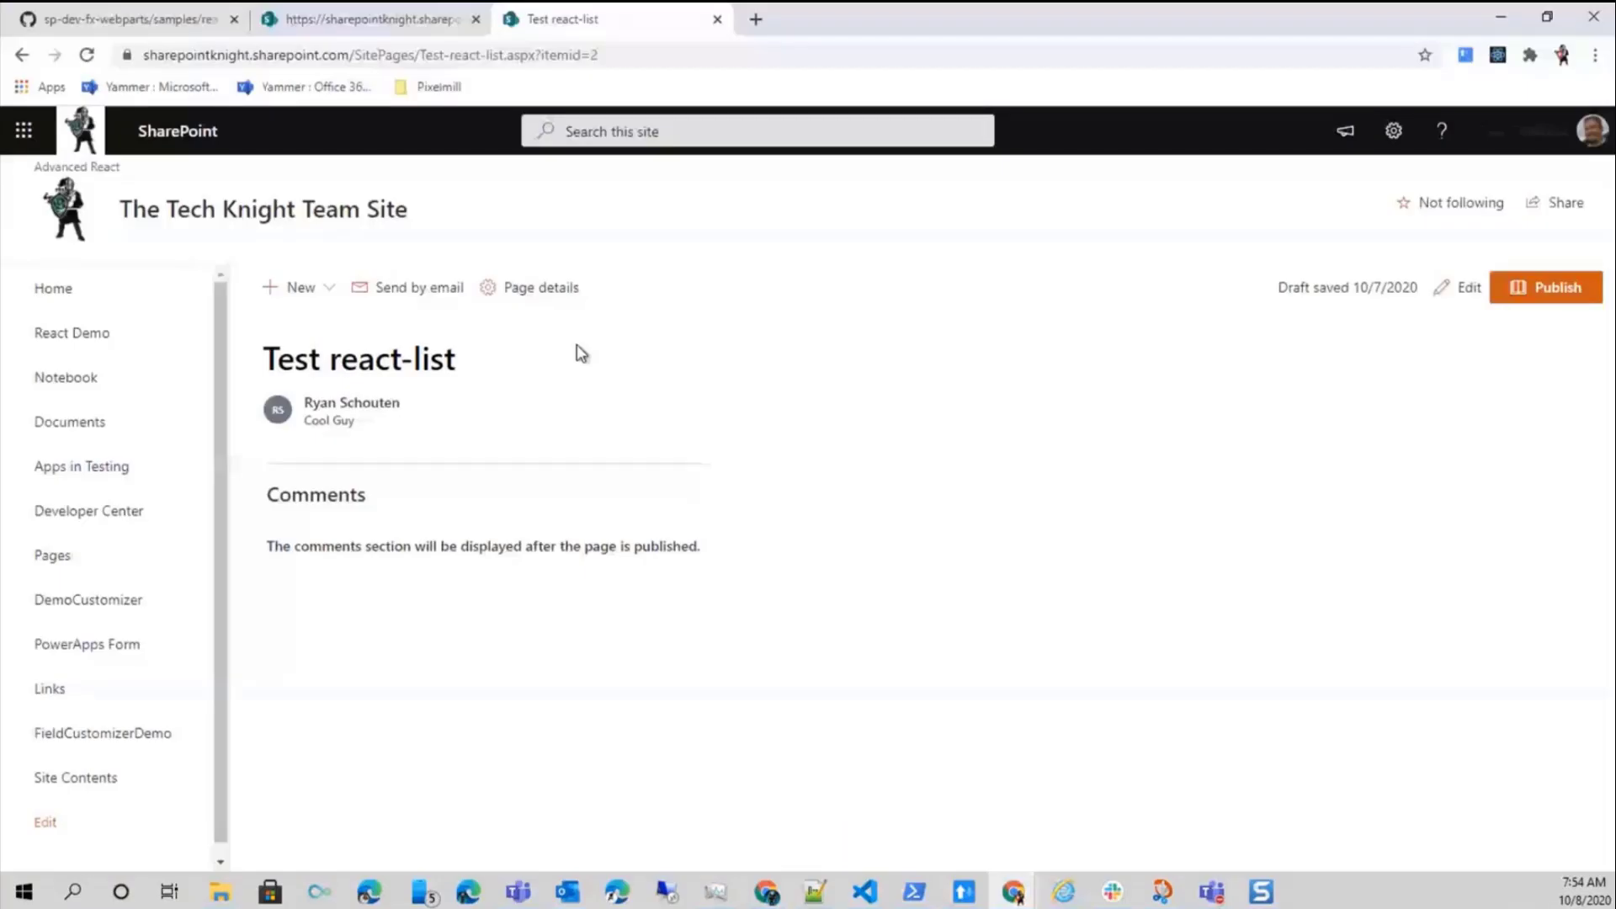
Edit the Test react-list page and add a List Form web part with its settings pane
left_click(1468, 286)
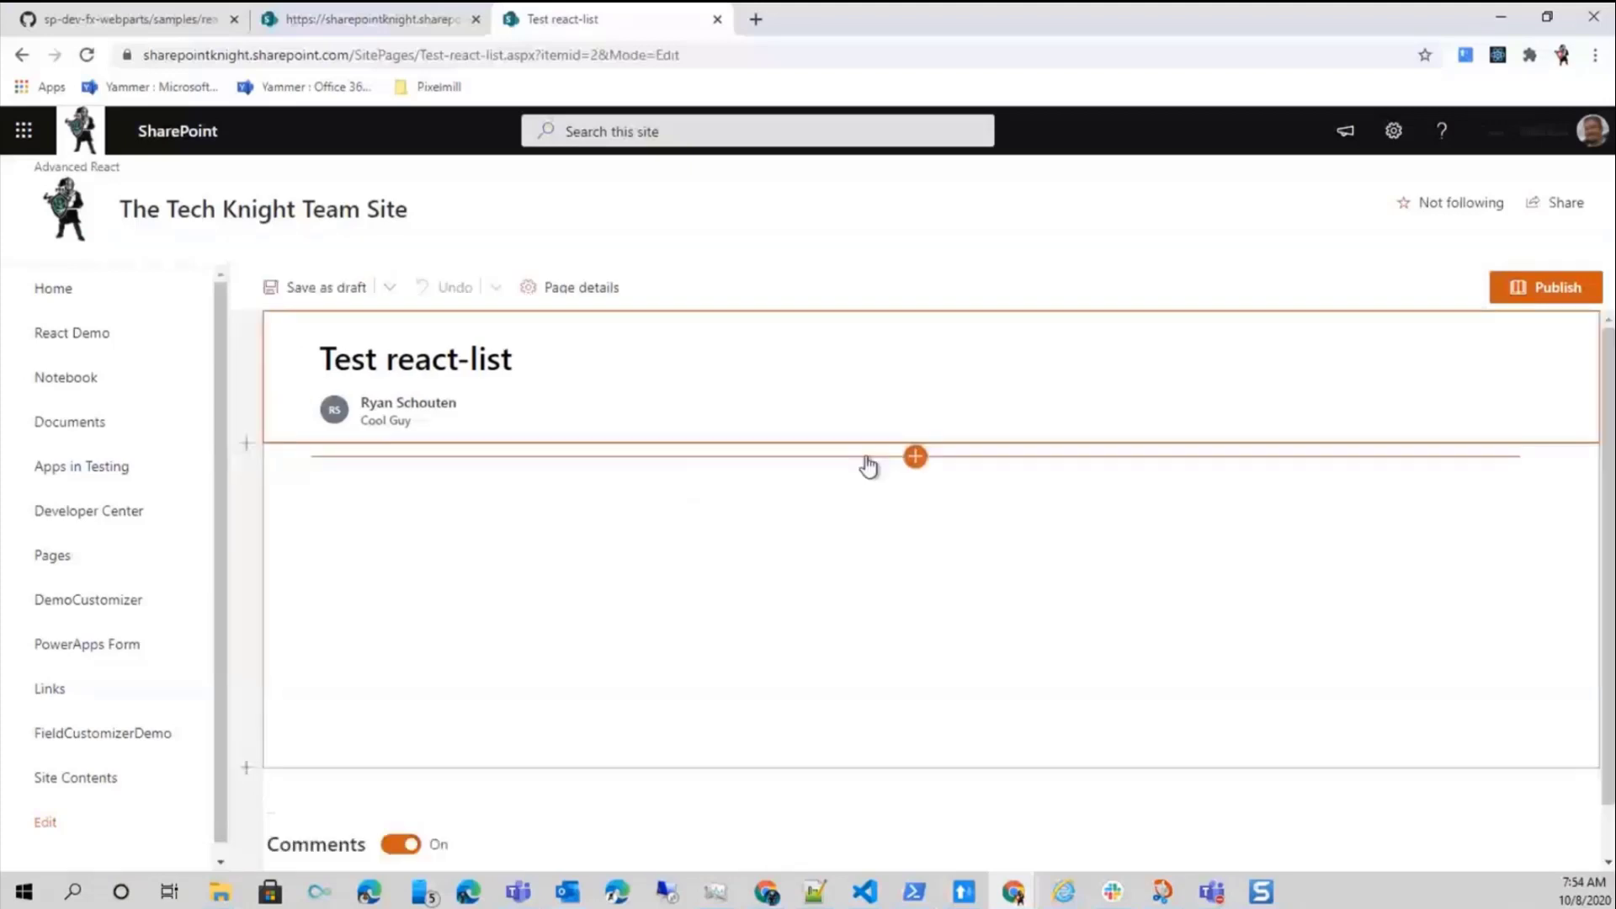
left_click(914, 456)
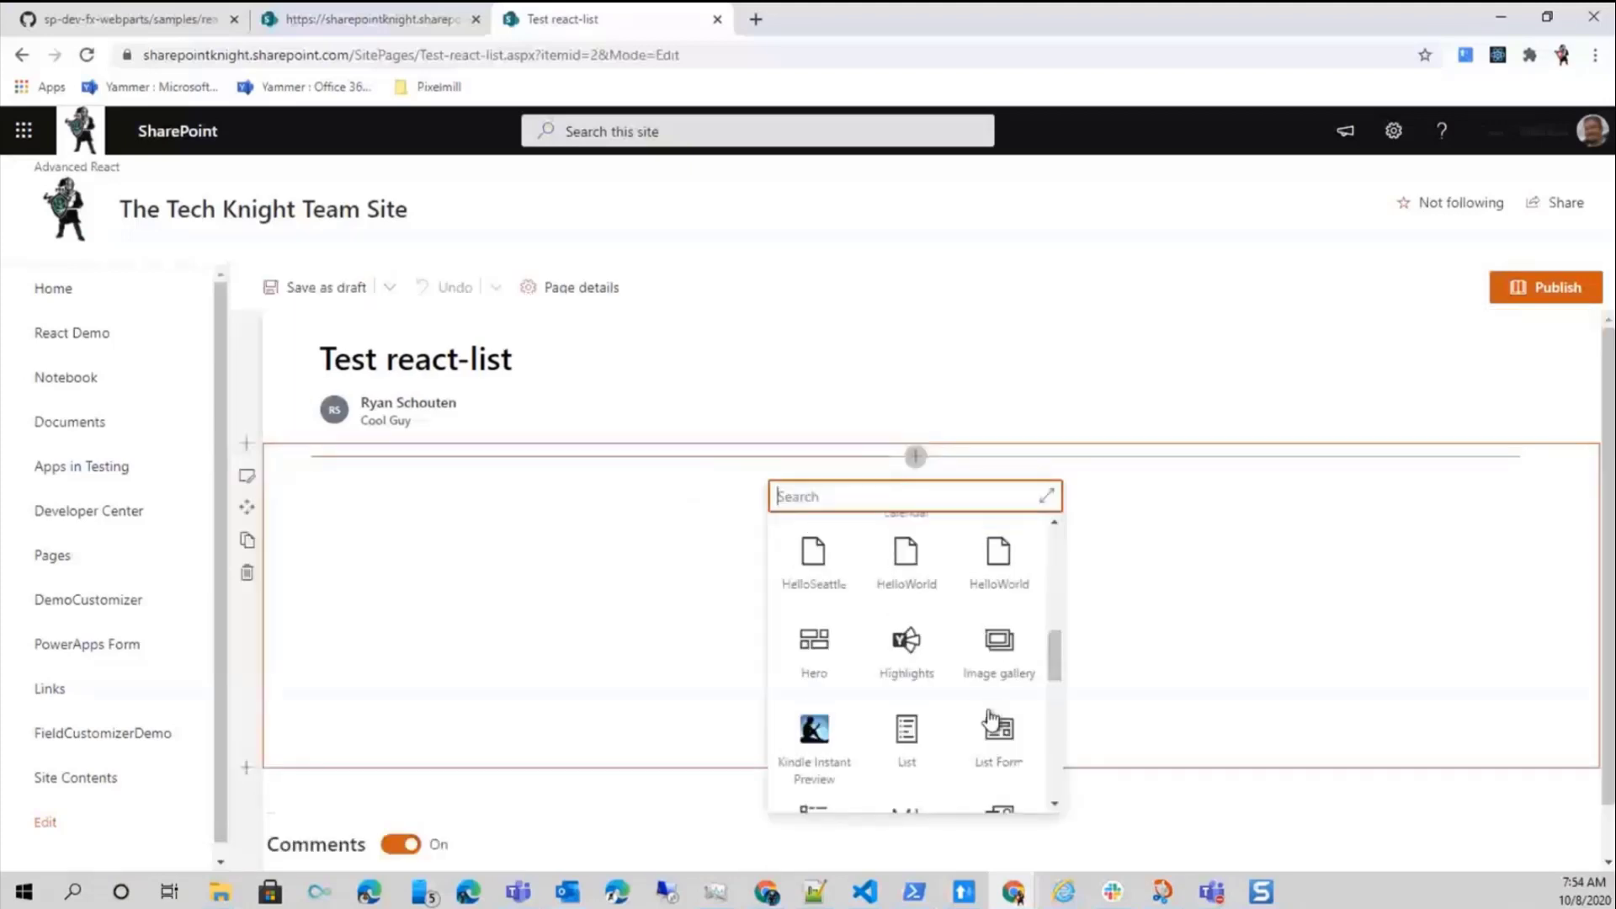
left_click(999, 728)
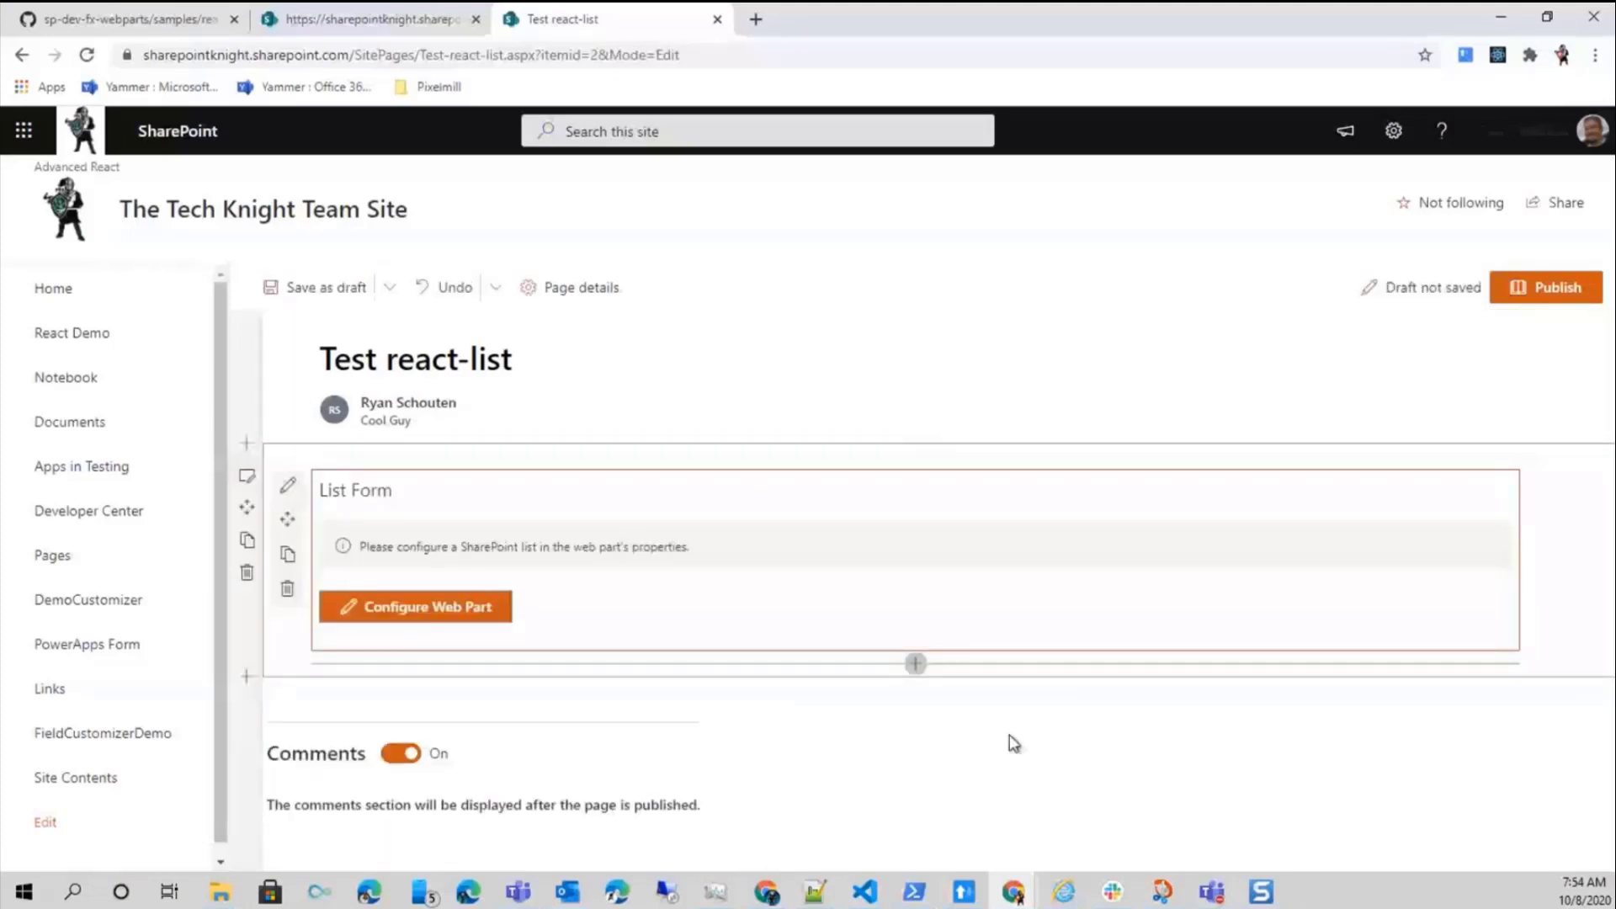
left_click(414, 606)
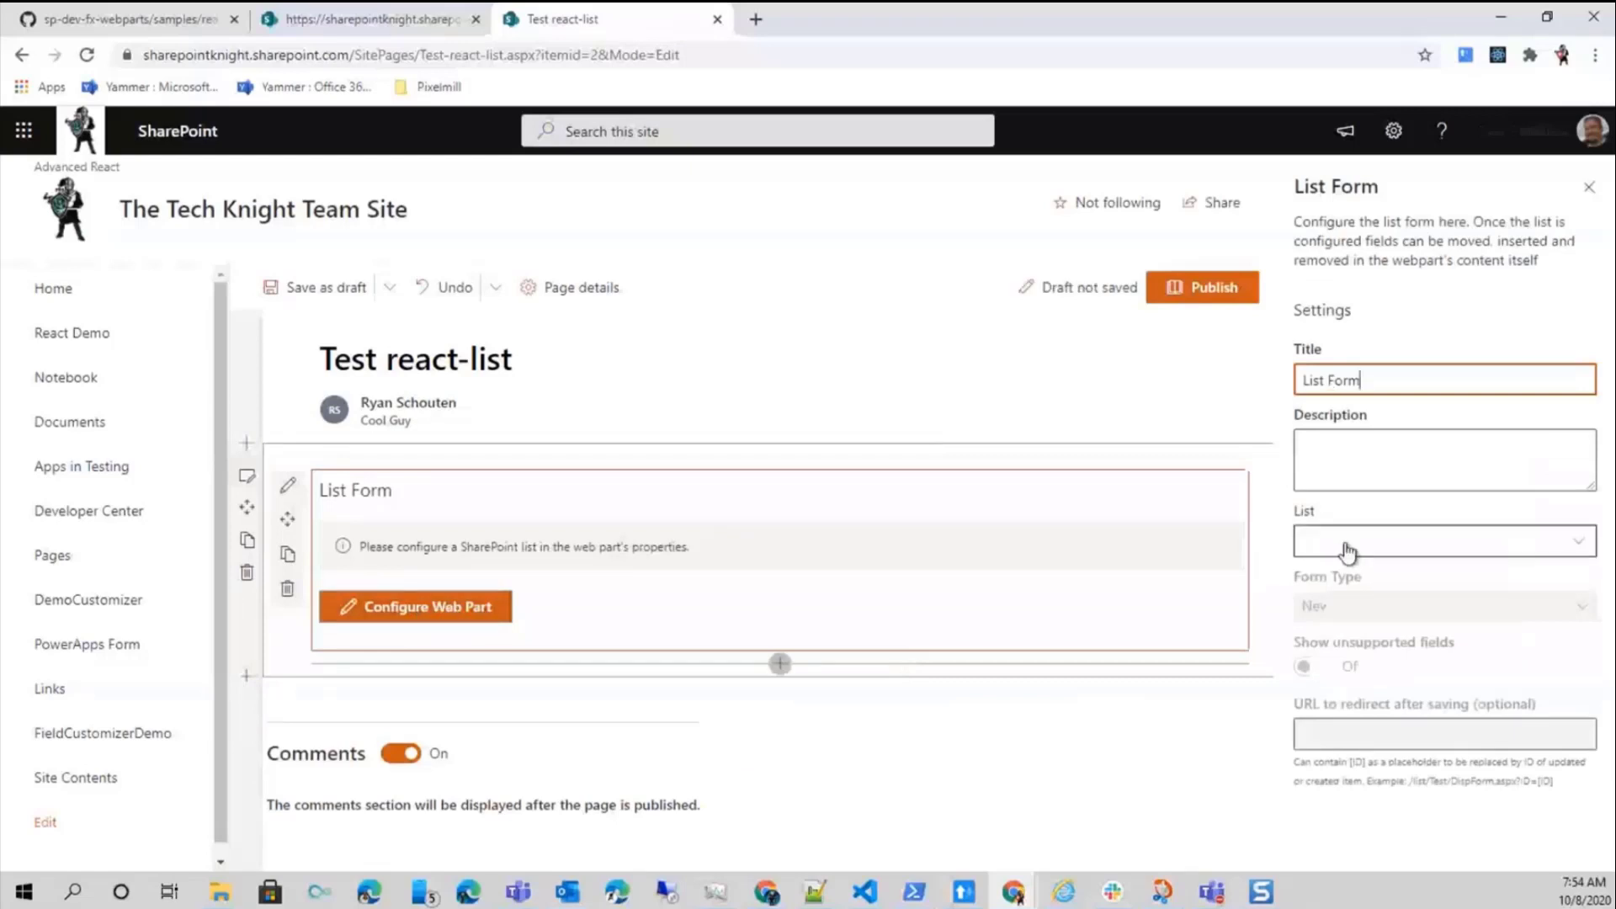
Connect the form to the Test Cascading list and view the available form types
left_click(1445, 542)
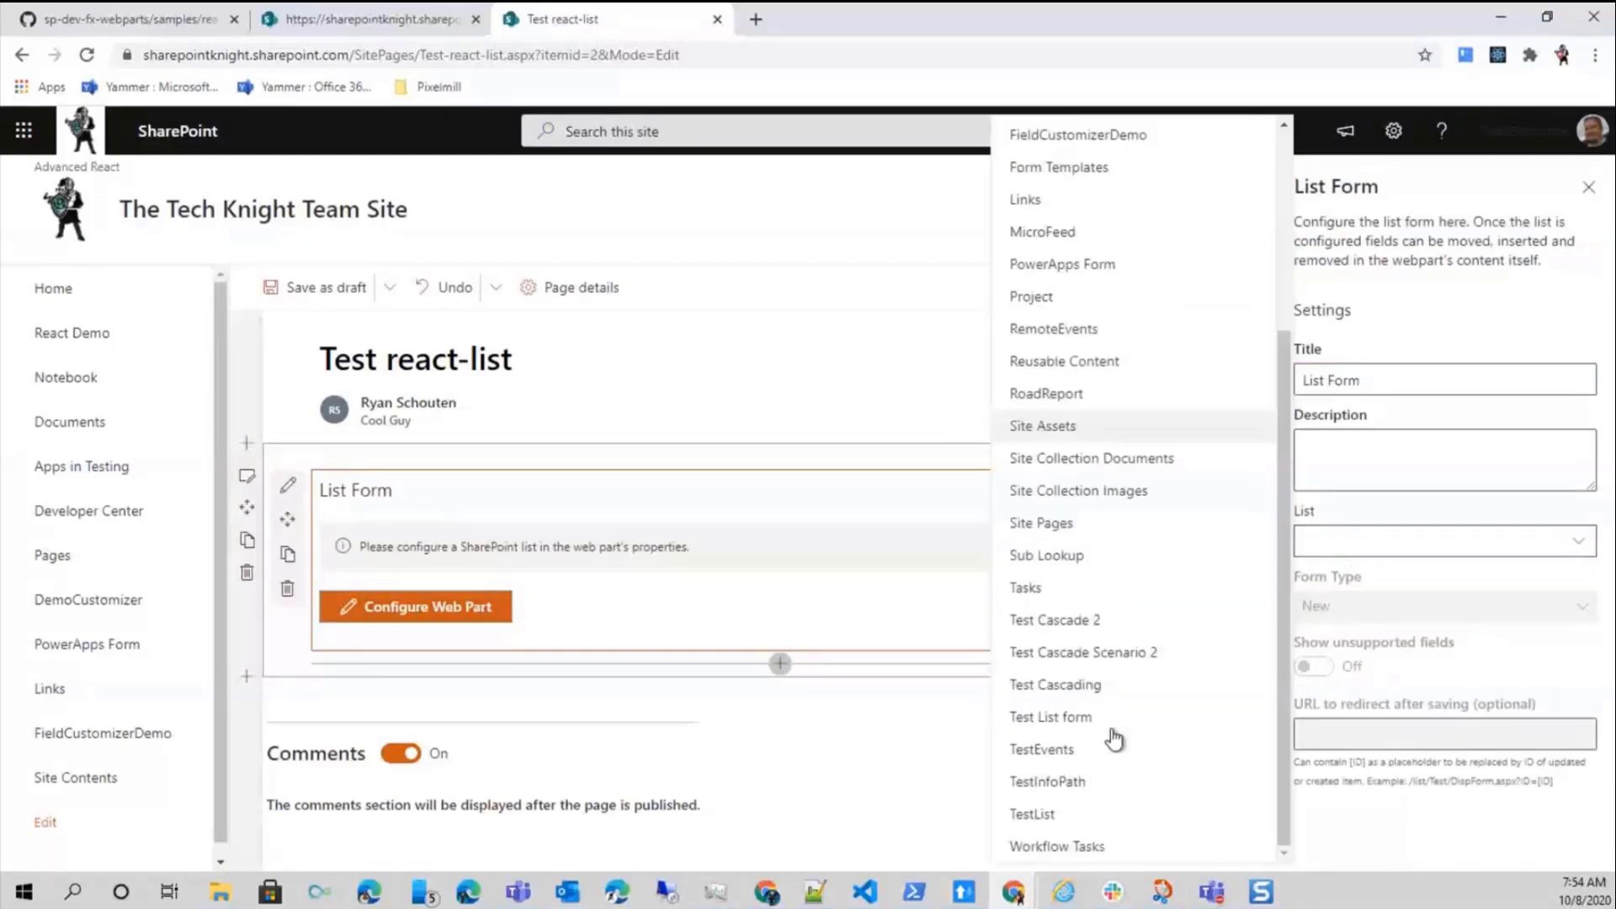
left_click(1055, 683)
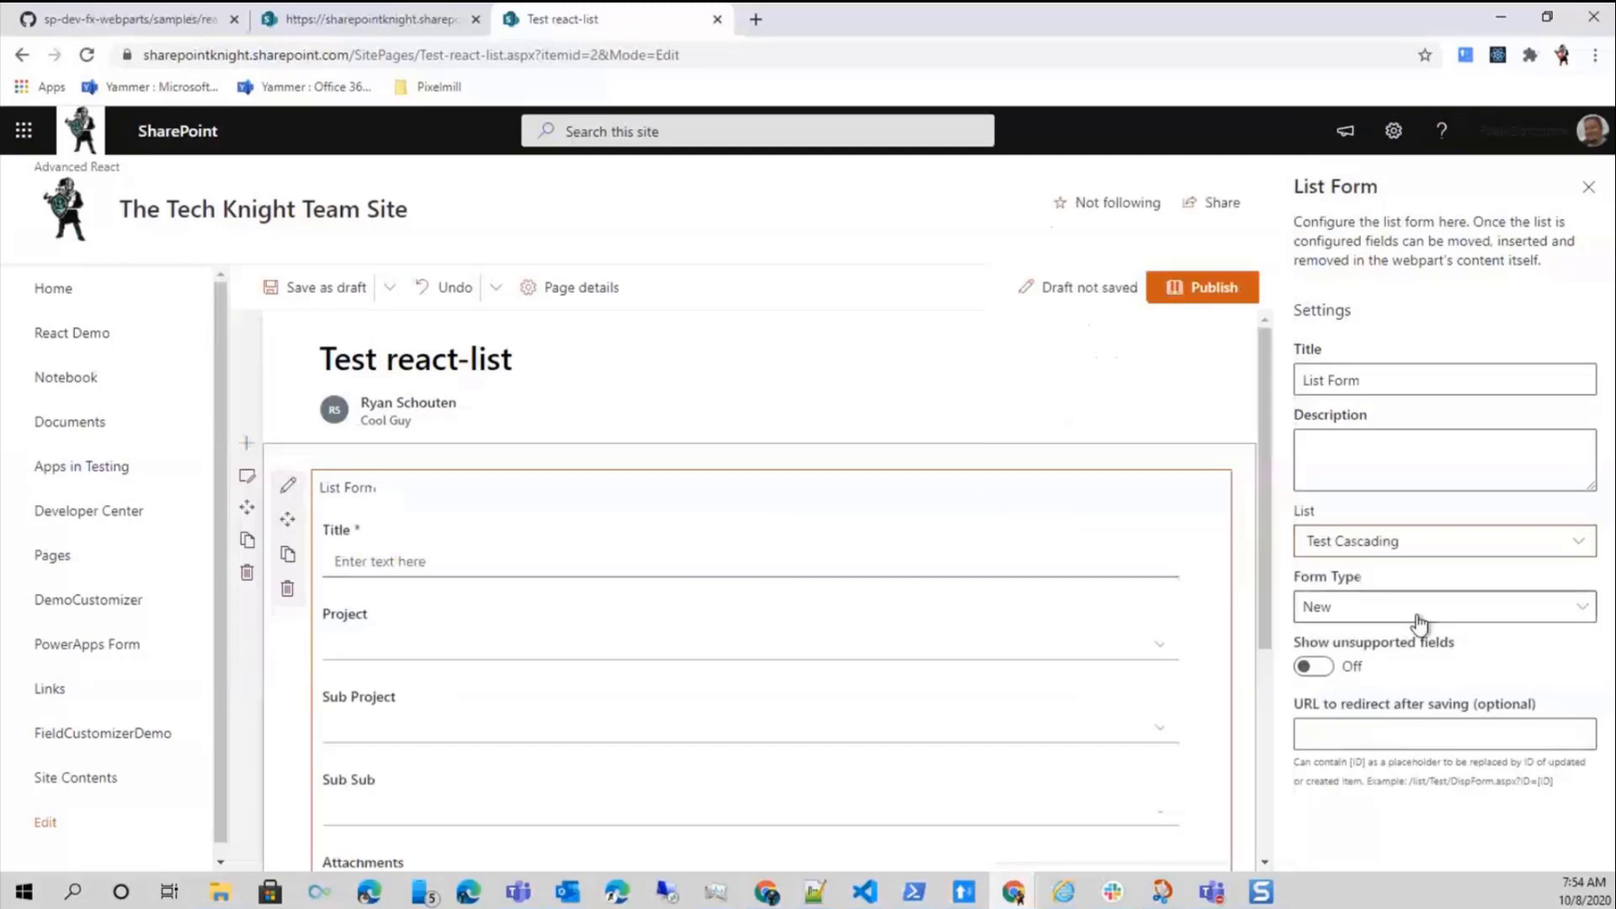
left_click(1445, 606)
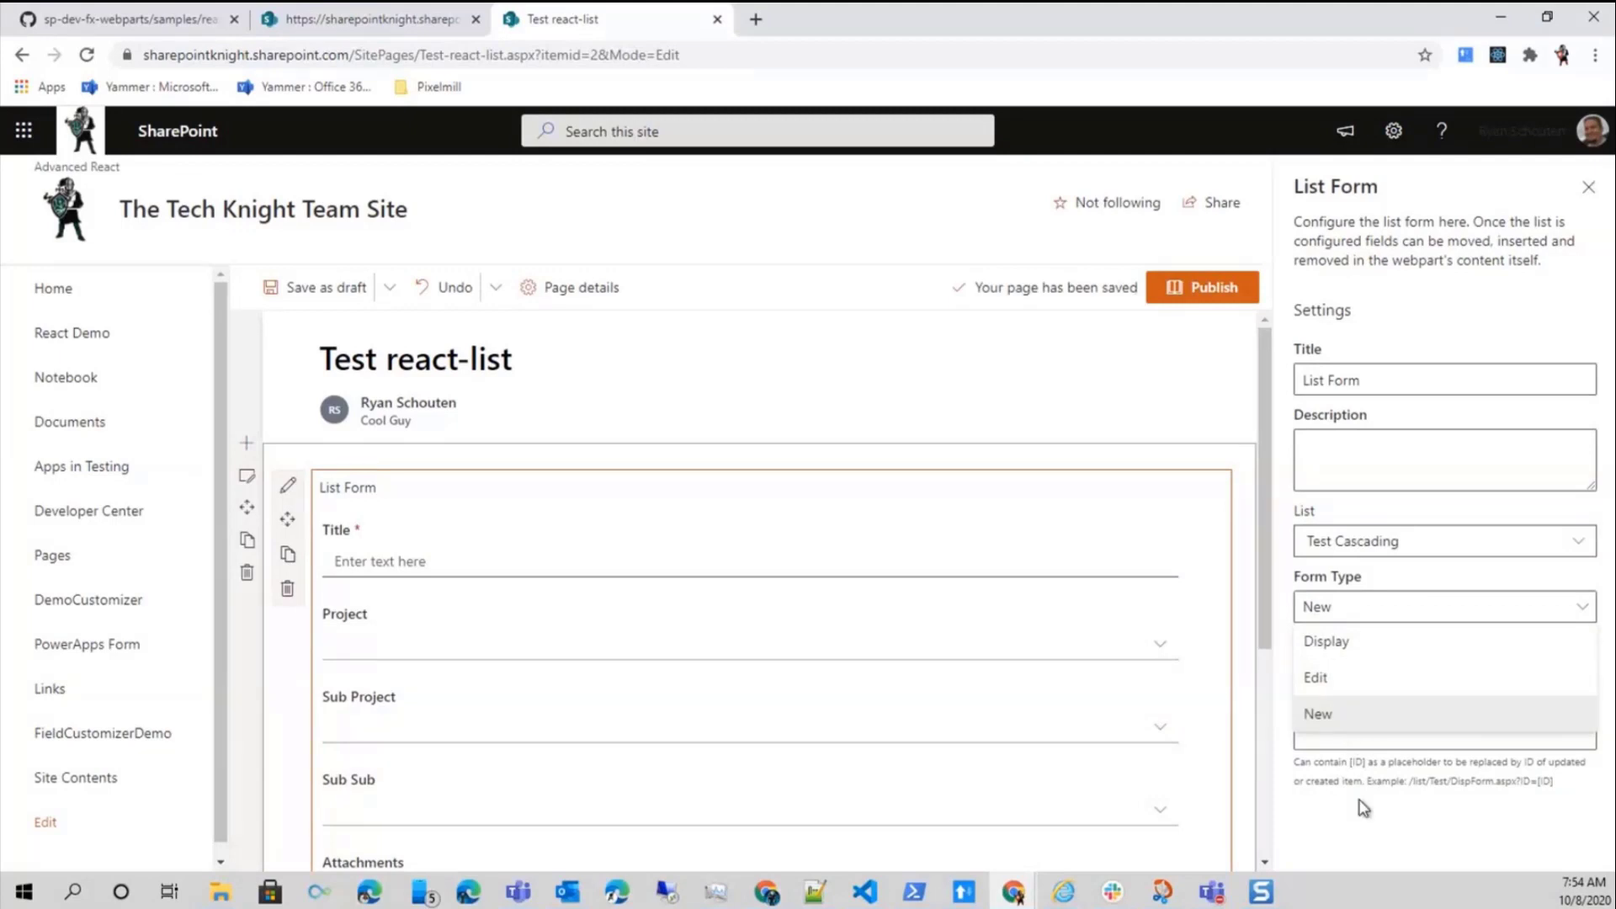
Keep Form Type New, see the blank title rejected, enter 'Demo Item' and tick Project 2
left_click(1316, 714)
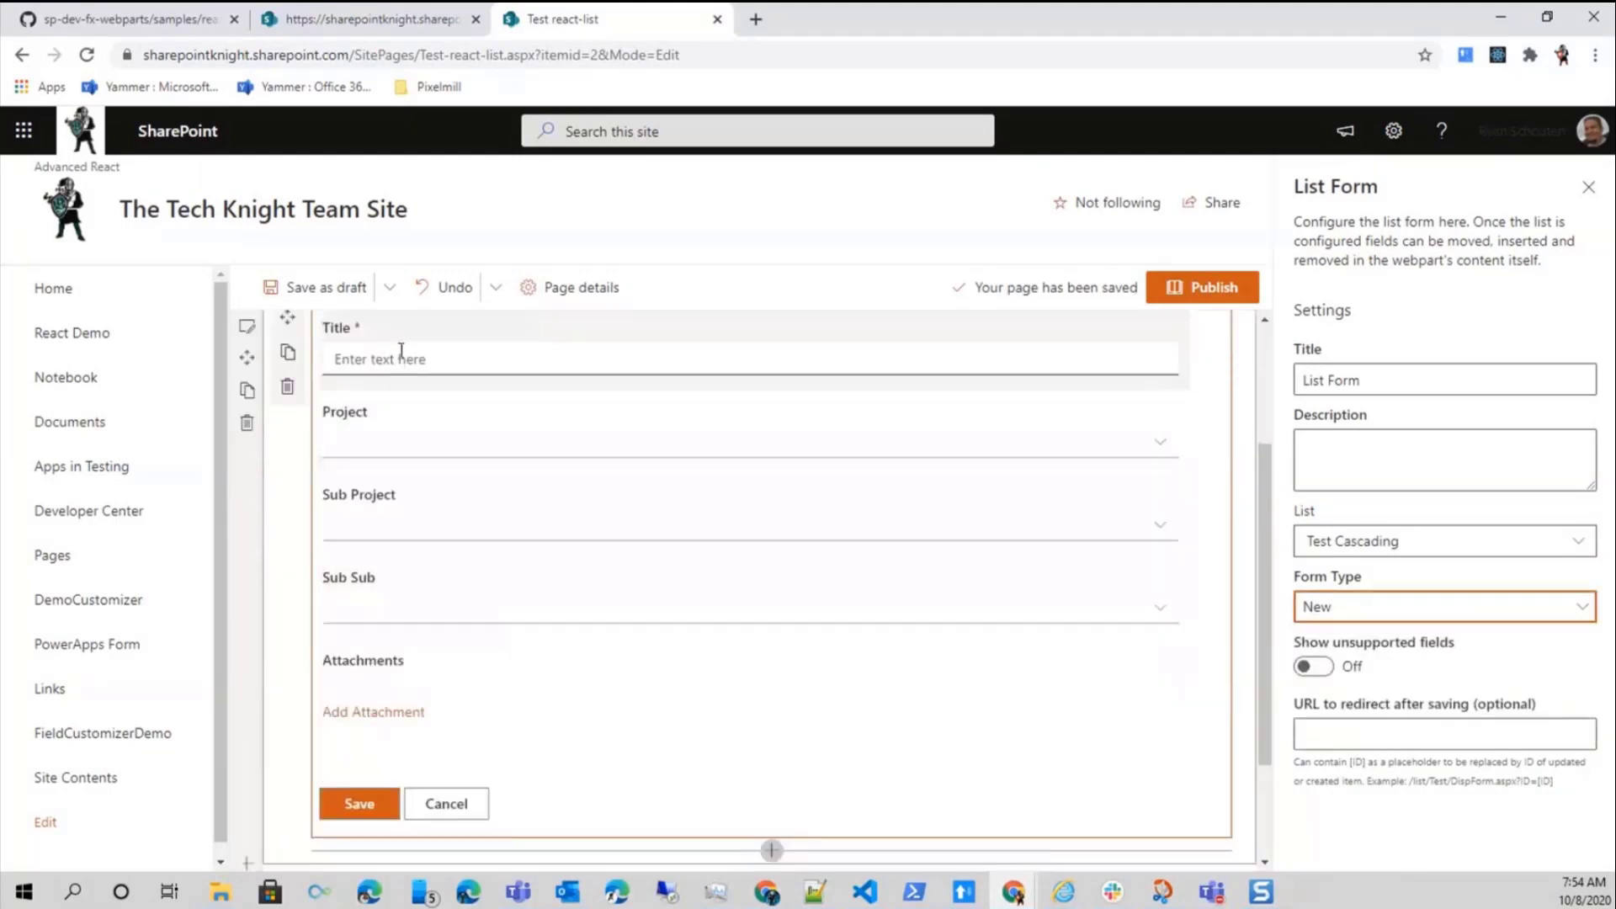
left_click(358, 803)
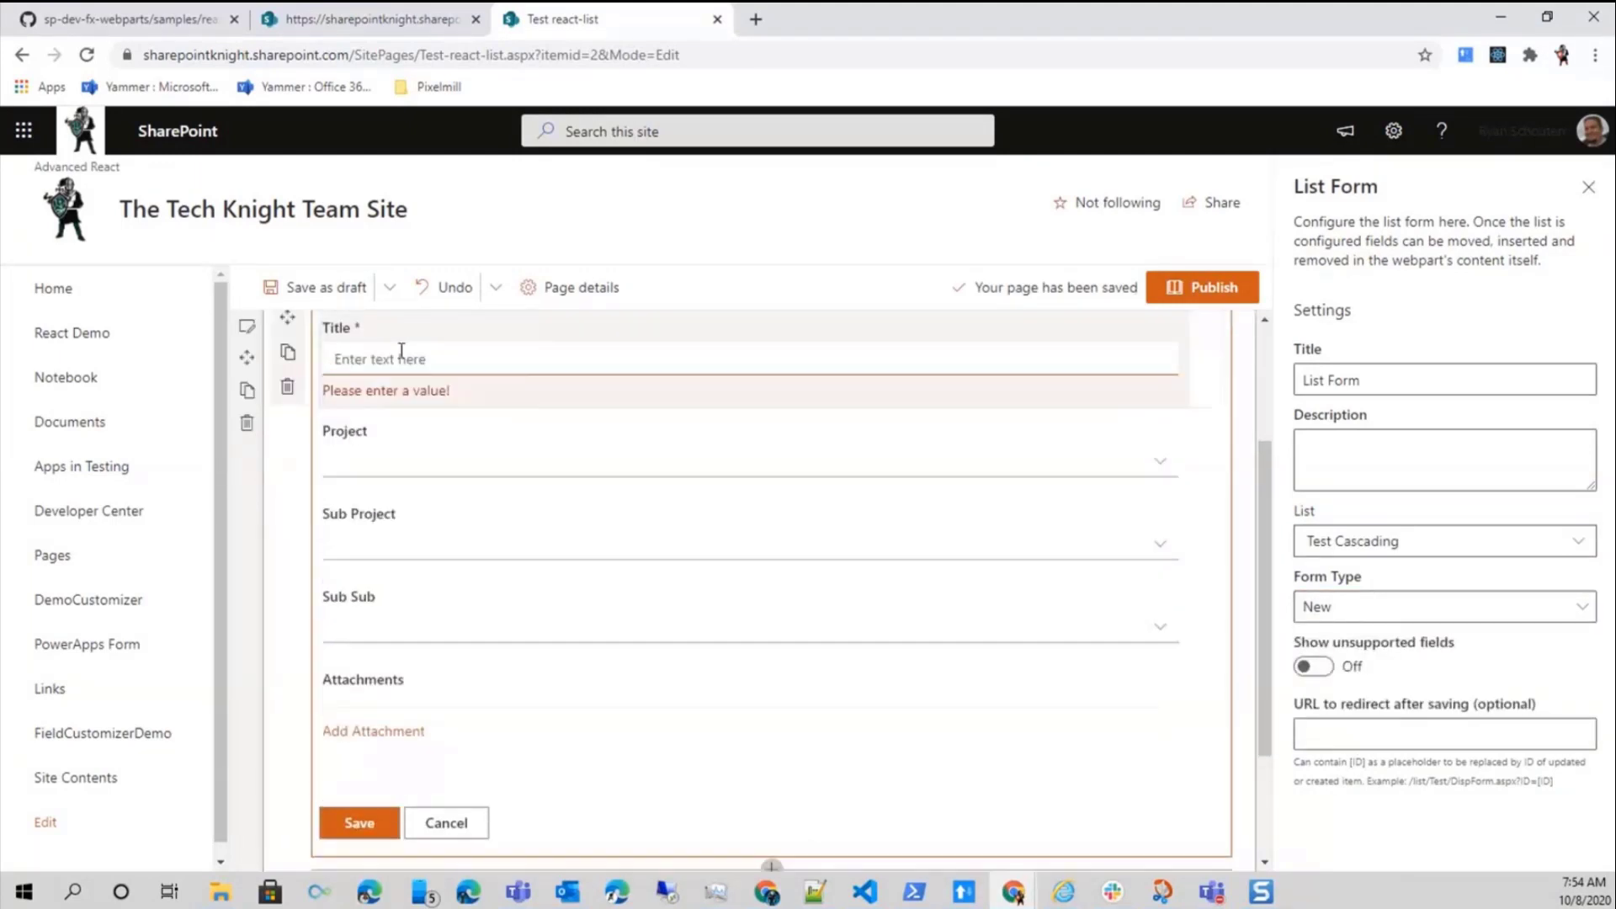
type("Demo Item")
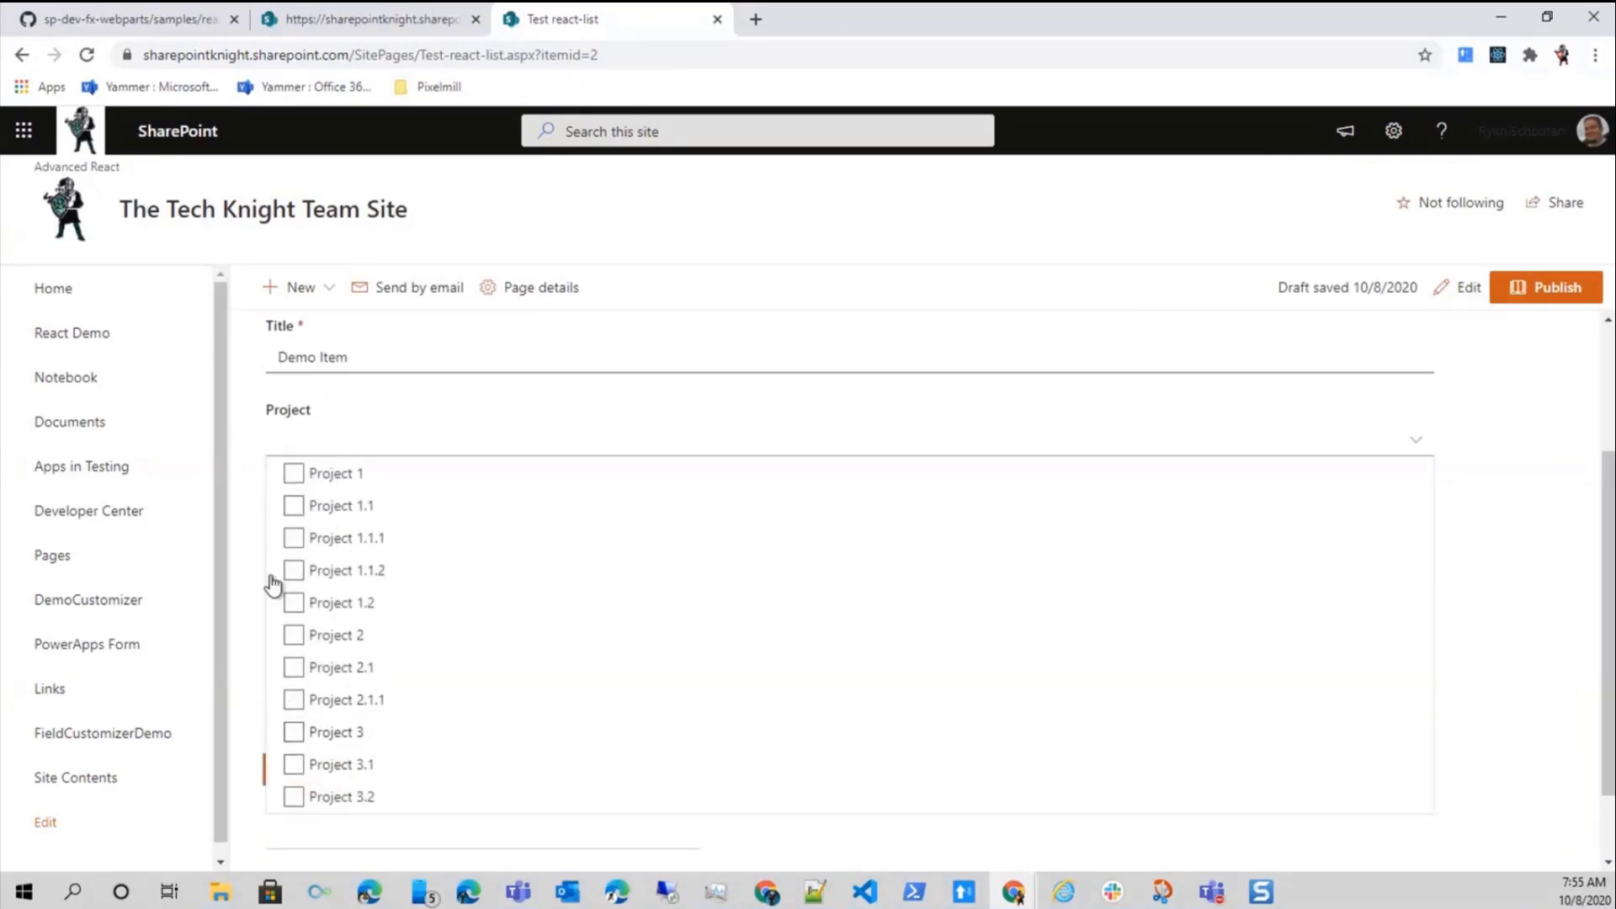
left_click(293, 634)
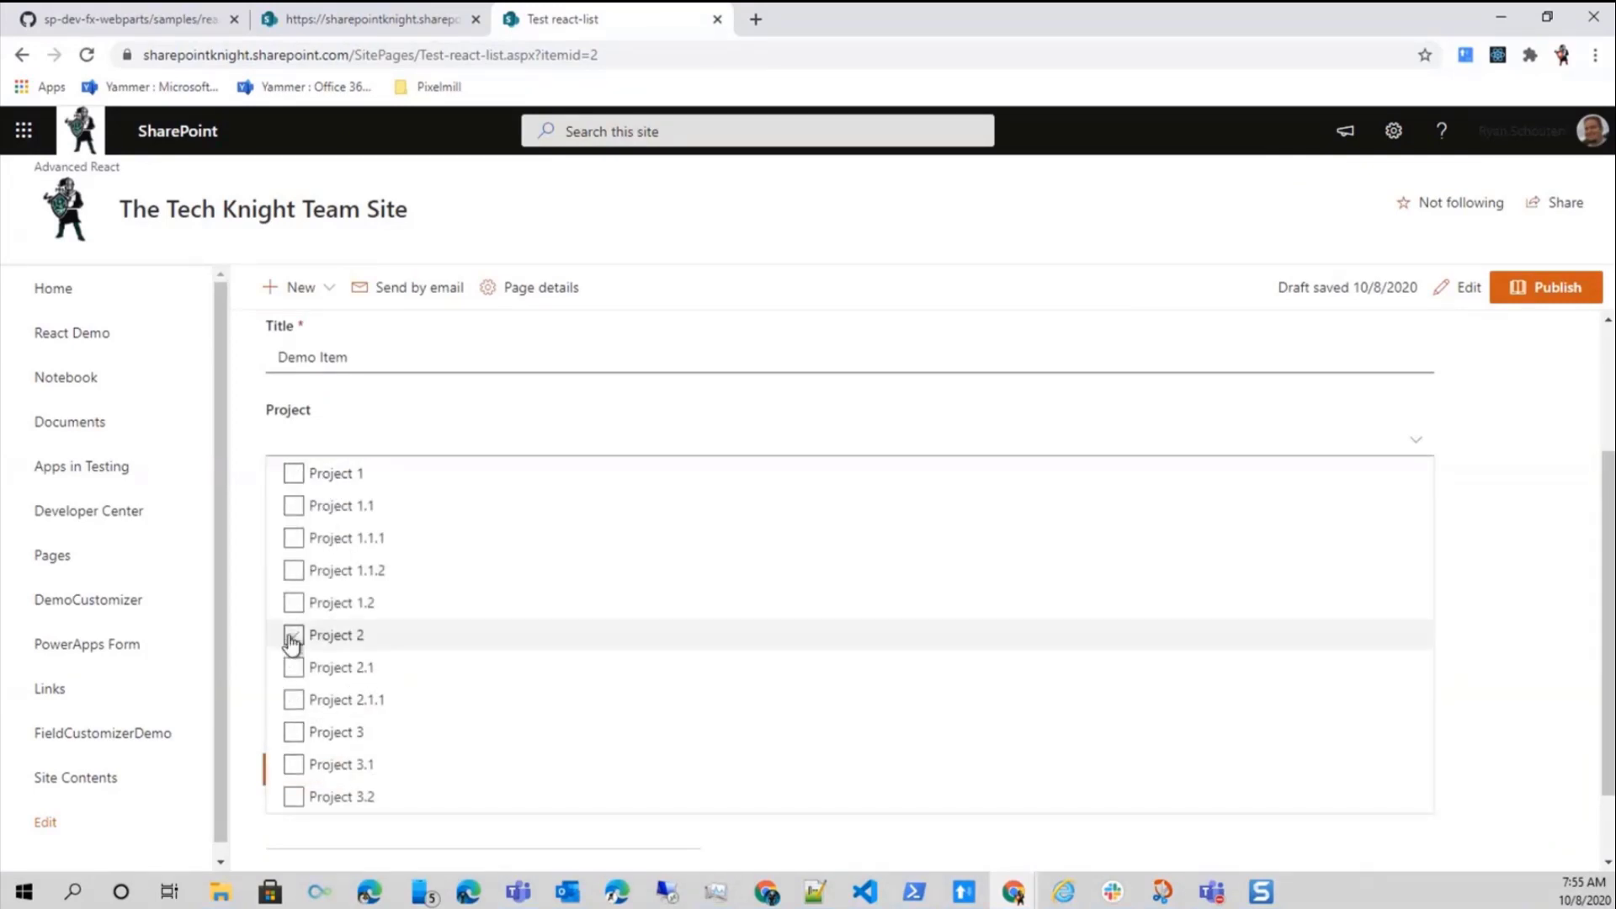
left_click(1466, 286)
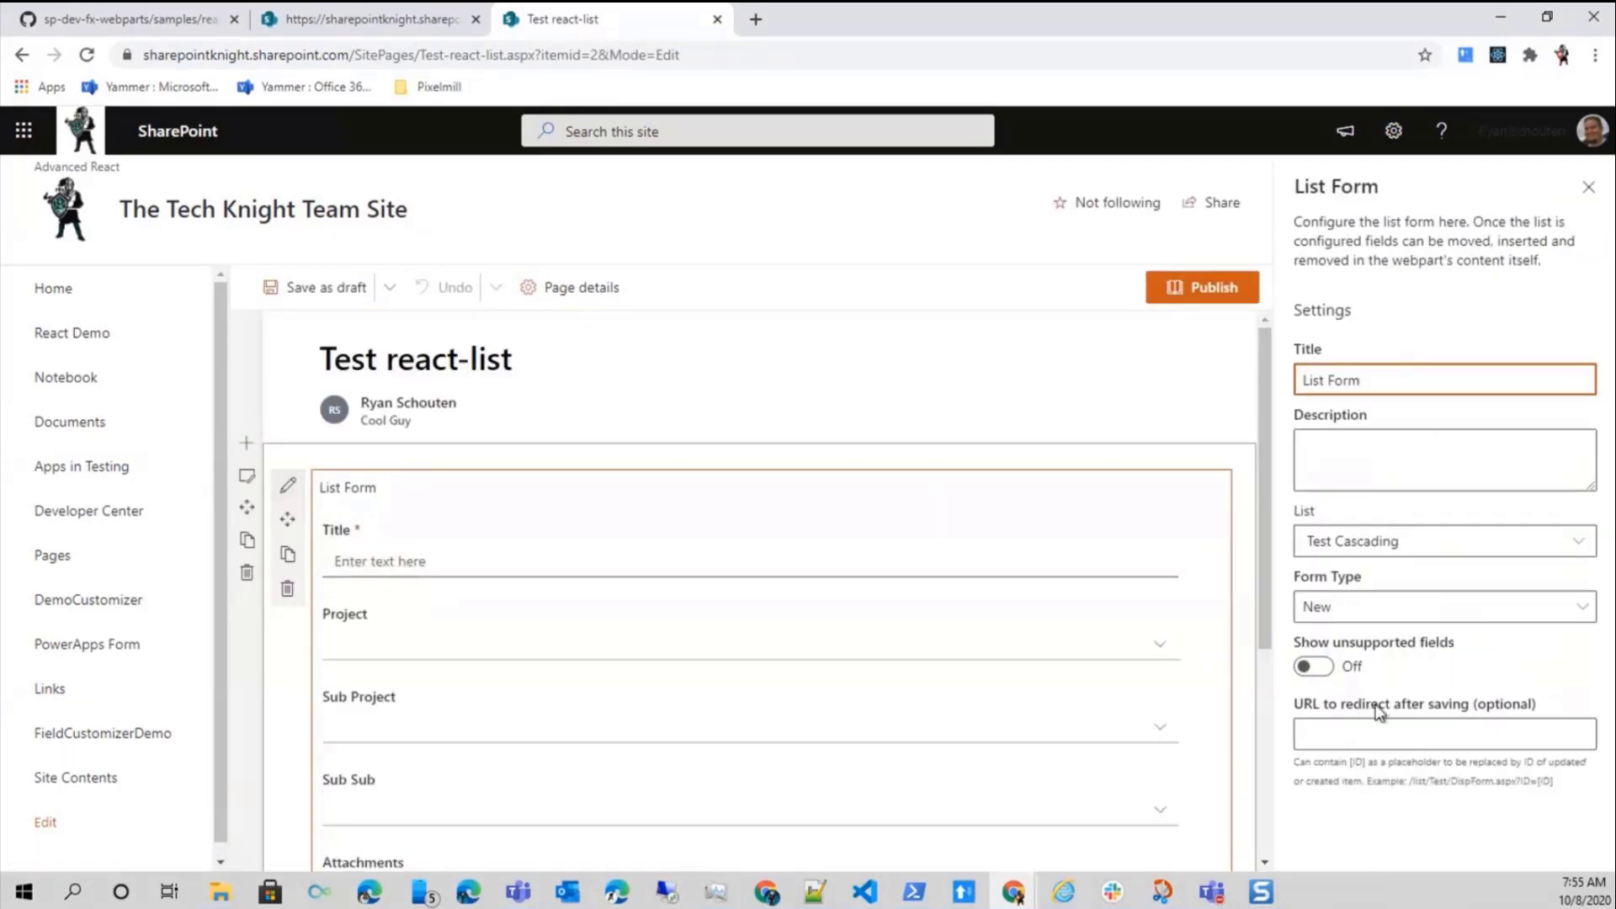
Set Form Type to Edit and enter 'item' as the Item ID query parameter so item 'test' loads
left_click(1444, 606)
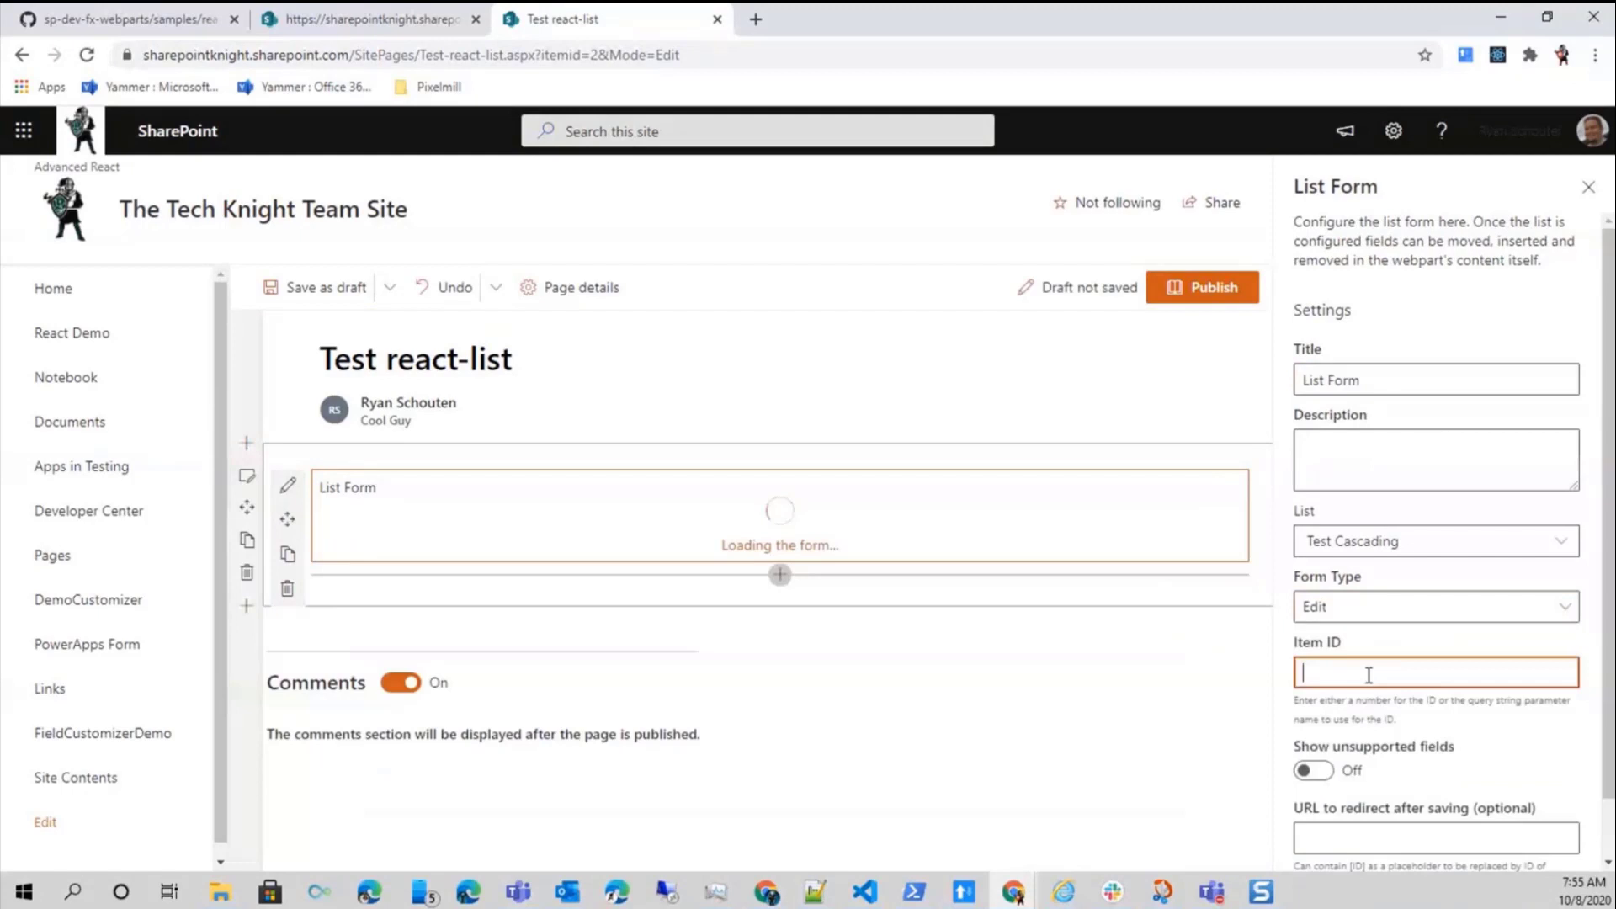
type("item")
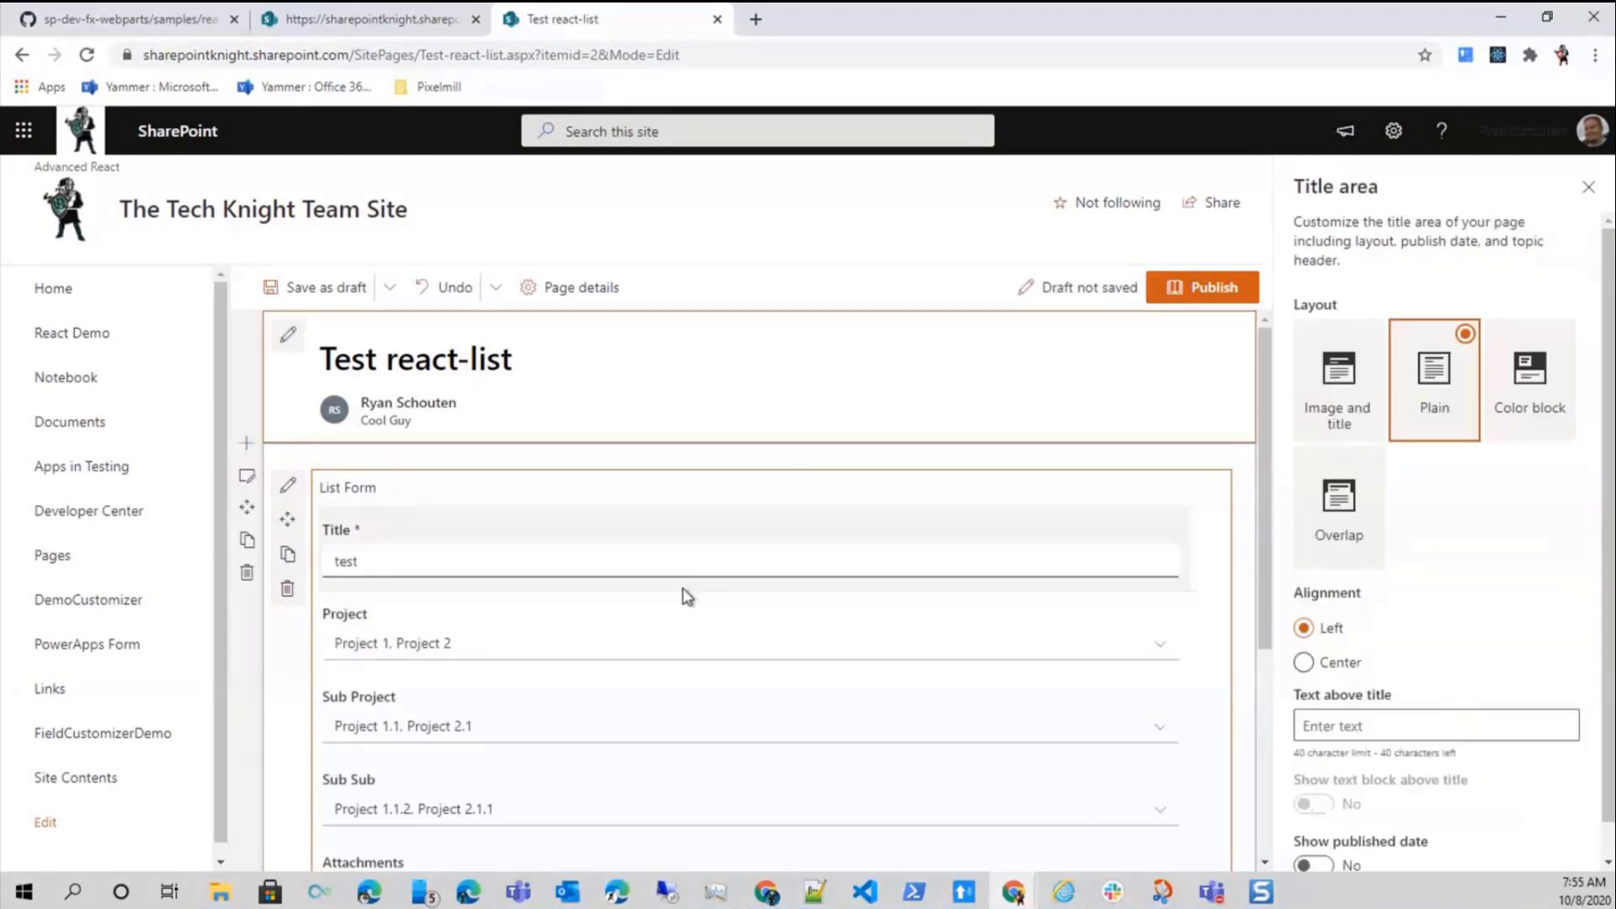
scroll("down", 3)
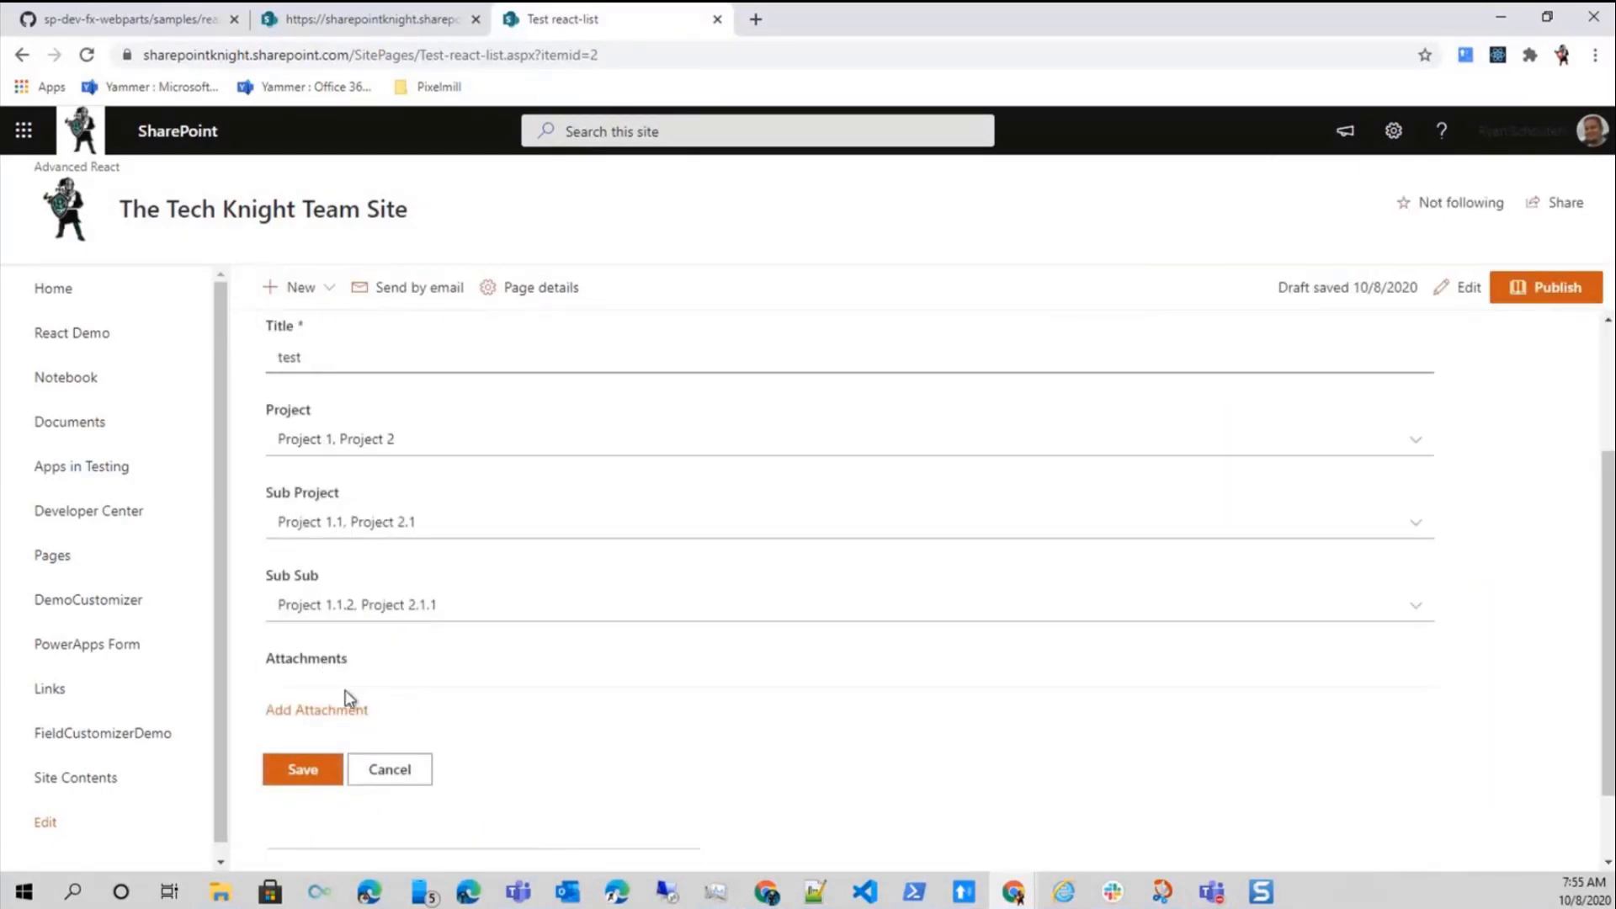
mouse_move(311, 721)
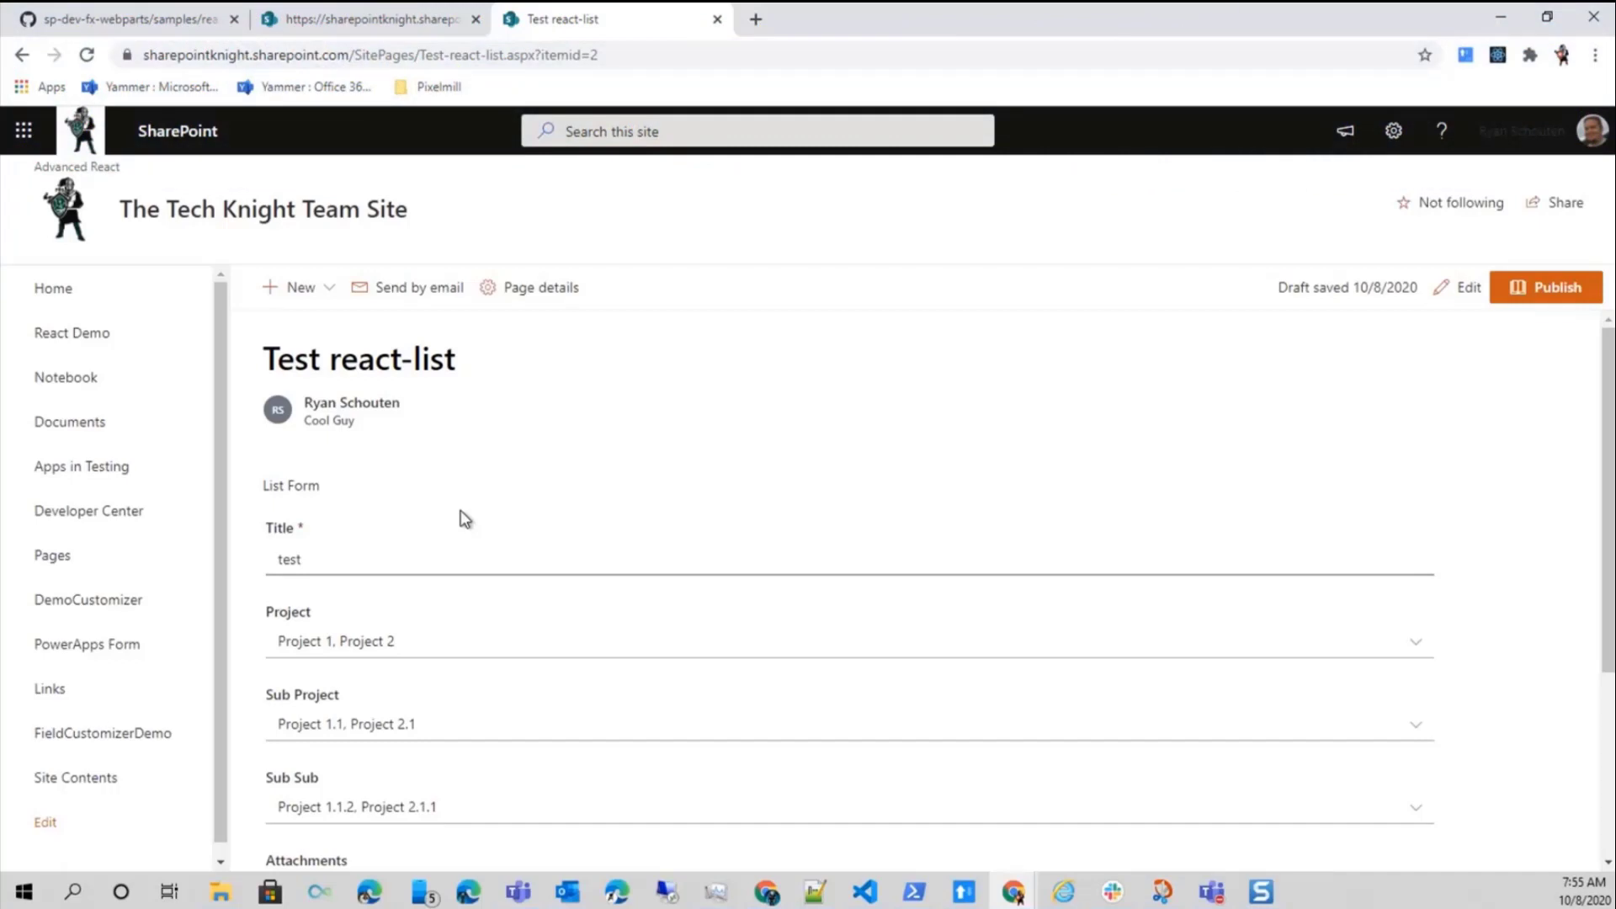
mouse_move(818, 392)
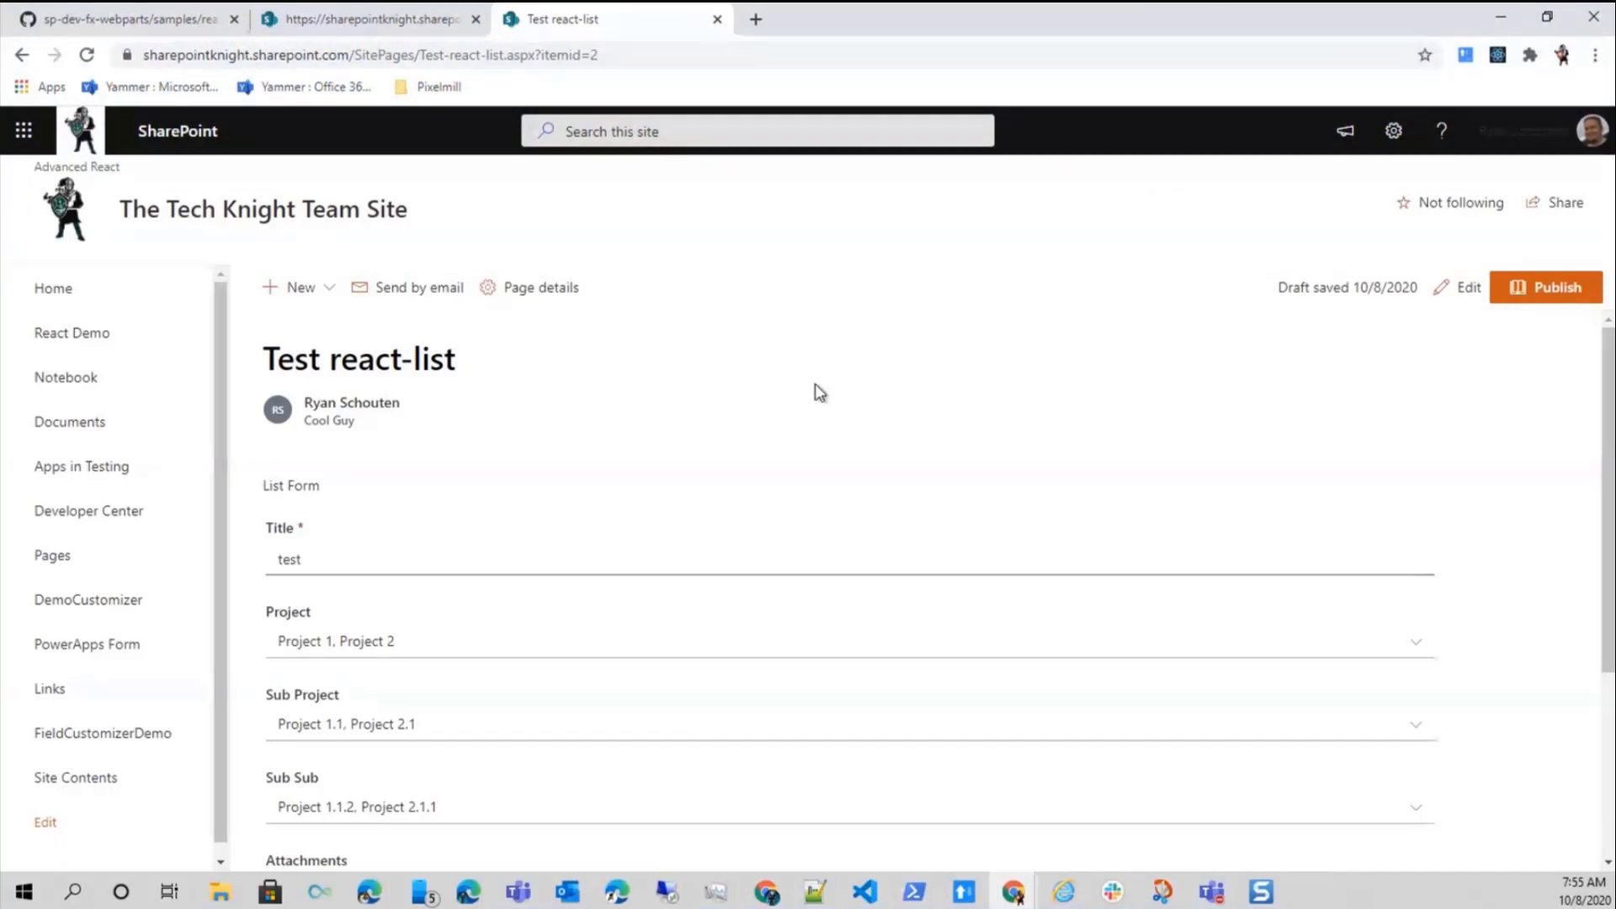